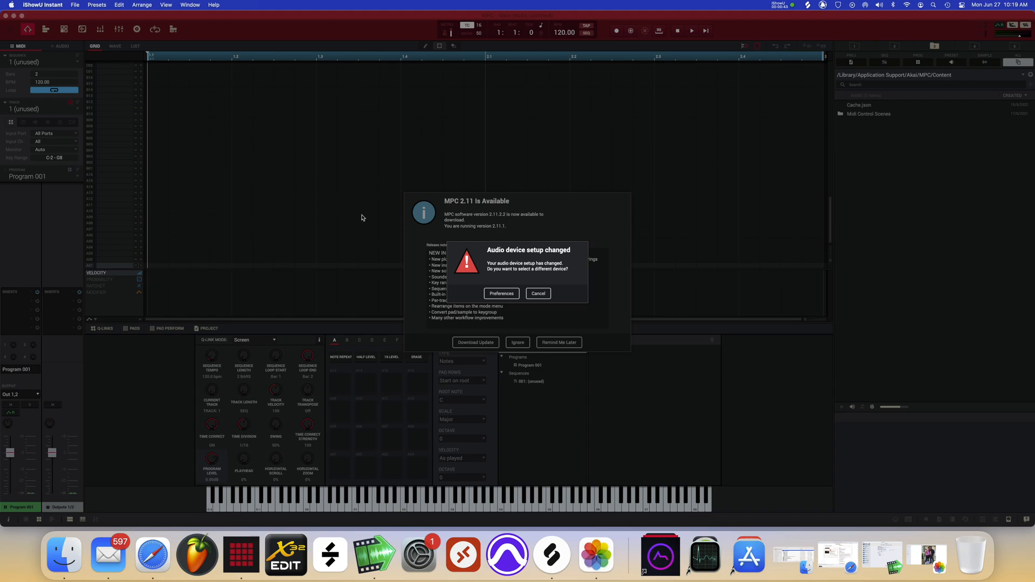
{"action": "mouse_move", "coordinate": [433, 182]}
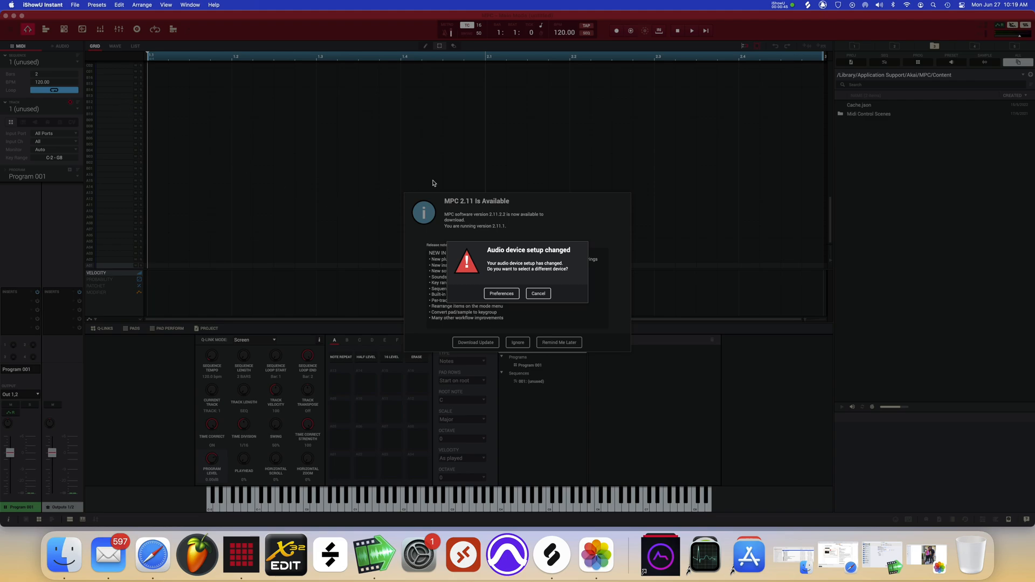
- Download the MPC 2.11 Update (MAC) zip from inMusic and reveal it in Downloads
{"action": "left_click", "coordinate": [461, 205]}
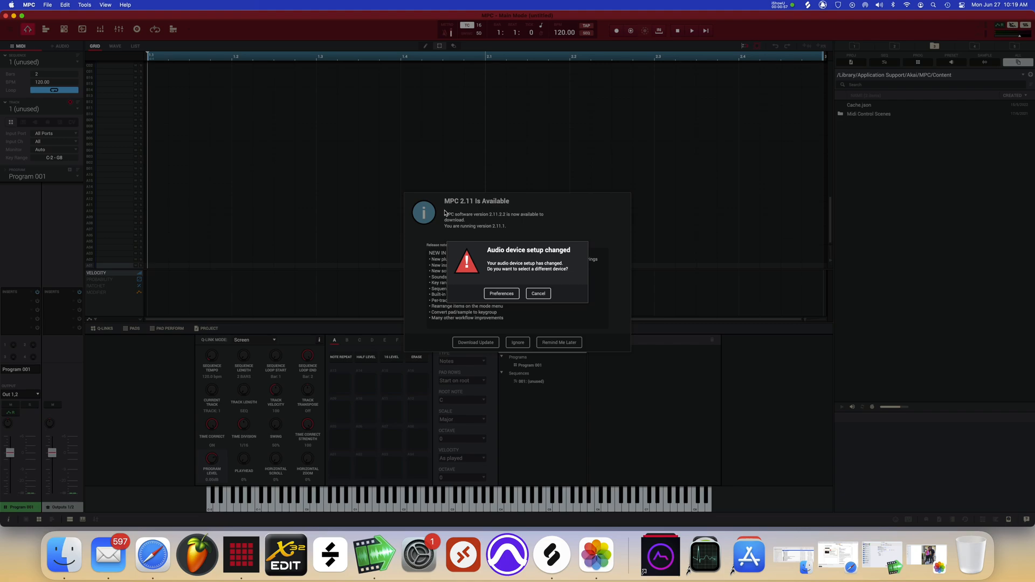
{"action": "mouse_move", "coordinate": [444, 208]}
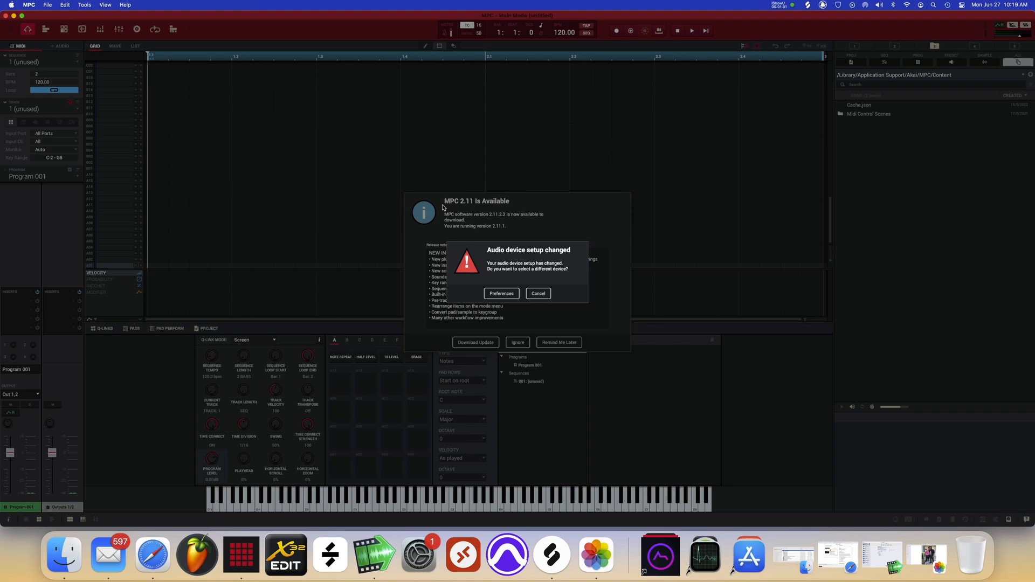
{"action": "mouse_move", "coordinate": [446, 213]}
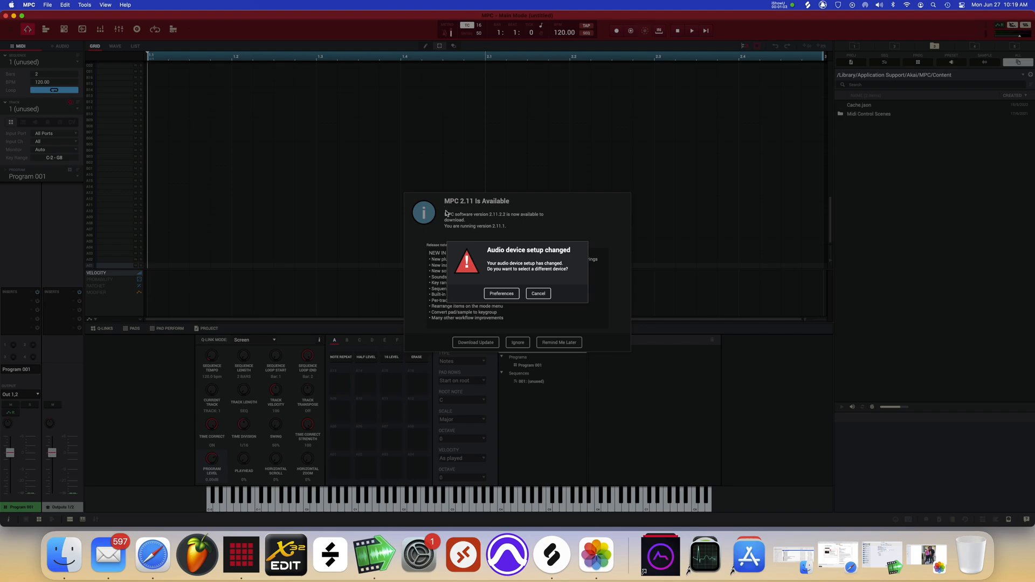
{"action": "mouse_move", "coordinate": [465, 226]}
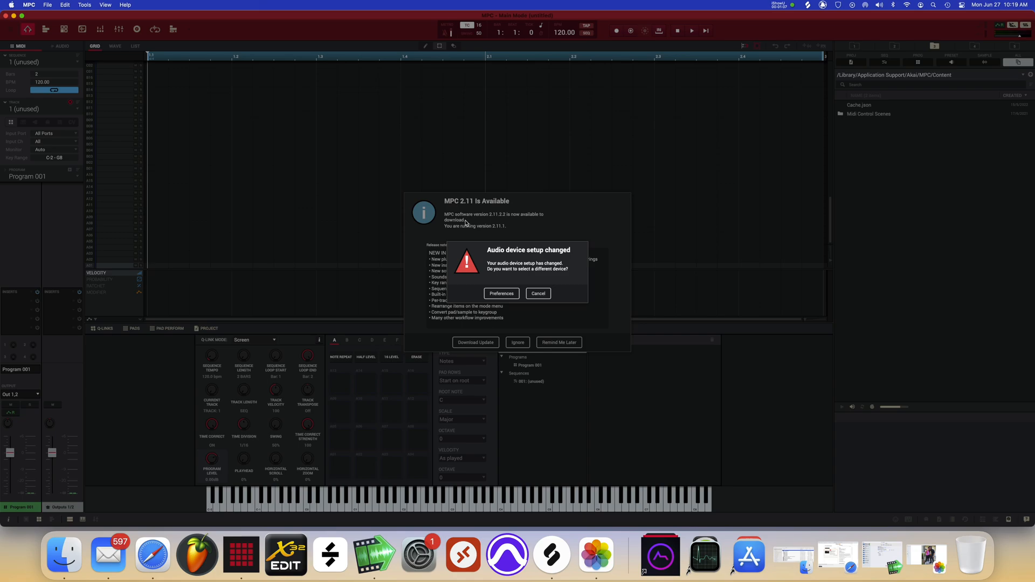
{"action": "mouse_move", "coordinate": [365, 248]}
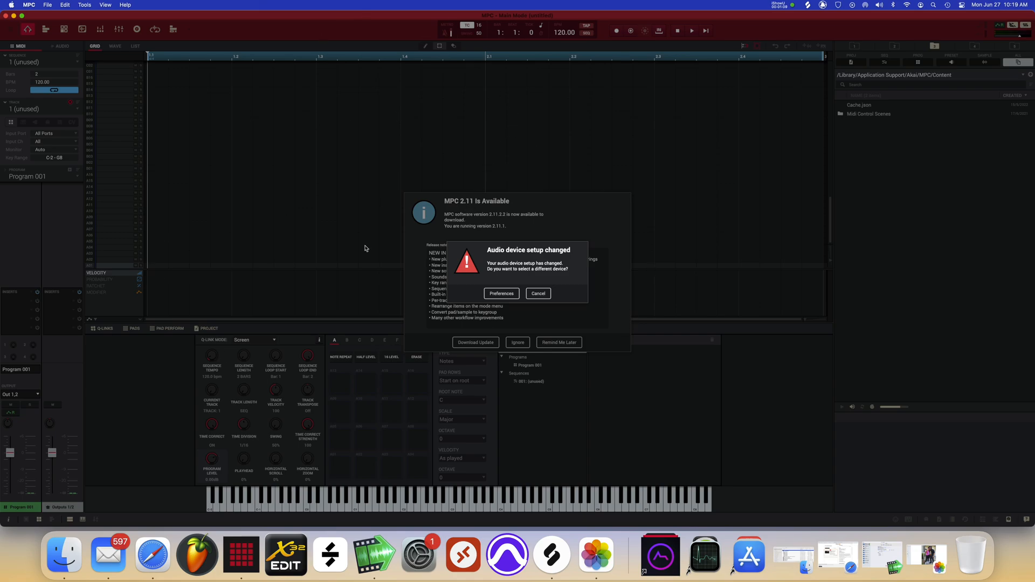
{"action": "mouse_move", "coordinate": [504, 258]}
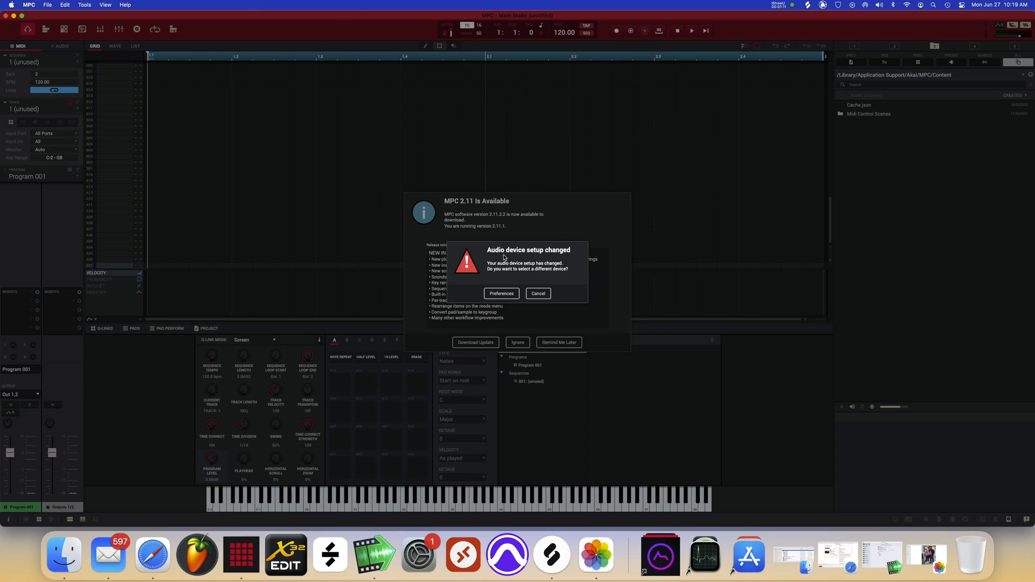
{"action": "mouse_move", "coordinate": [453, 228]}
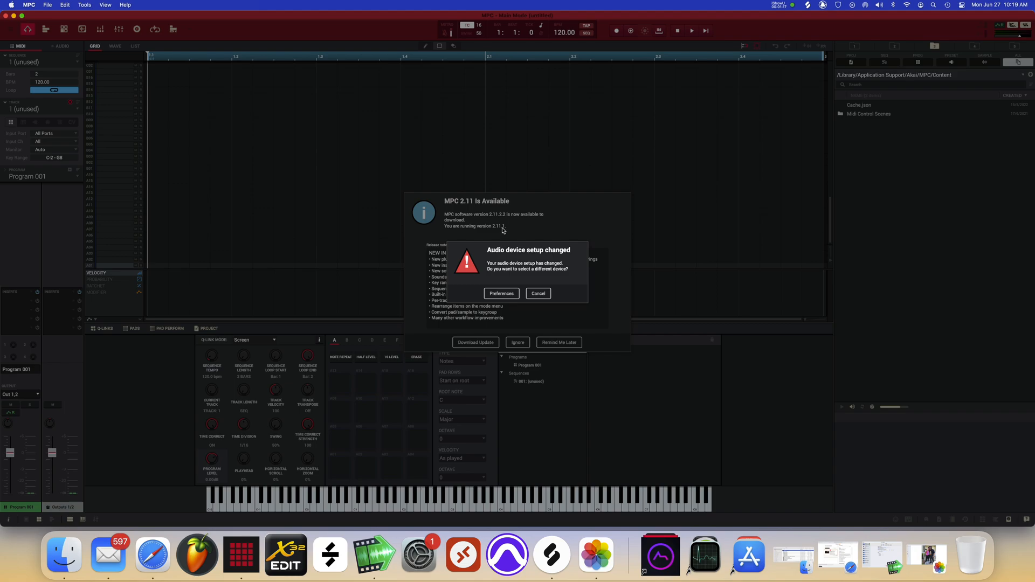
{"action": "mouse_move", "coordinate": [489, 215]}
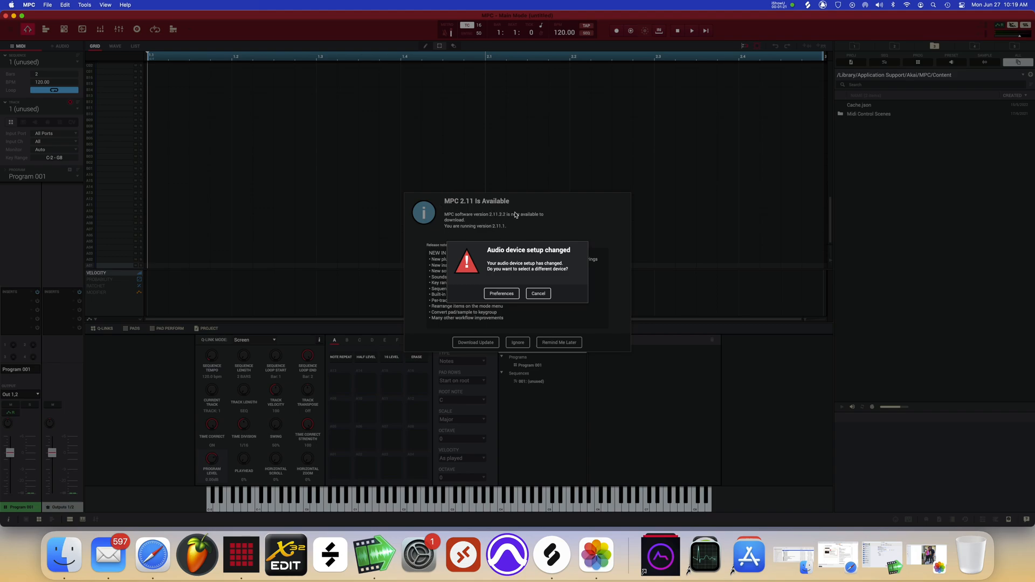
{"action": "mouse_move", "coordinate": [506, 220]}
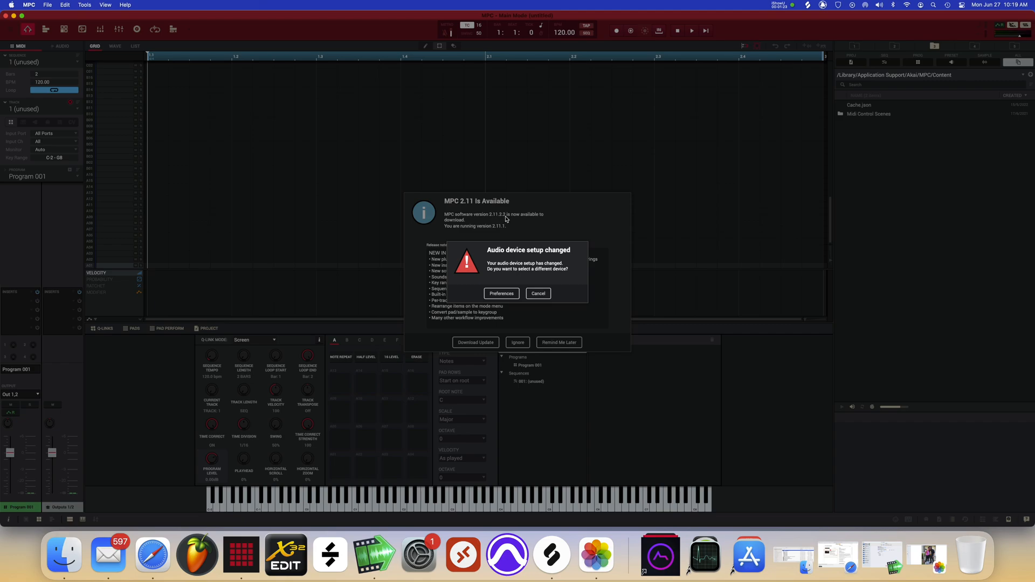
{"action": "mouse_move", "coordinate": [501, 228]}
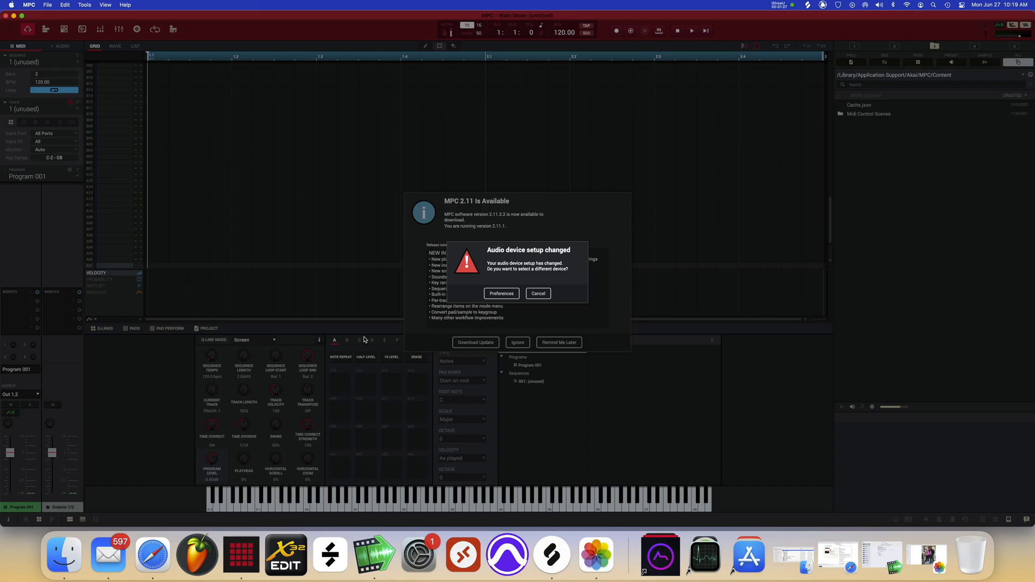
{"action": "mouse_move", "coordinate": [546, 453]}
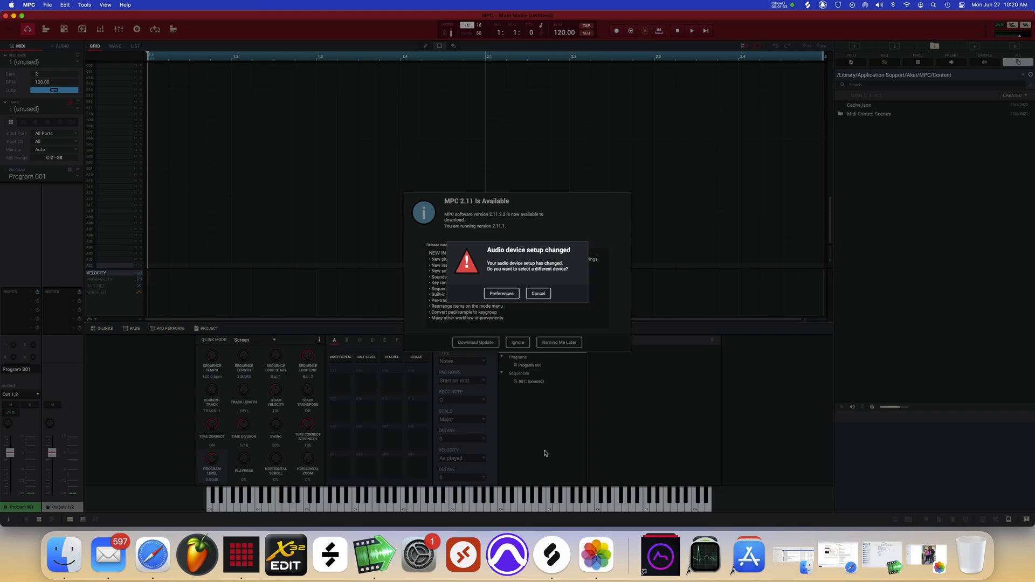
{"action": "mouse_move", "coordinate": [560, 380]}
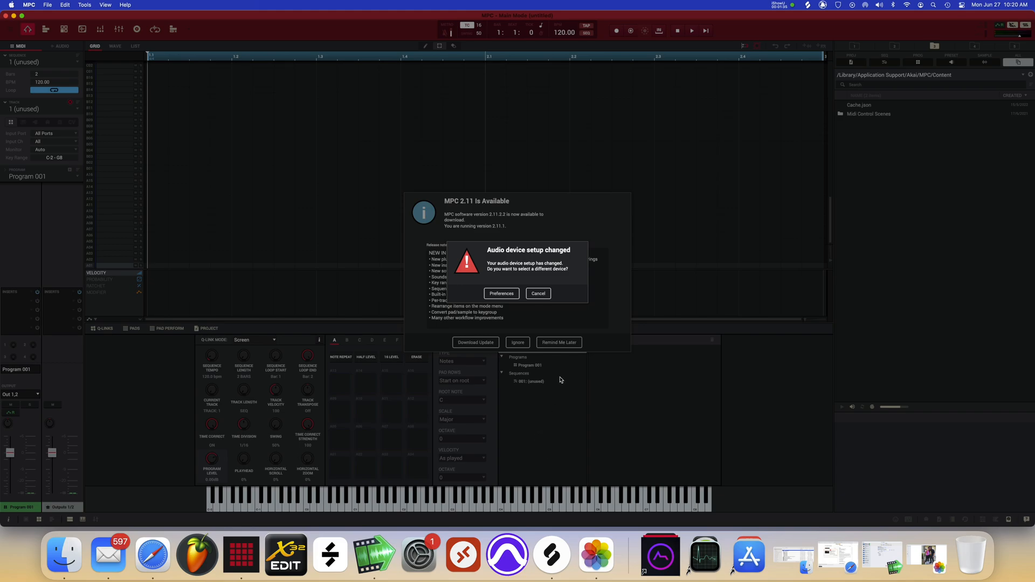
{"action": "mouse_move", "coordinate": [621, 321]}
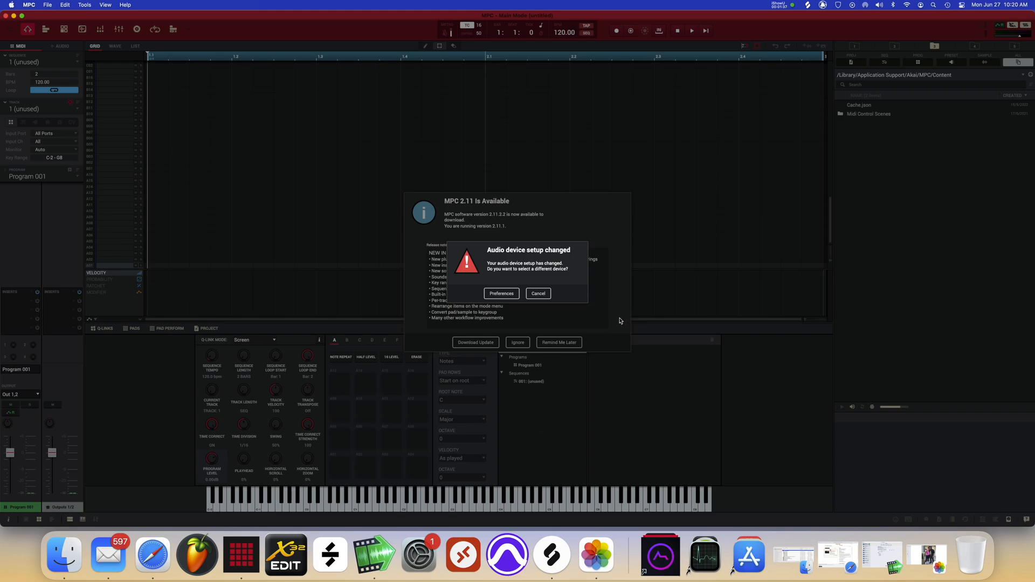
{"action": "left_click", "coordinate": [538, 293]}
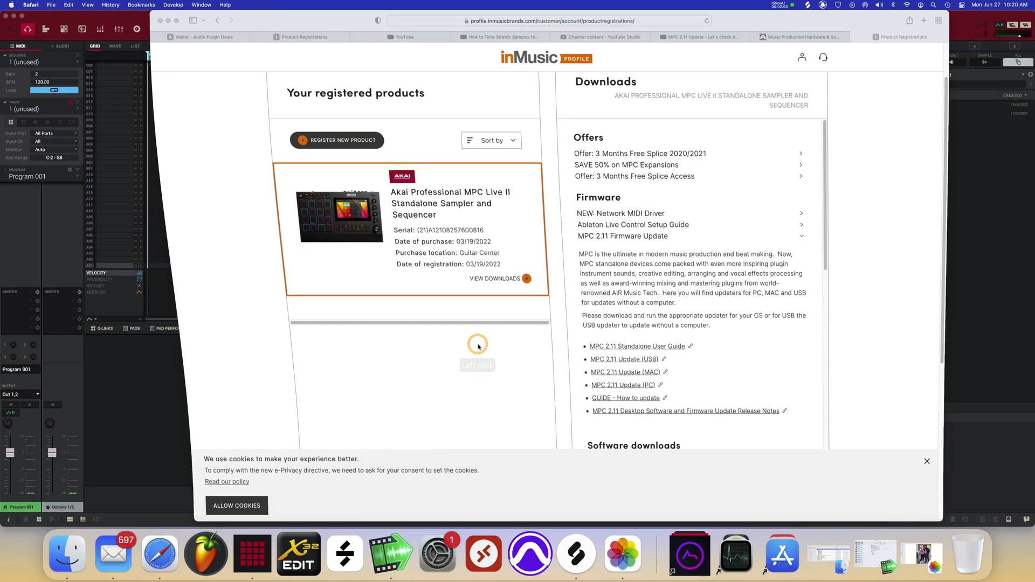
{"action": "left_click", "coordinate": [626, 372]}
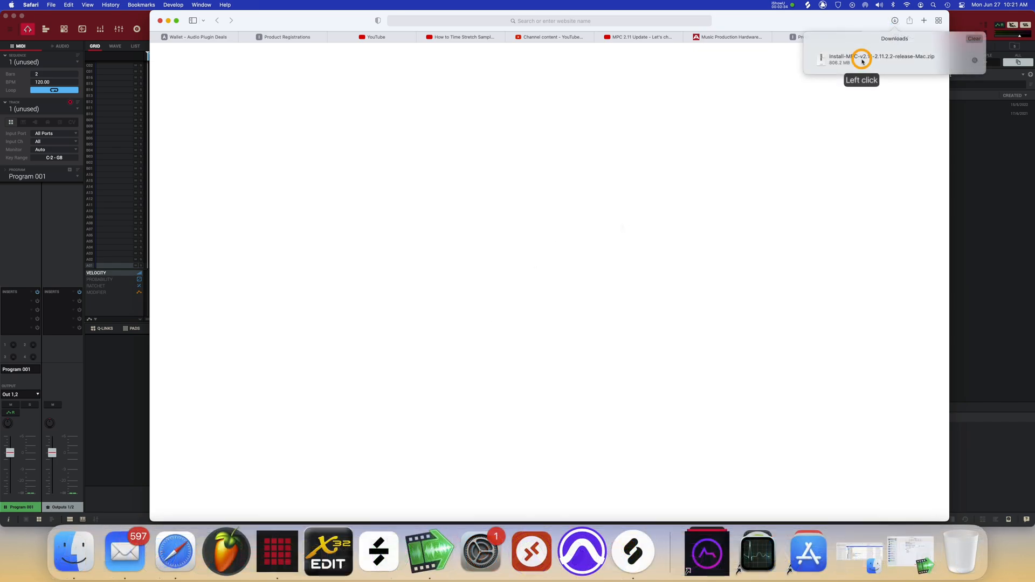
{"action": "left_click", "coordinate": [863, 59]}
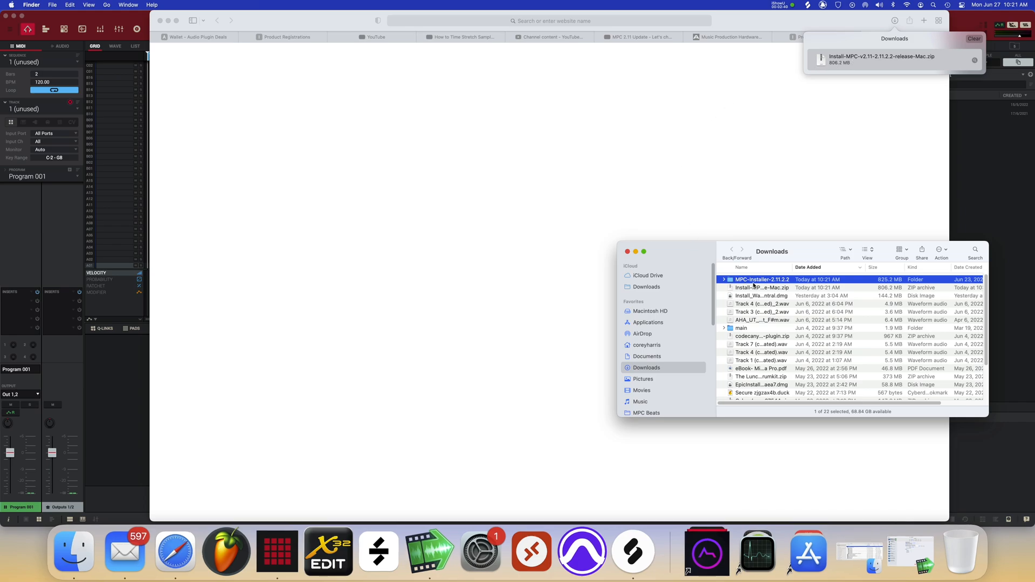
- Enter the MPC-Installer-2.11.2.2 folder, quit MPC and launch Install MPC 2.11.2.2
{"action": "left_click", "coordinate": [730, 286]}
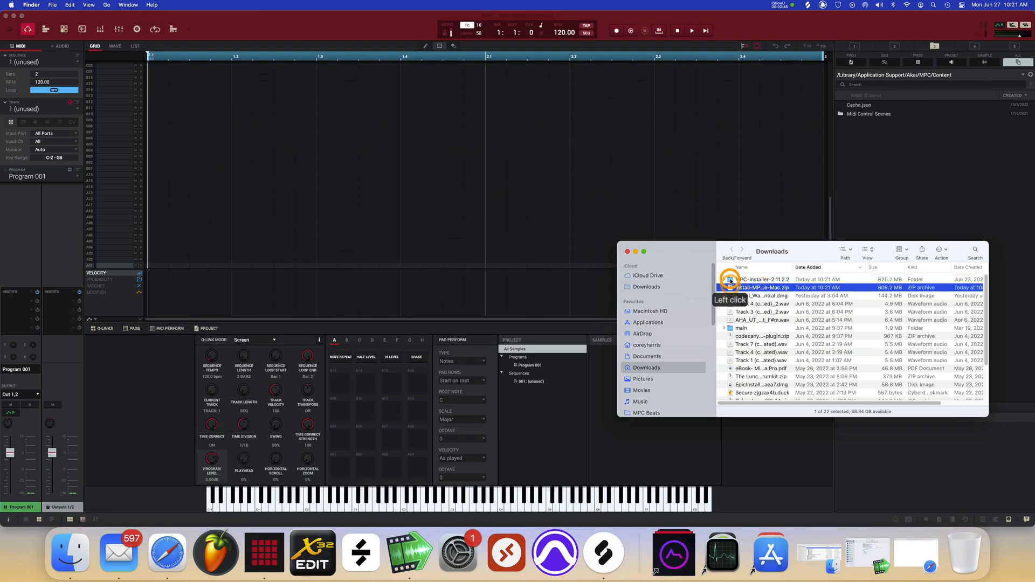
{"action": "double_click", "coordinate": [759, 279]}
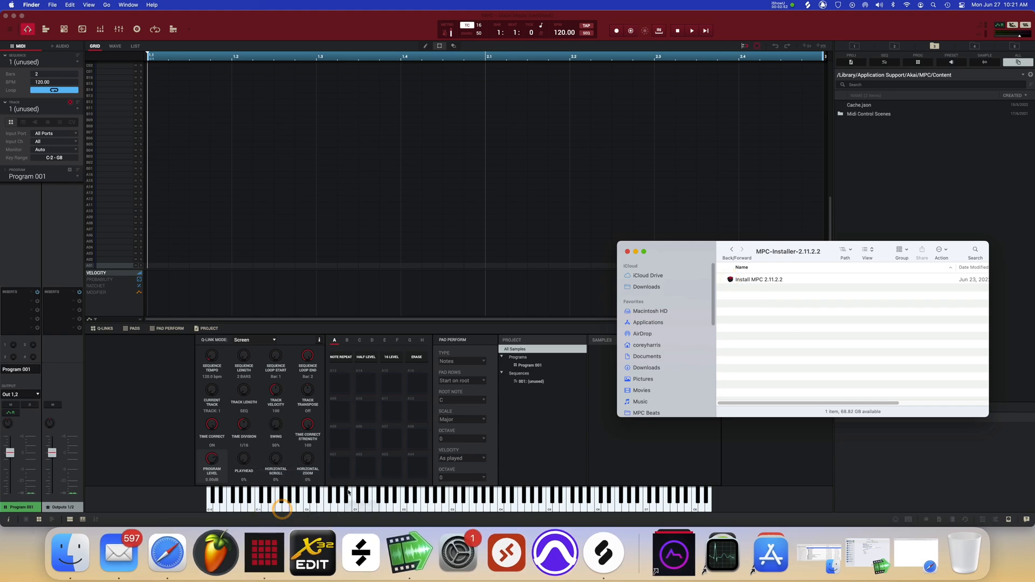
{"action": "left_click", "coordinate": [758, 280]}
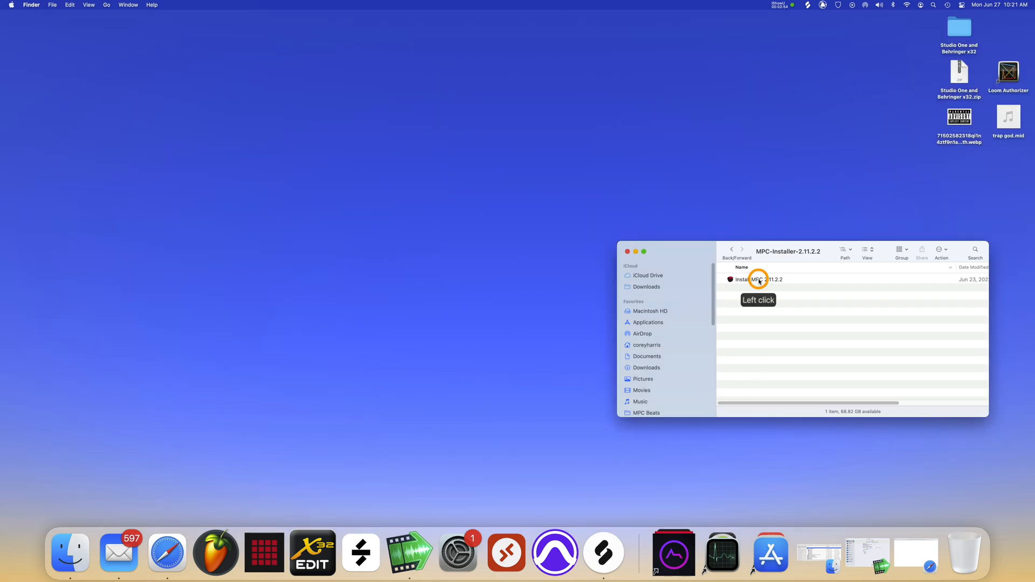
{"action": "left_click", "coordinate": [759, 279]}
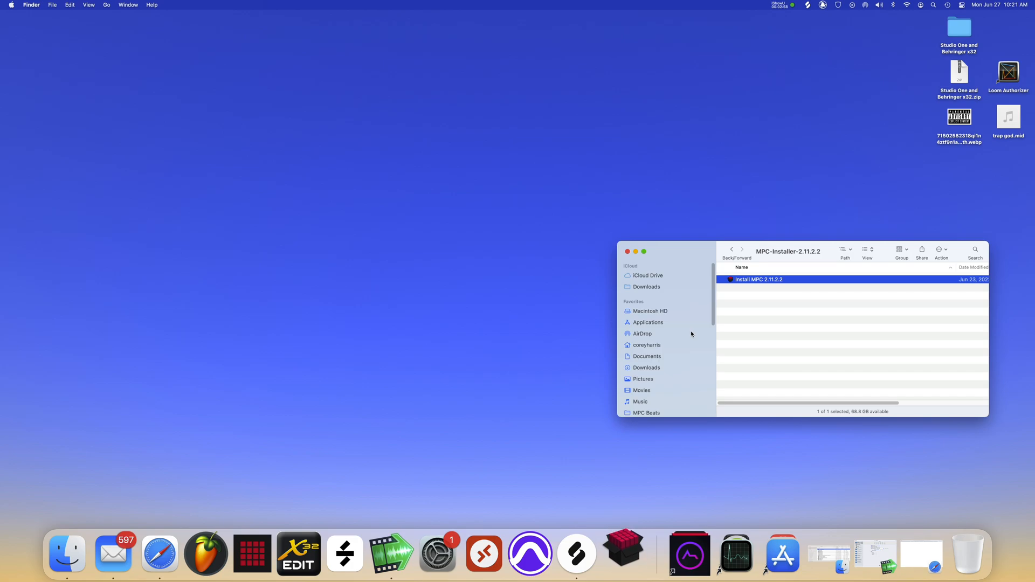
{"action": "double_click", "coordinate": [754, 279]}
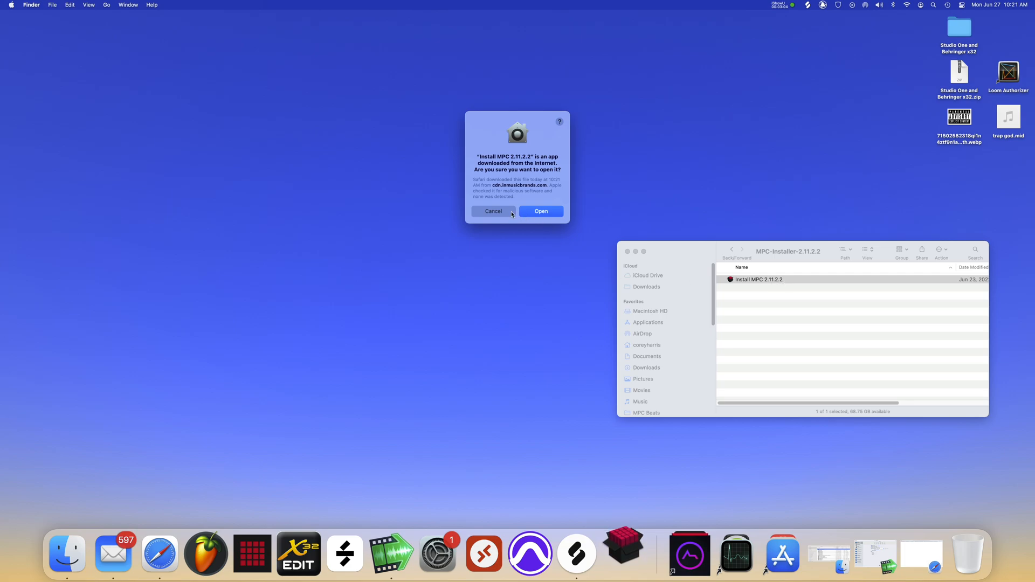
- Allow the downloaded installer to run and pick MPC Live Mk II as the device
{"action": "left_click", "coordinate": [541, 211]}
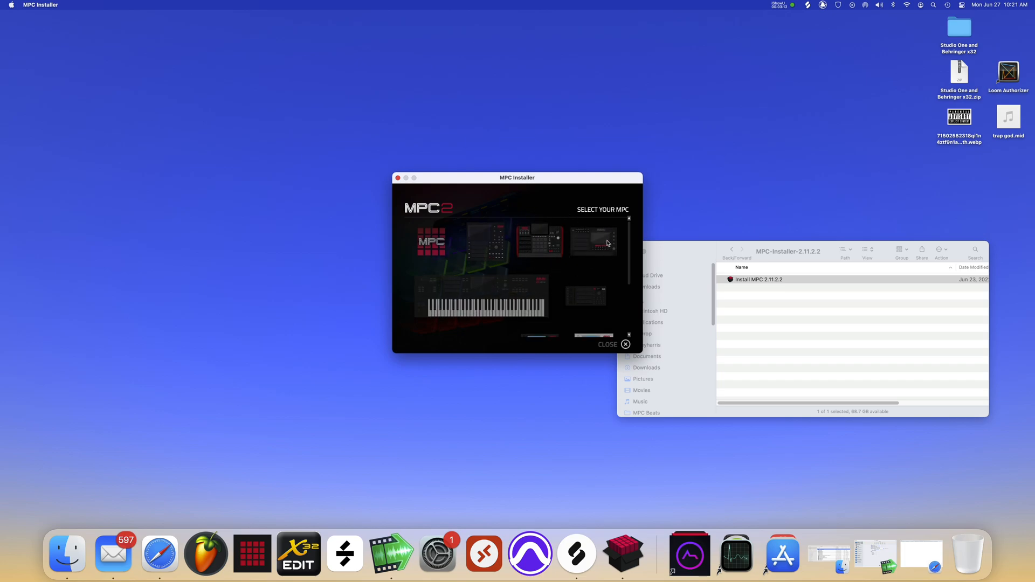
{"action": "mouse_move", "coordinate": [608, 244]}
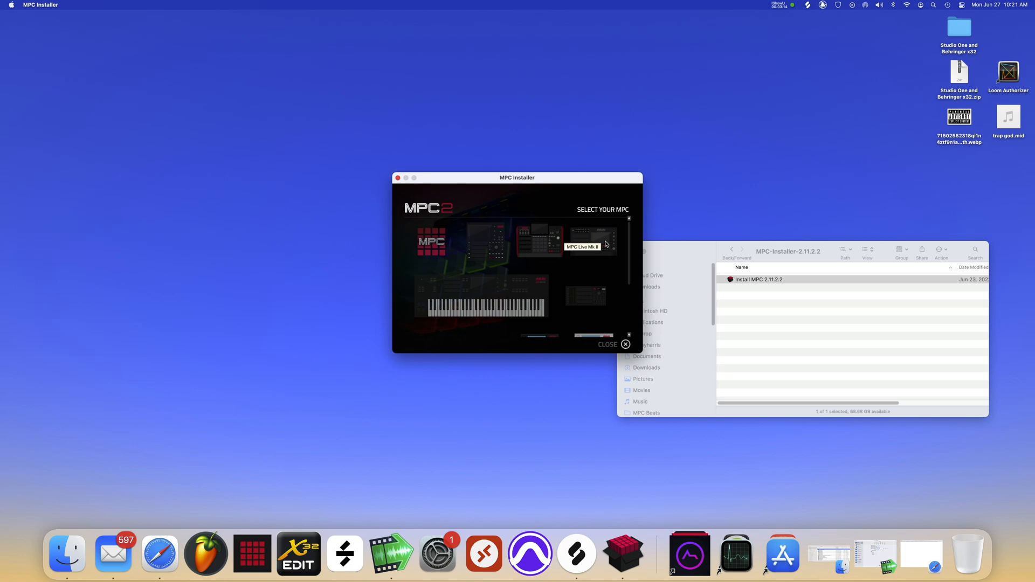
{"action": "left_click", "coordinate": [595, 237]}
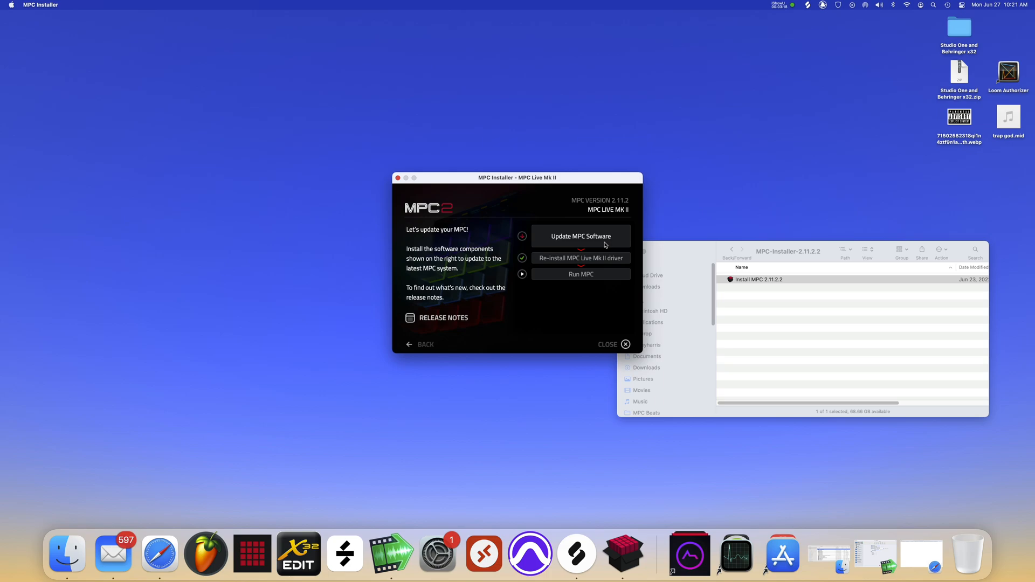
{"action": "mouse_move", "coordinate": [591, 239]}
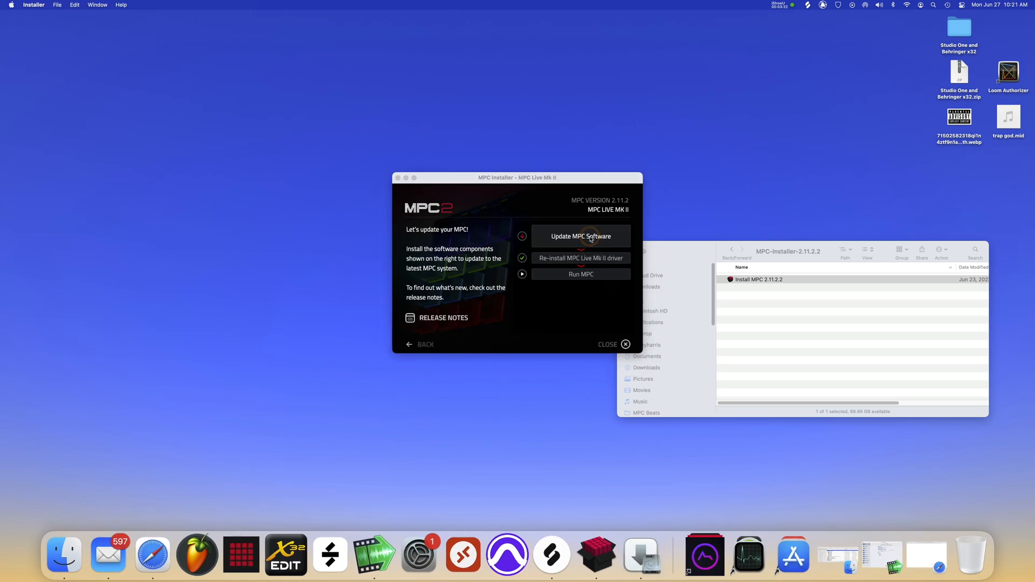
- Begin the MPC software update, passing the intro and license and excluding iLok License Manager
{"action": "left_click", "coordinate": [580, 236]}
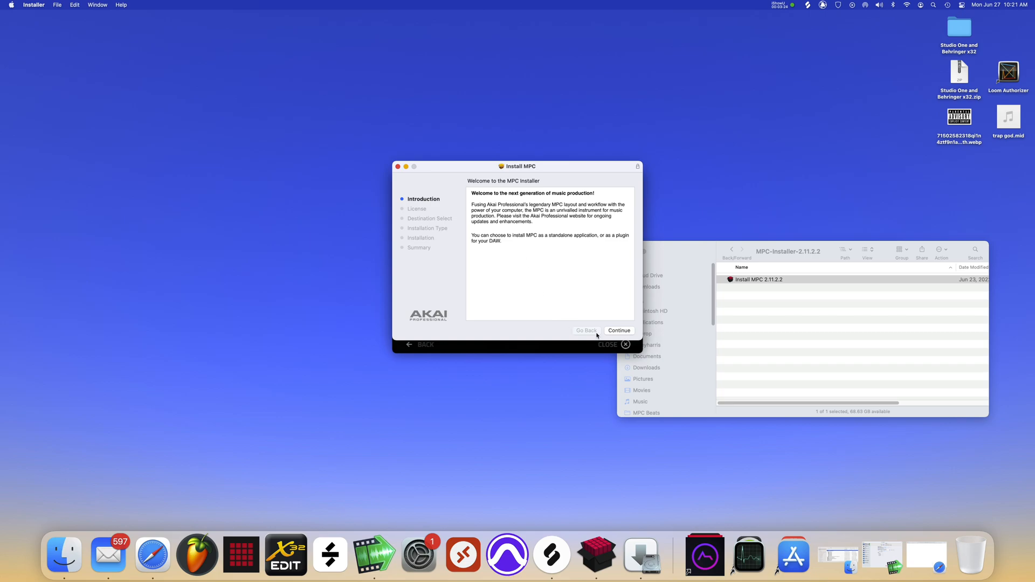
{"action": "left_click", "coordinate": [619, 331]}
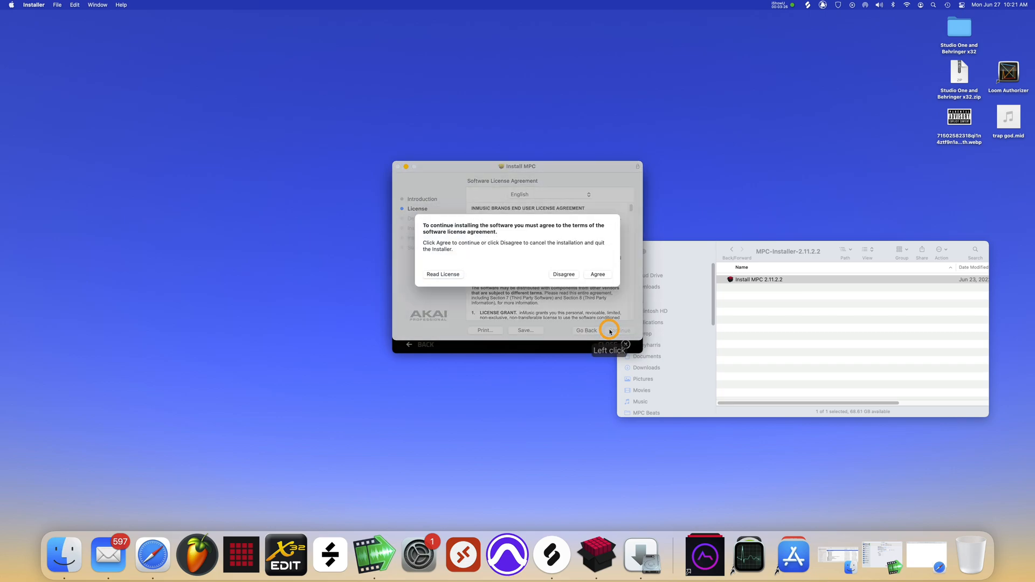
{"action": "left_click", "coordinate": [597, 275]}
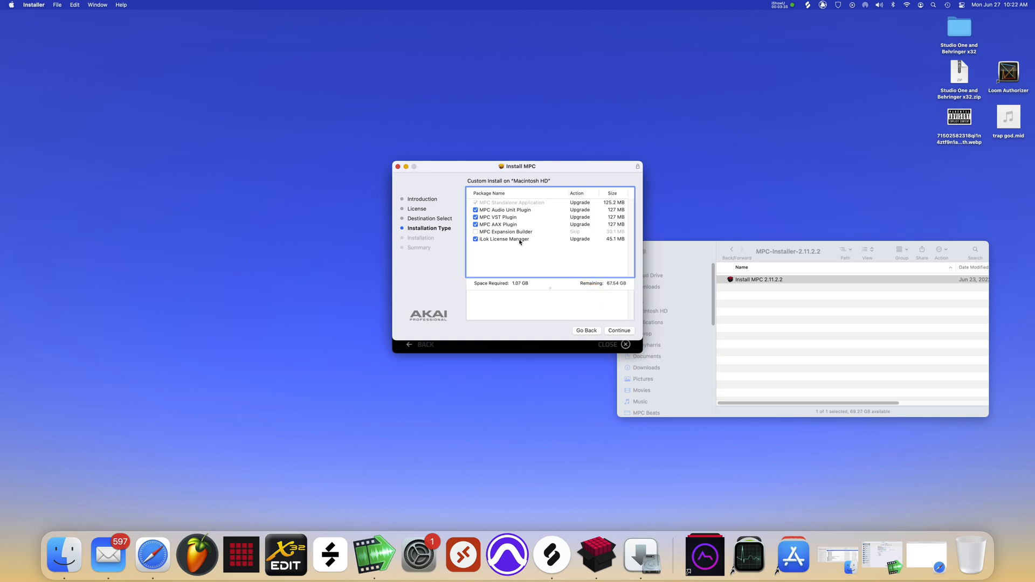
{"action": "left_click", "coordinate": [475, 232]}
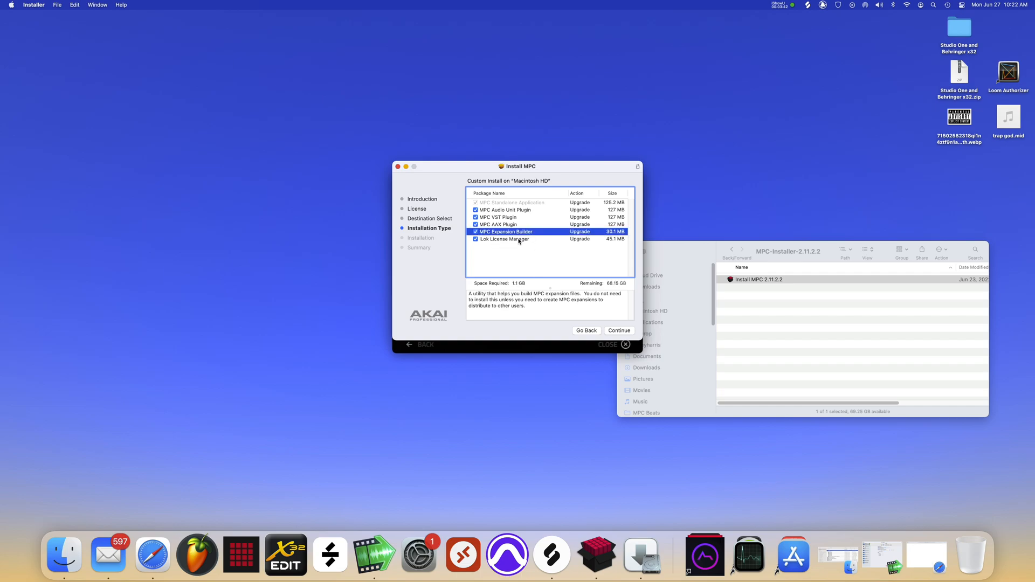
{"action": "left_click", "coordinate": [476, 238]}
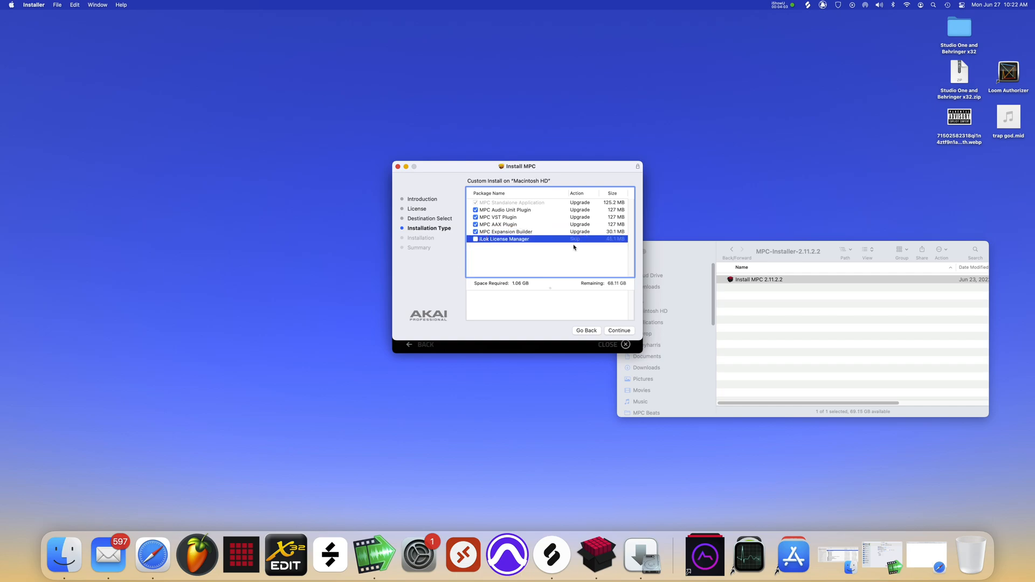
- Review the custom package list, return to Standard Install and install MPC on Macintosh HD
{"action": "left_click", "coordinate": [619, 331]}
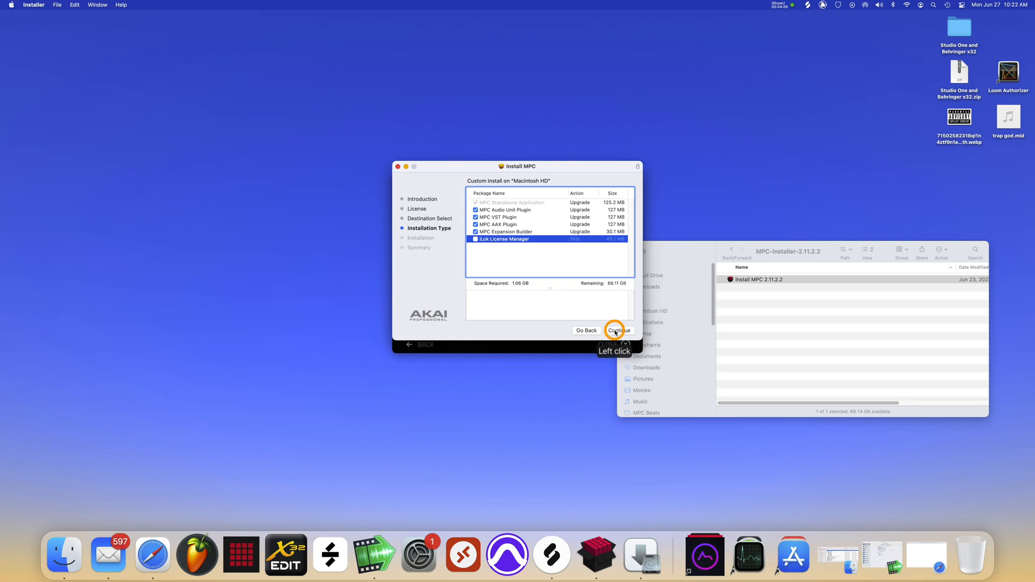
{"action": "left_click", "coordinate": [619, 331]}
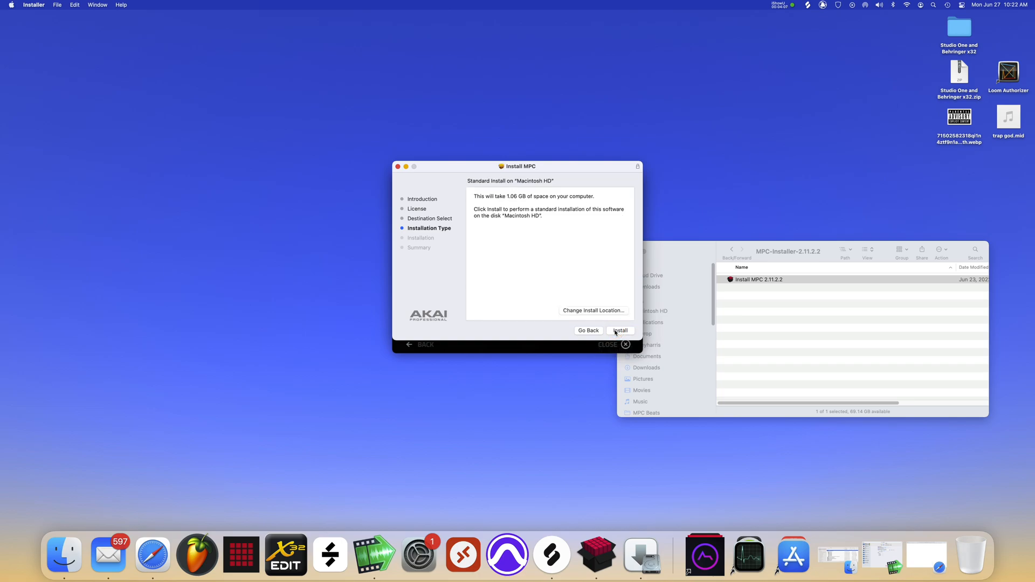
{"action": "left_click", "coordinate": [620, 331]}
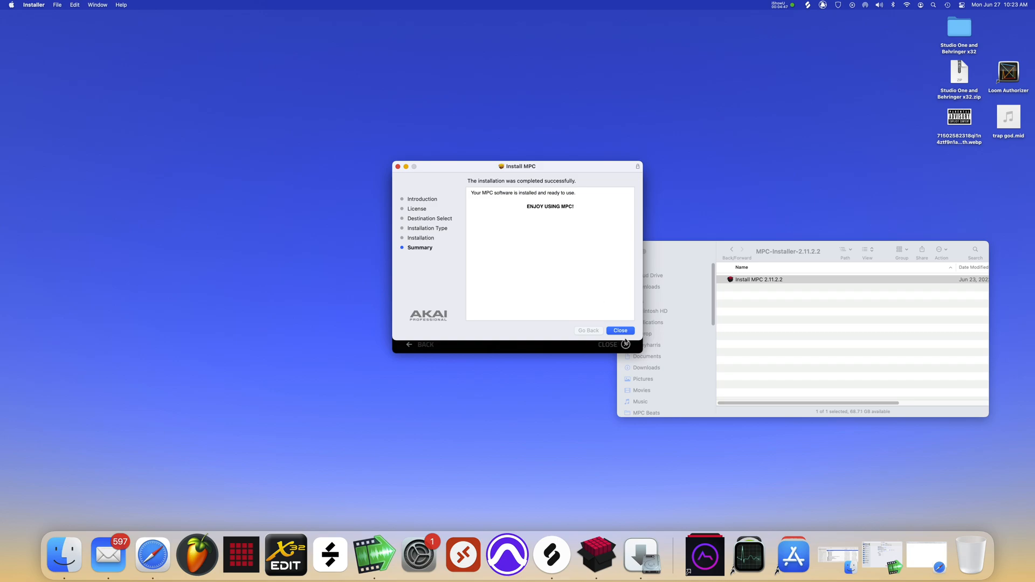
- Close the Installer summary and run the newly installed MPC 2.11.2
{"action": "left_click", "coordinate": [620, 331]}
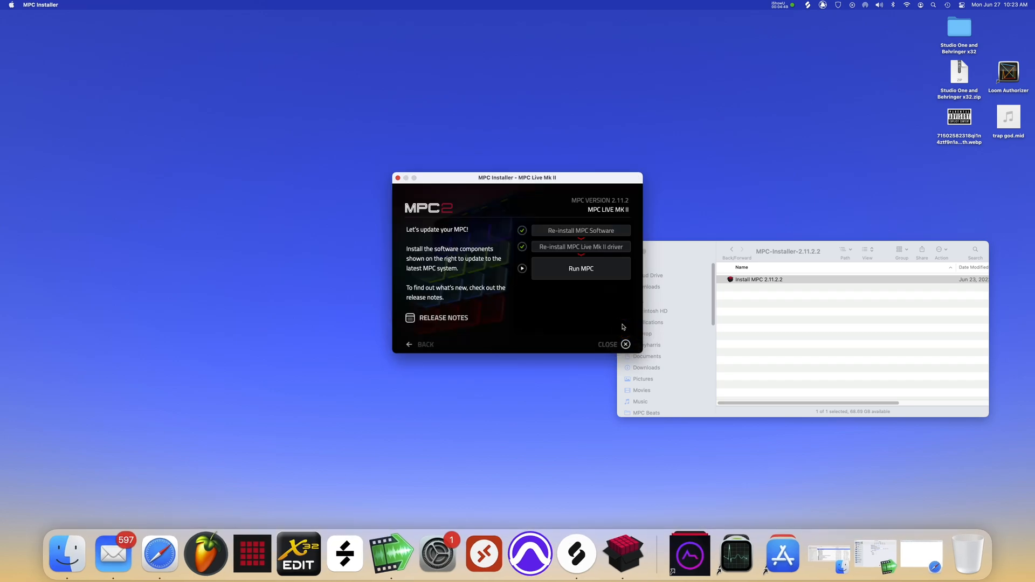
{"action": "left_click", "coordinate": [580, 271]}
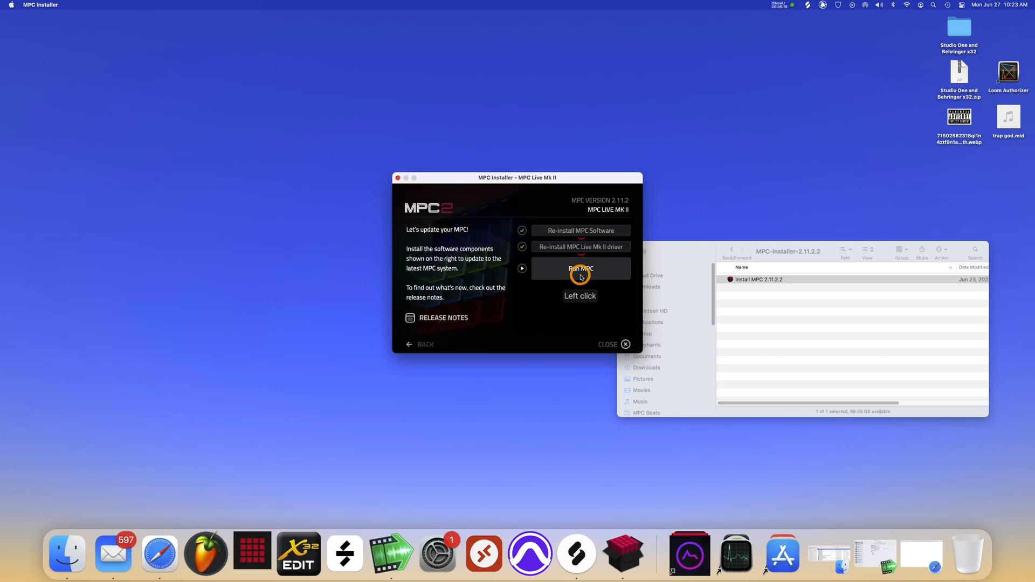
{"action": "left_click", "coordinate": [580, 270]}
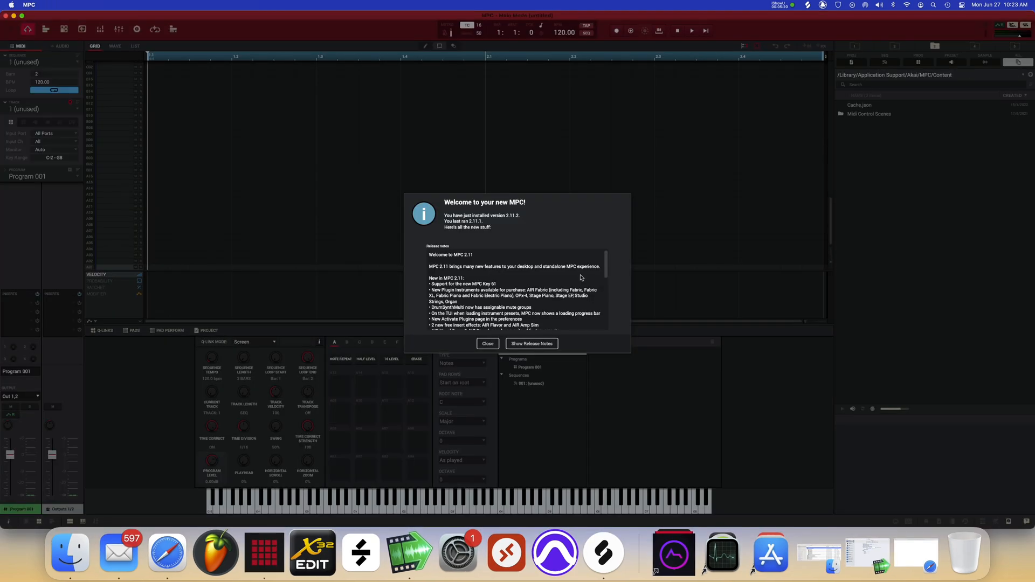
- View the release notes, close Safari and dismiss the new plugin instruments notice permanently
{"action": "left_click", "coordinate": [531, 344]}
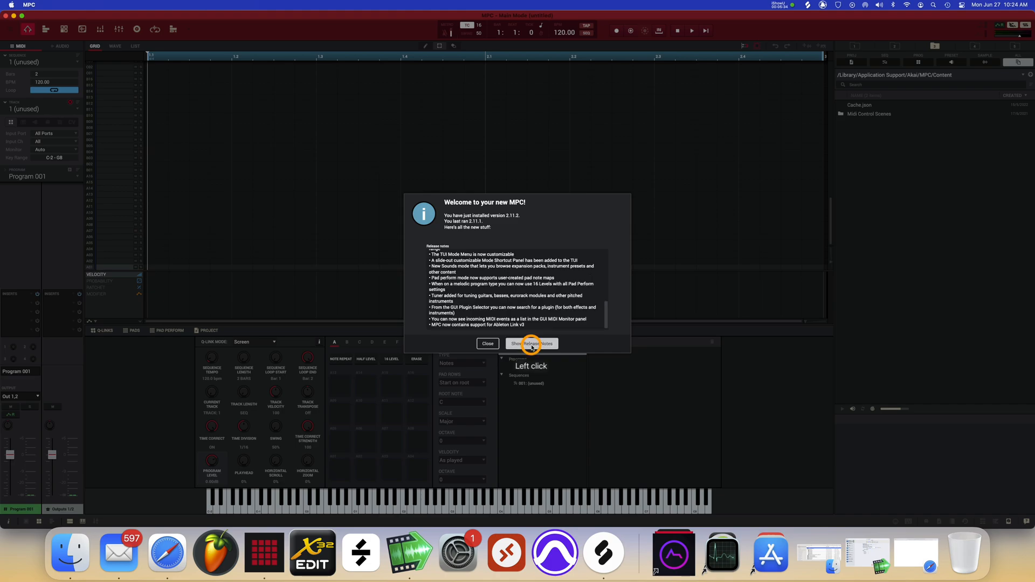
{"action": "left_click", "coordinate": [532, 344]}
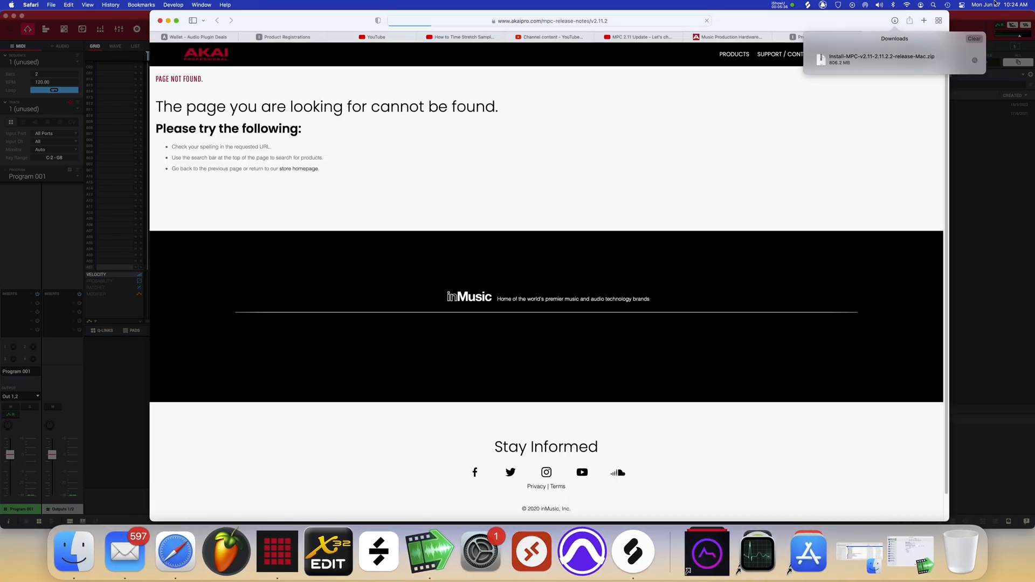
{"action": "left_click", "coordinate": [893, 19]}
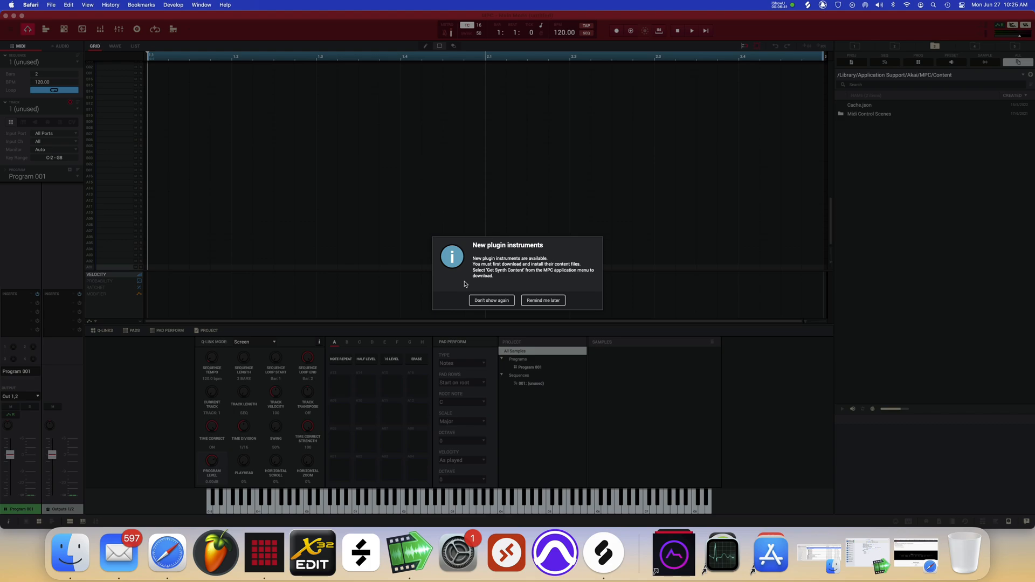
{"action": "mouse_move", "coordinate": [472, 294]}
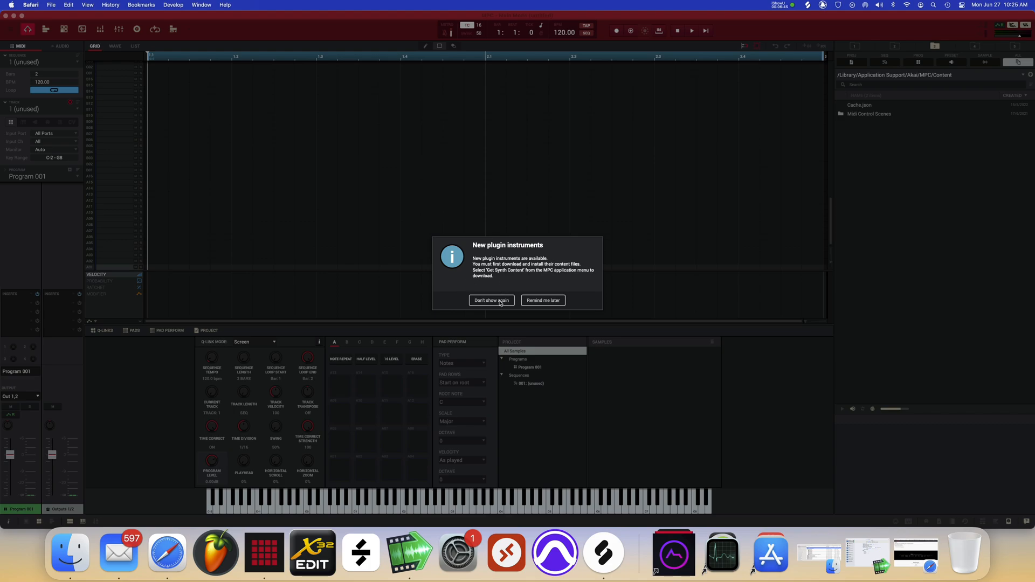
{"action": "left_click", "coordinate": [492, 300]}
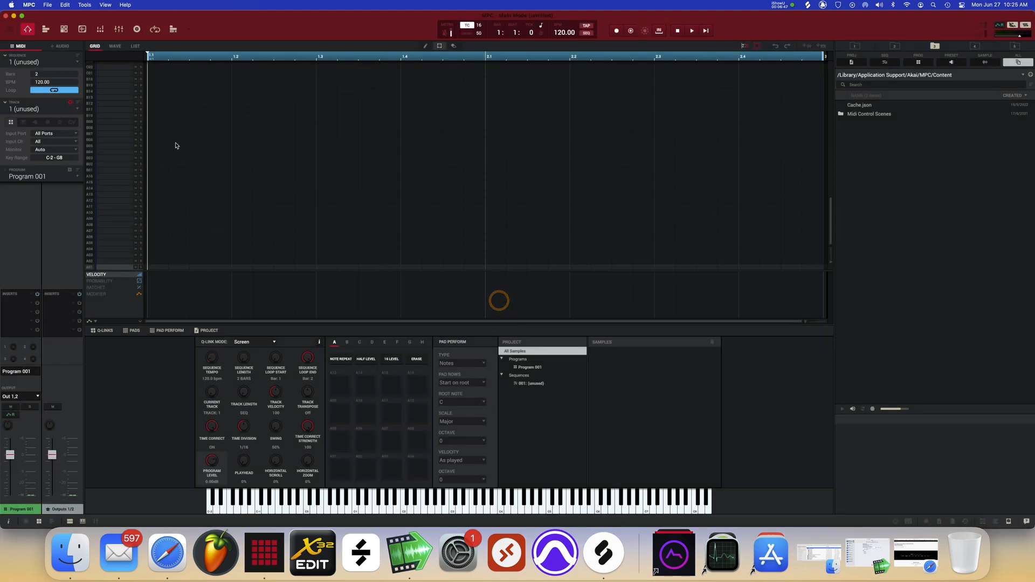
- Choose Get Synth Content from the MPC application menu
{"action": "left_click", "coordinate": [28, 4]}
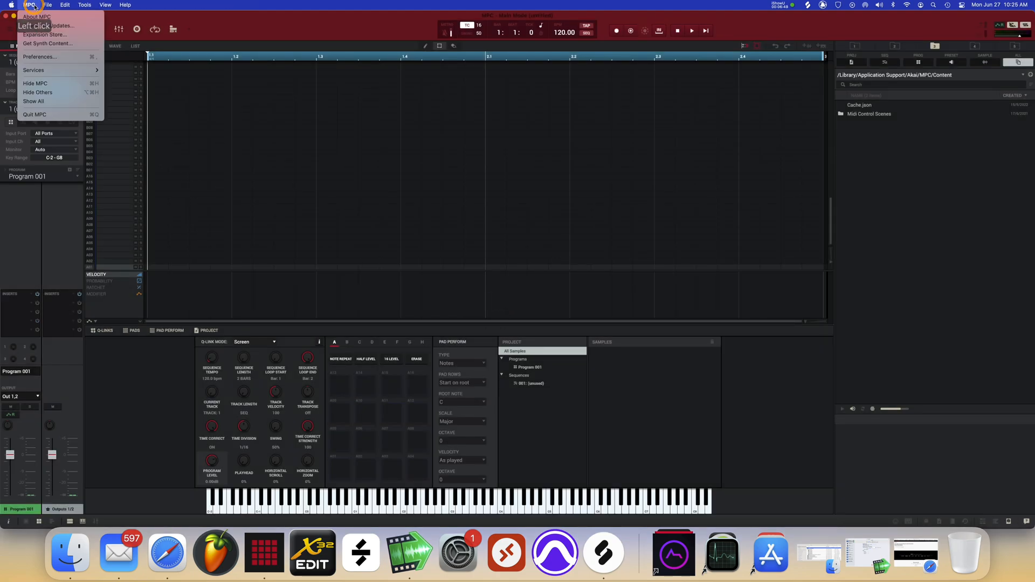
{"action": "mouse_move", "coordinate": [43, 35]}
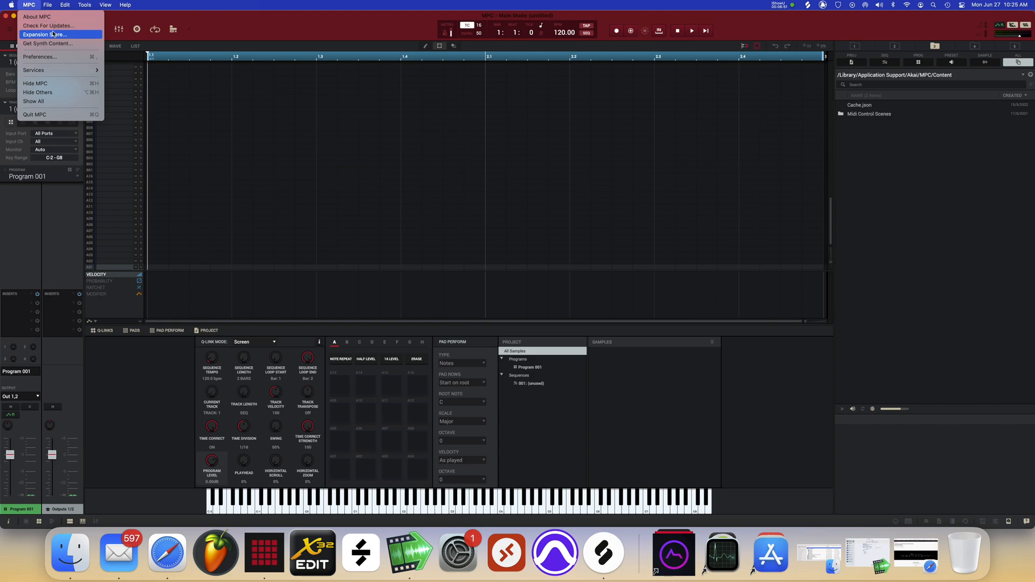
{"action": "mouse_move", "coordinate": [59, 44]}
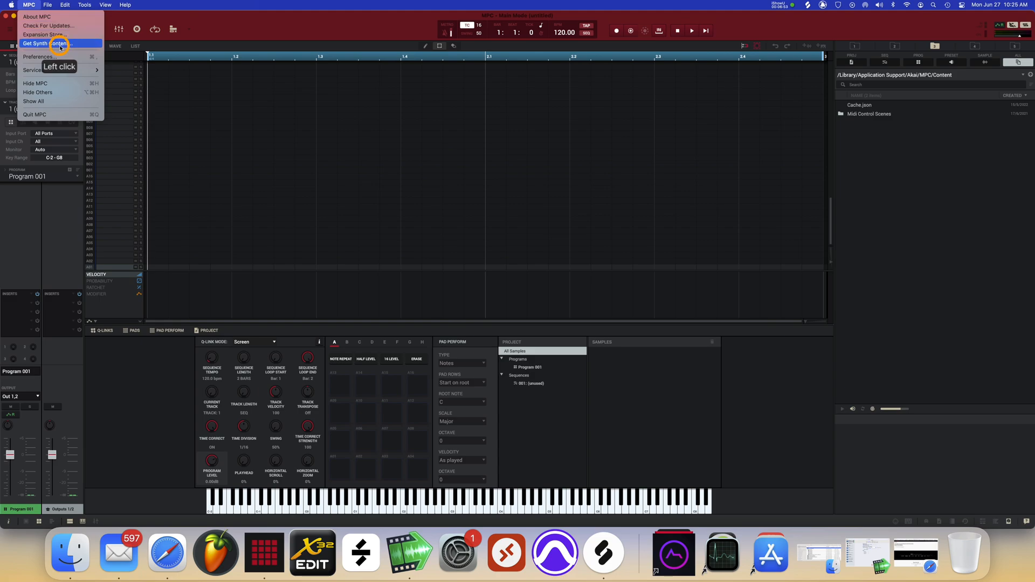
{"action": "left_click", "coordinate": [45, 42]}
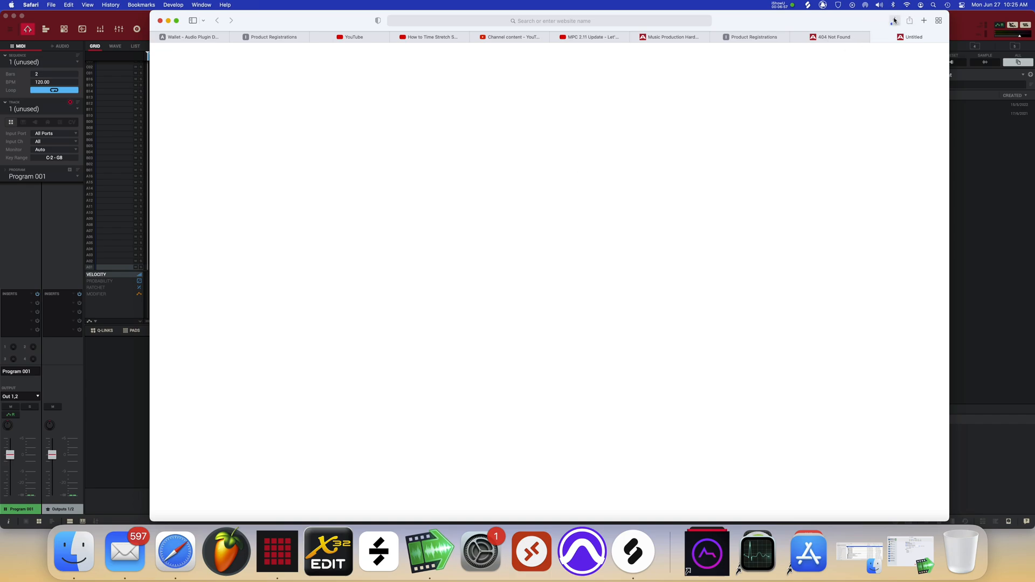
- Extract the Mac MPC Synth Content Manager zip from SynthContent211 and launch the app
{"action": "left_click", "coordinate": [851, 58]}
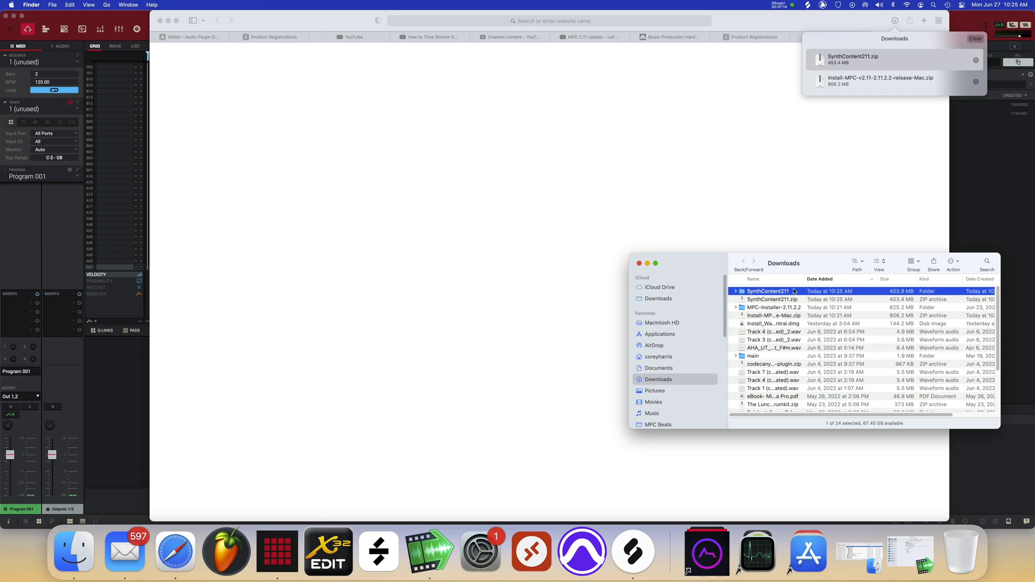
{"action": "double_click", "coordinate": [768, 291]}
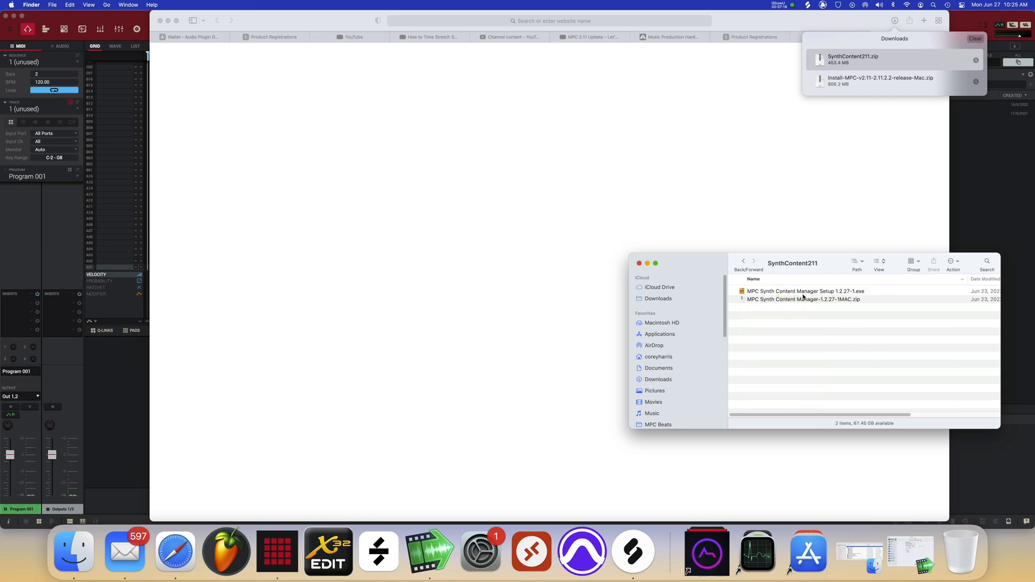
{"action": "left_click", "coordinate": [800, 299]}
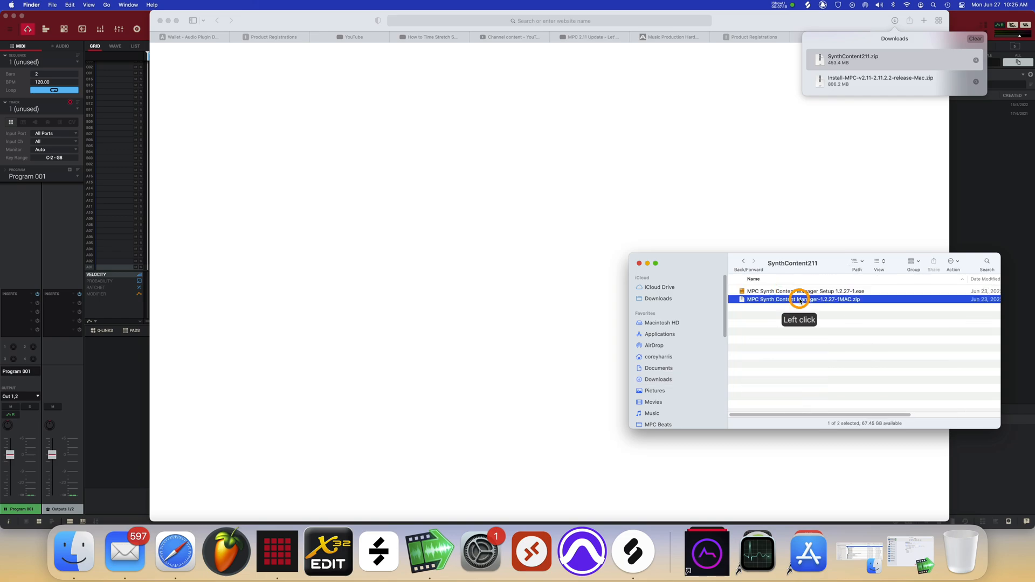
{"action": "double_click", "coordinate": [802, 299]}
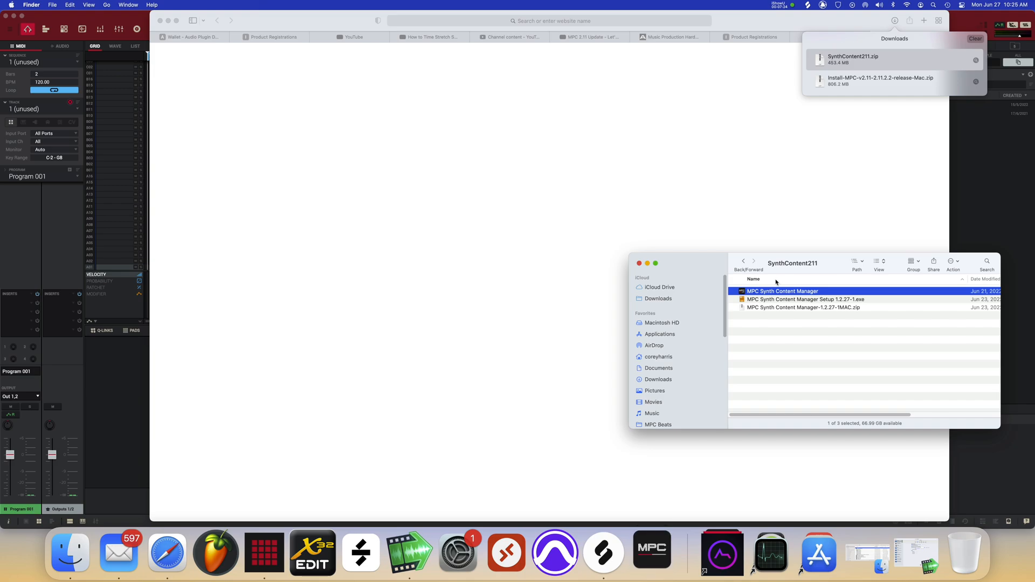
{"action": "double_click", "coordinate": [783, 291]}
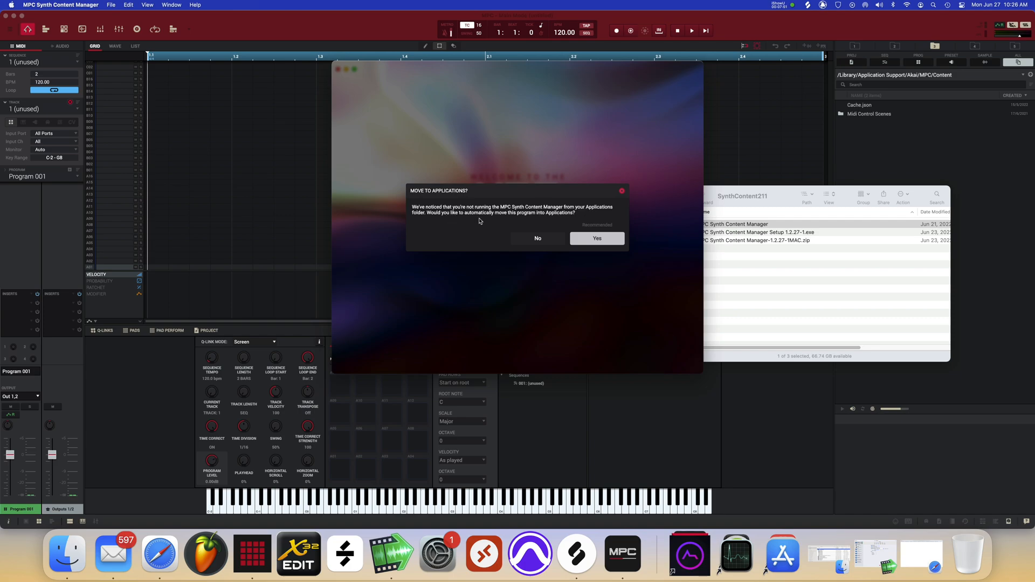
{"action": "mouse_move", "coordinate": [537, 218]}
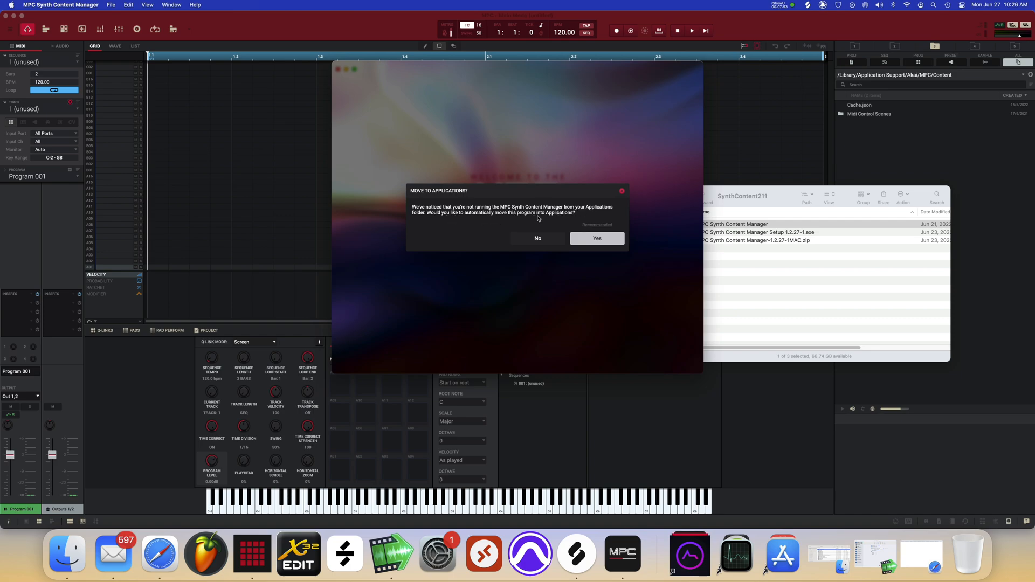
{"action": "mouse_move", "coordinate": [470, 230]}
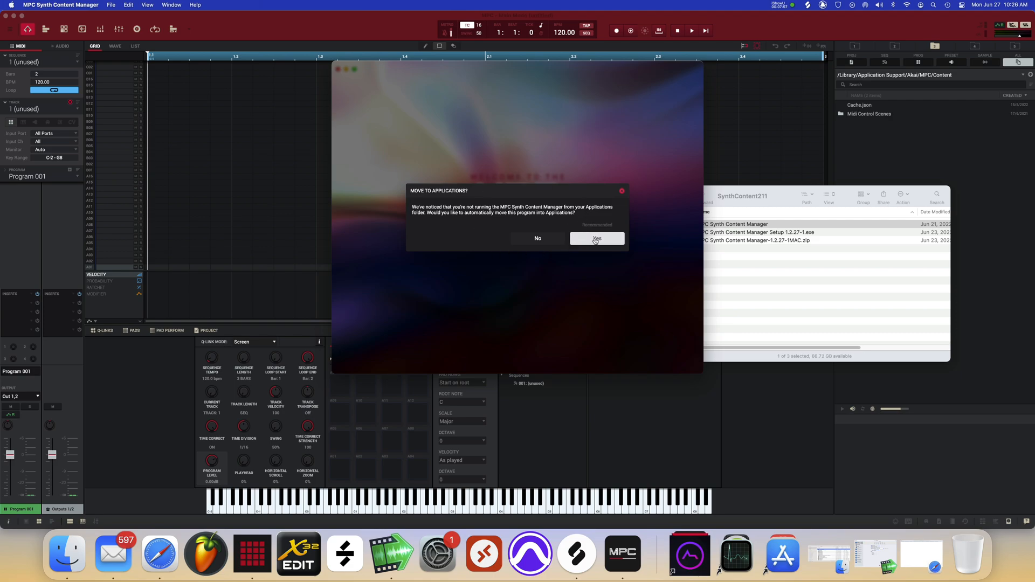
- Move MPC Synth Content Manager into Applications and relaunch it from there
{"action": "left_click", "coordinate": [597, 238]}
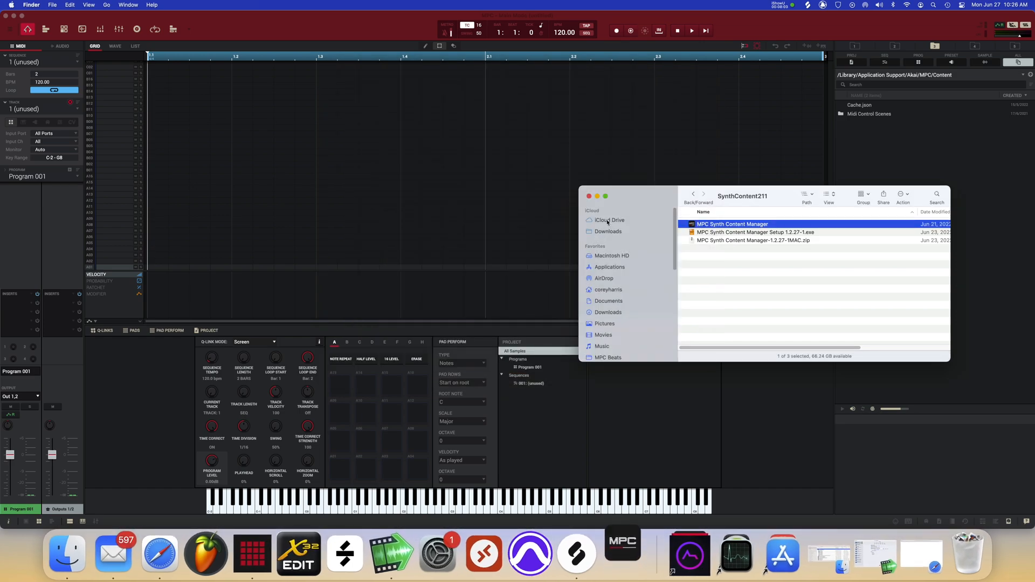
{"action": "double_click", "coordinate": [732, 224]}
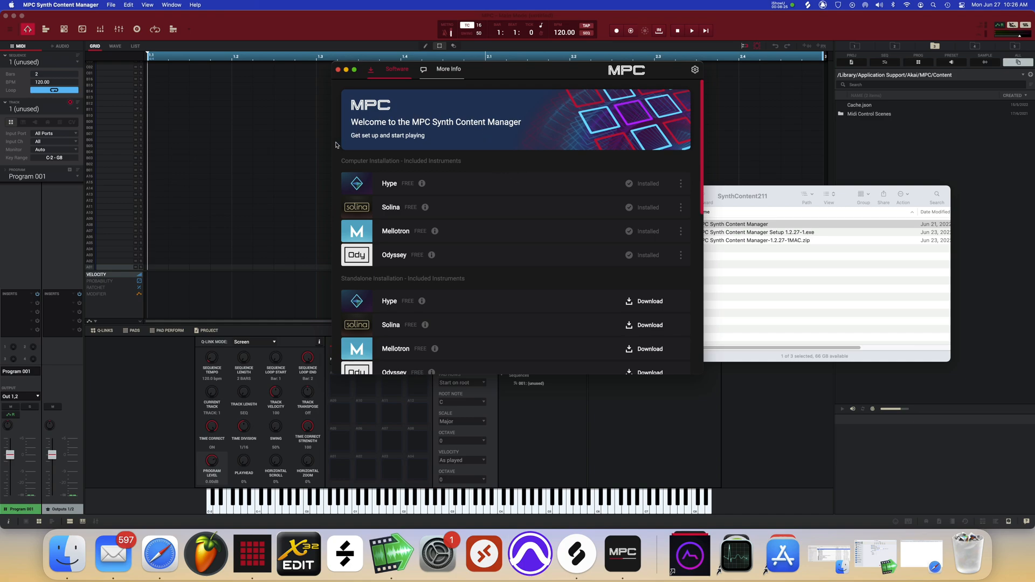
{"action": "mouse_move", "coordinate": [488, 183]}
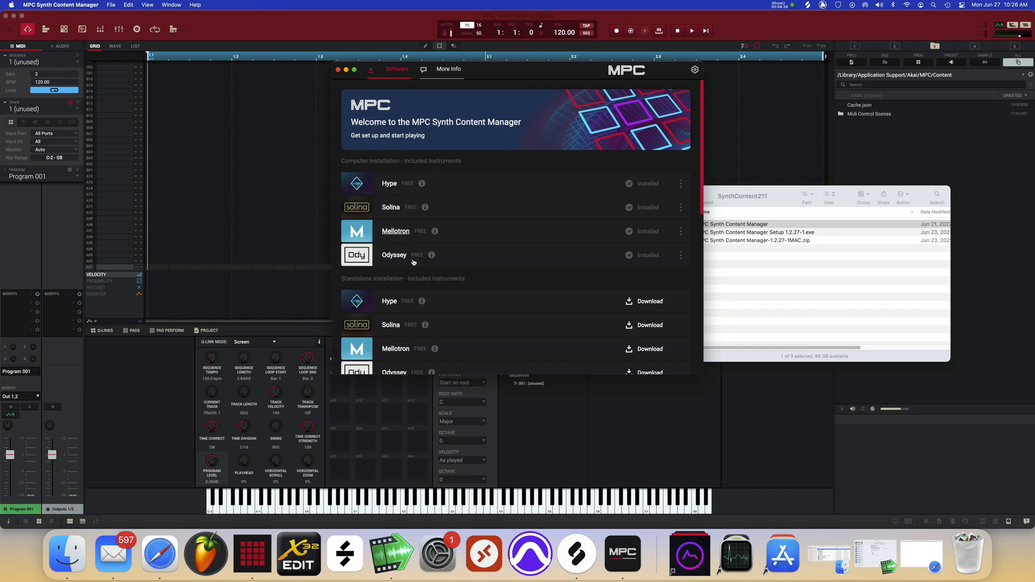
- Check Hype, Solina, Mellotron and Odyssey in the Software list, then quit MPC from the Dock
{"action": "scroll", "scroll_direction": "down", "scroll_amount": 3}
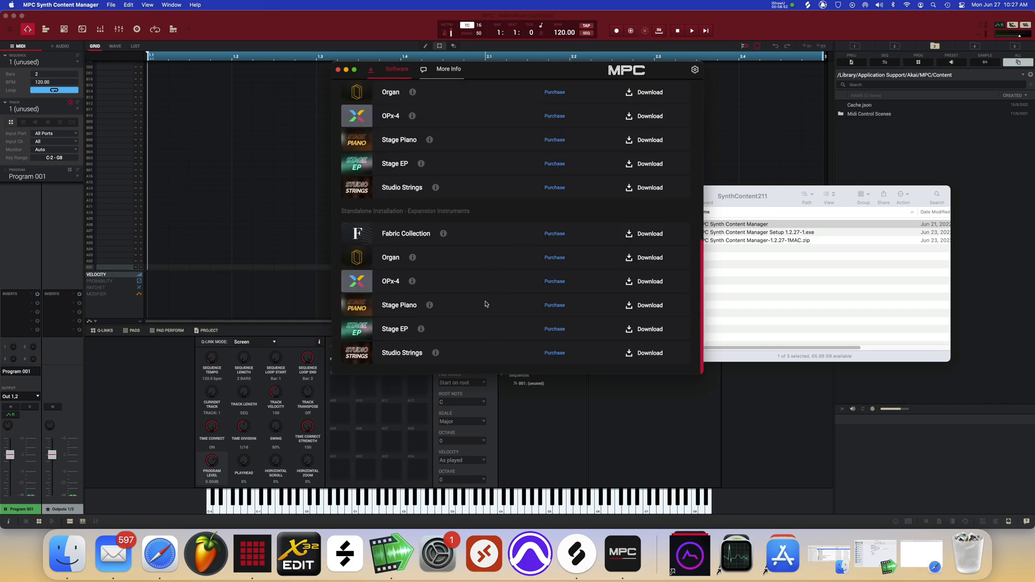
{"action": "mouse_move", "coordinate": [371, 365]}
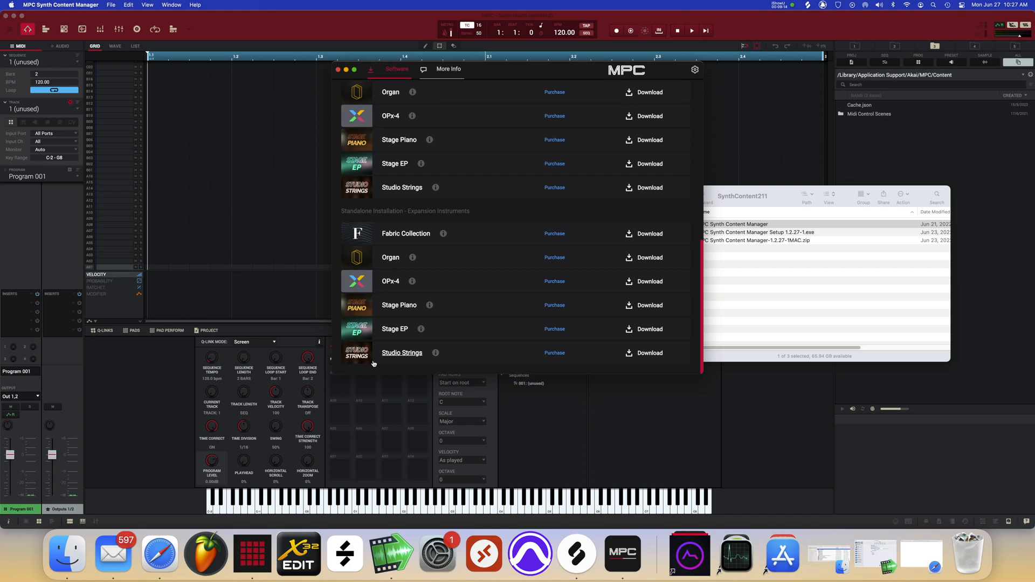
{"action": "mouse_move", "coordinate": [395, 366]}
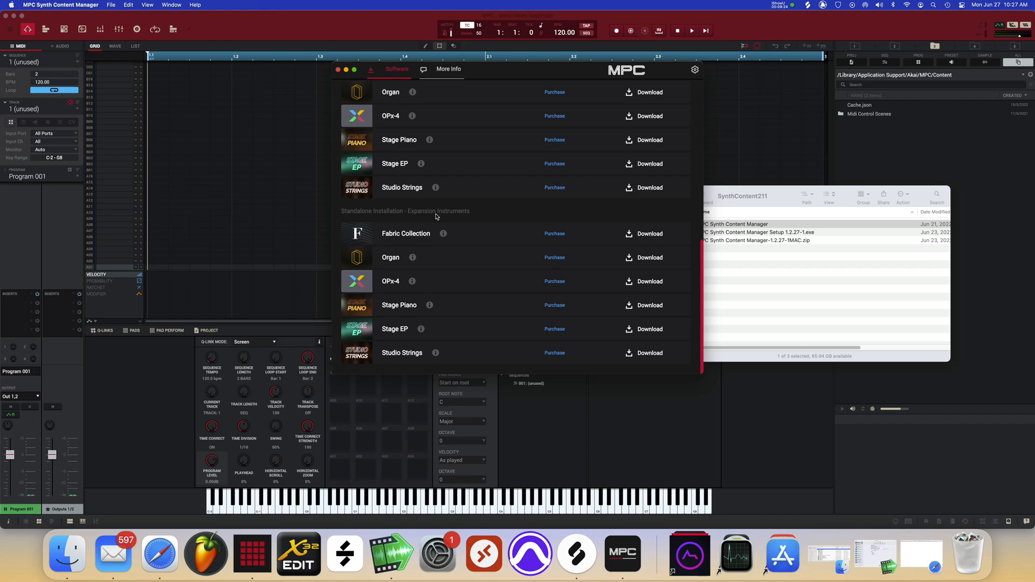
{"action": "mouse_move", "coordinate": [441, 97]}
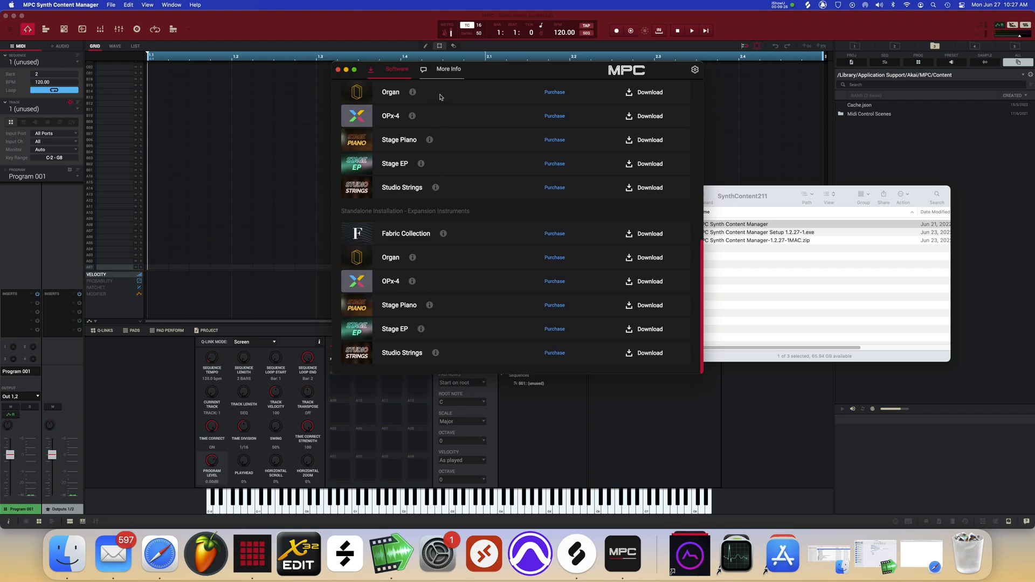
{"action": "mouse_move", "coordinate": [434, 137]}
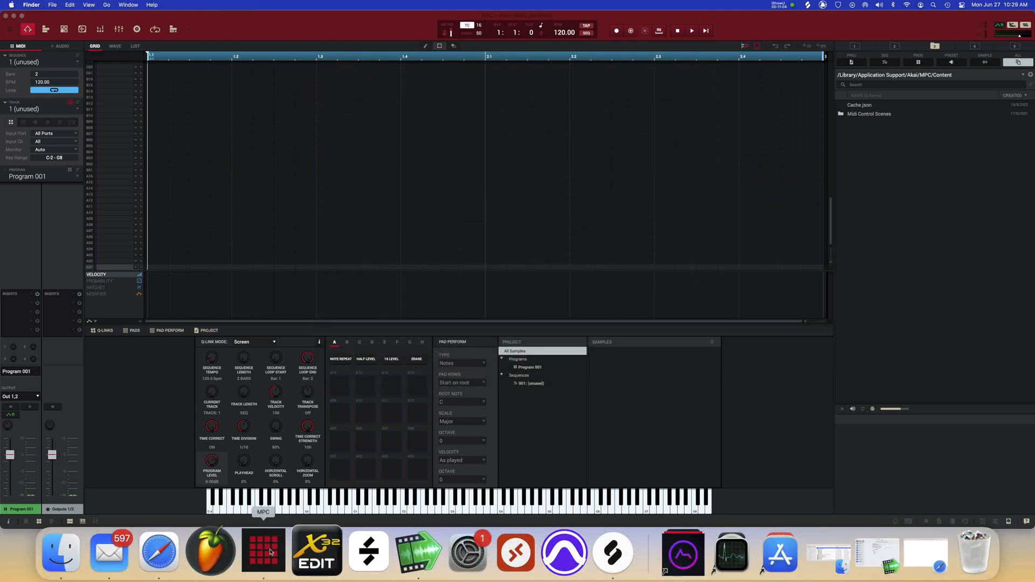
{"action": "right_click", "coordinate": [261, 551]}
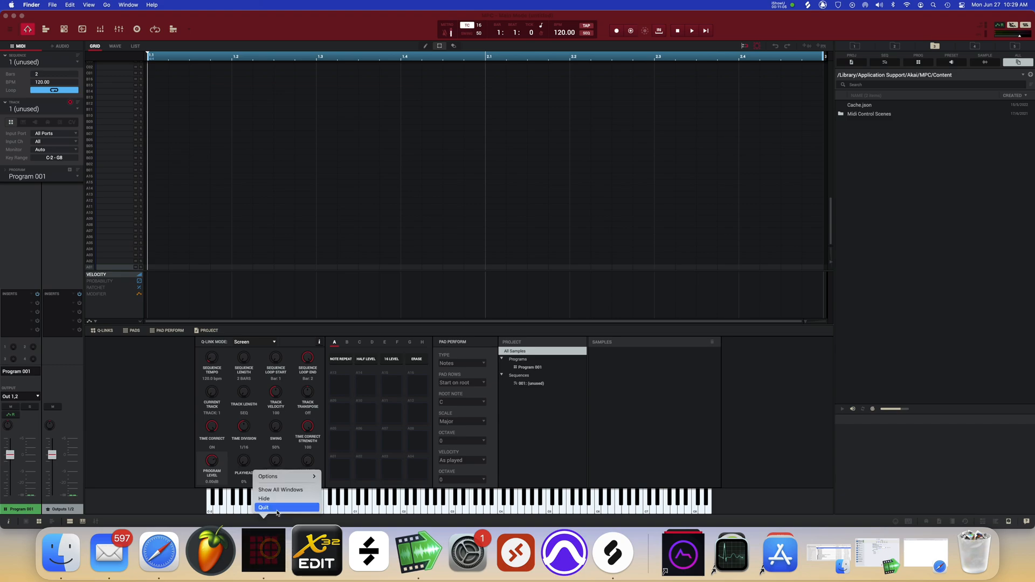
{"action": "left_click", "coordinate": [277, 506]}
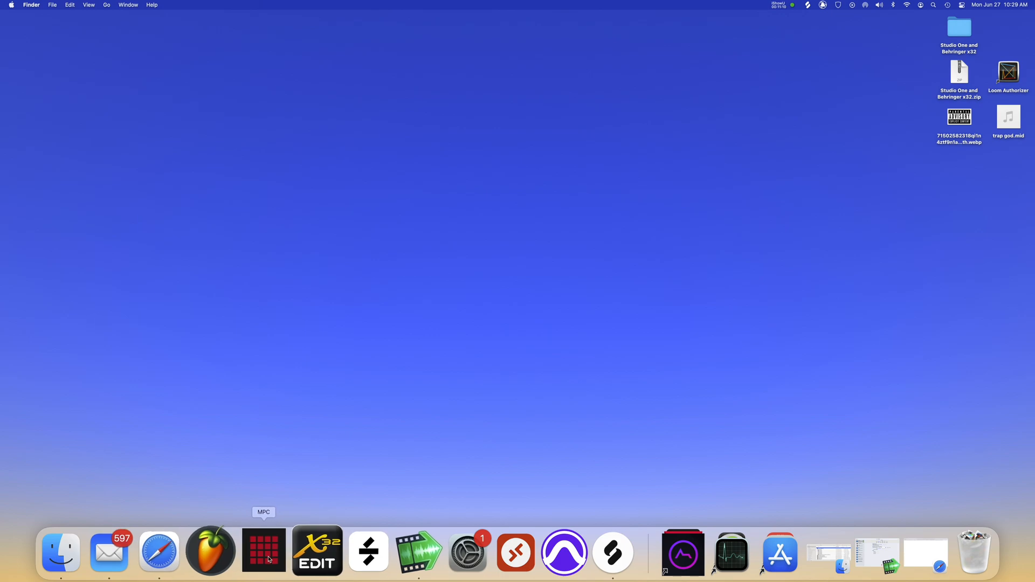
- Reveal the MPC app in Finder from its Dock icon and bring up the app file's context actions
{"action": "right_click", "coordinate": [262, 551]}
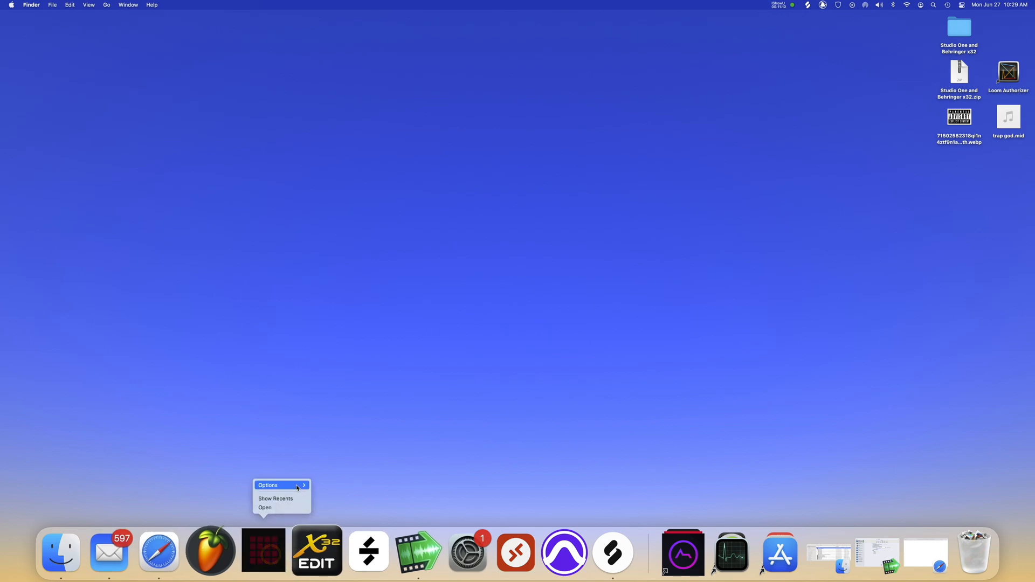
{"action": "left_click", "coordinate": [278, 485]}
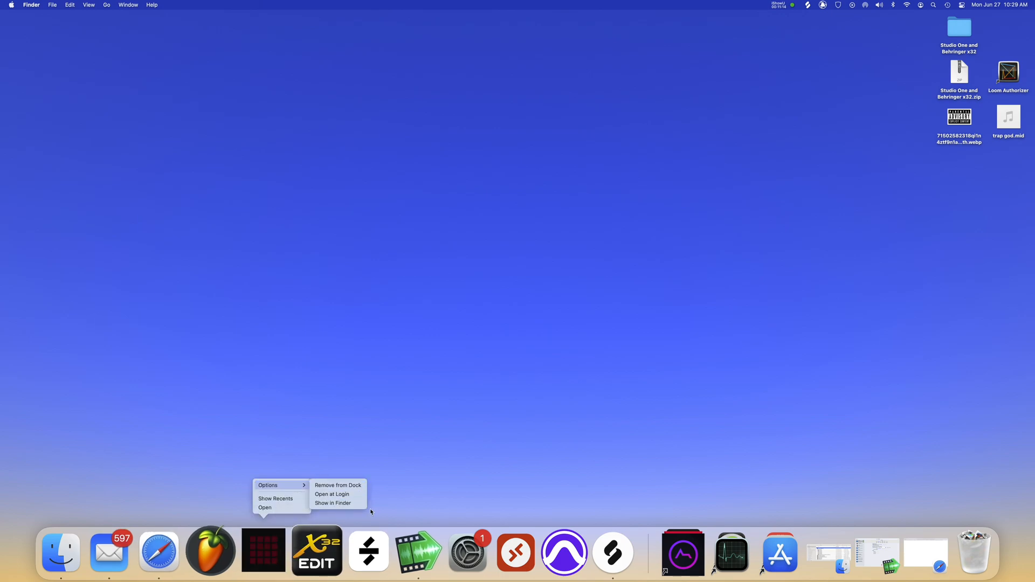
{"action": "mouse_move", "coordinate": [280, 498]}
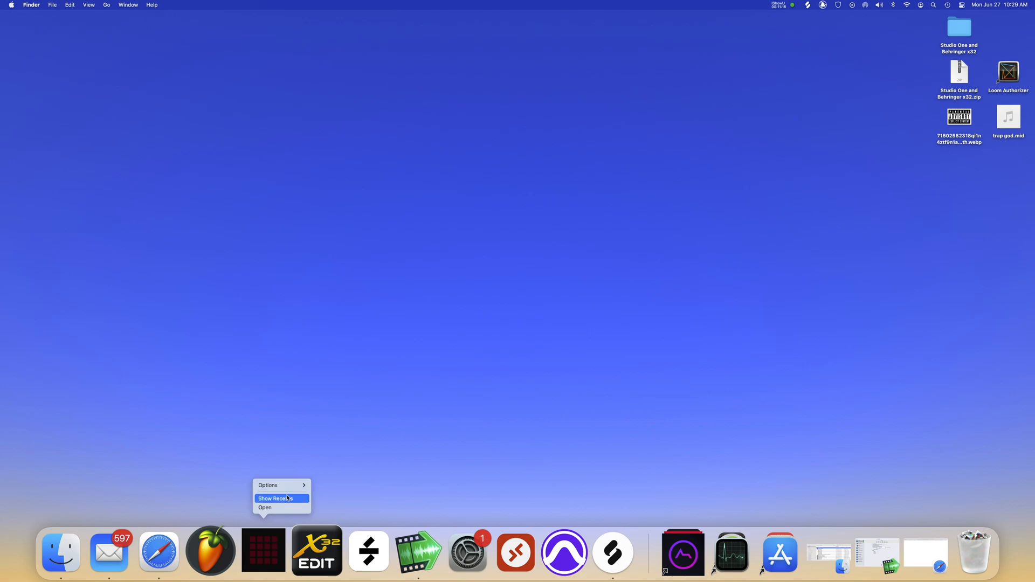
{"action": "mouse_move", "coordinate": [278, 485]}
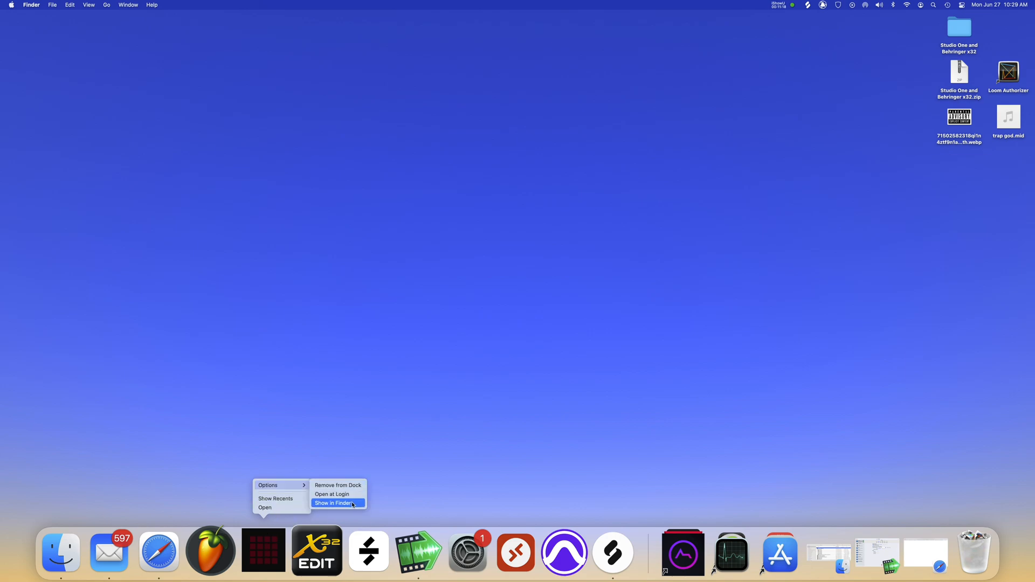
{"action": "left_click", "coordinate": [333, 503]}
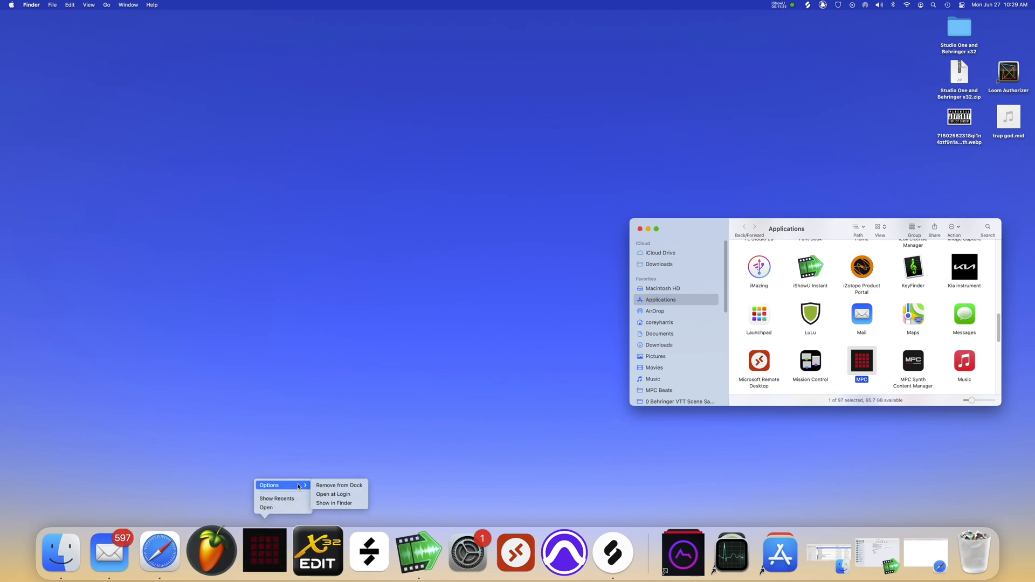
{"action": "mouse_move", "coordinate": [895, 358]}
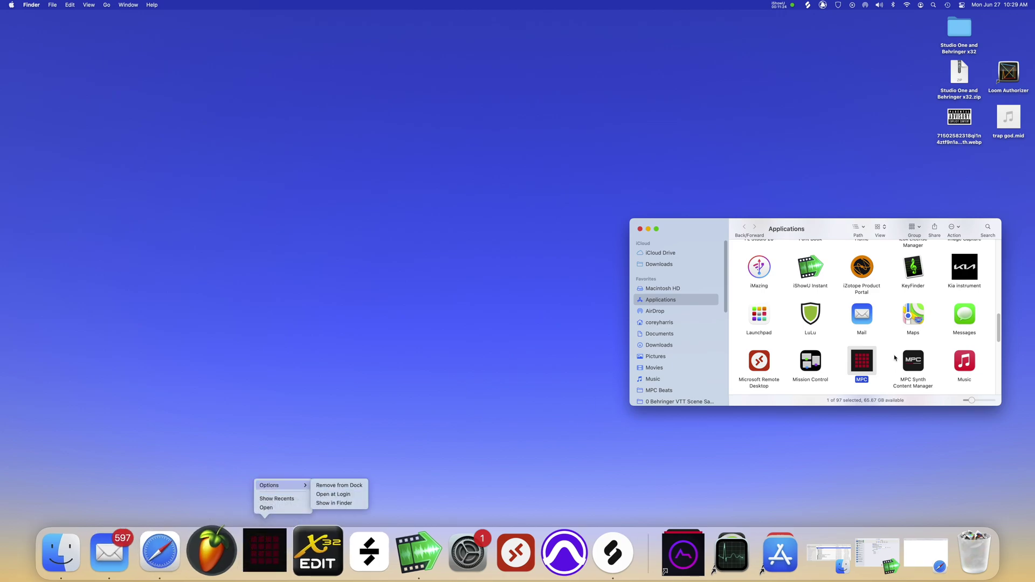
{"action": "right_click", "coordinate": [861, 361]}
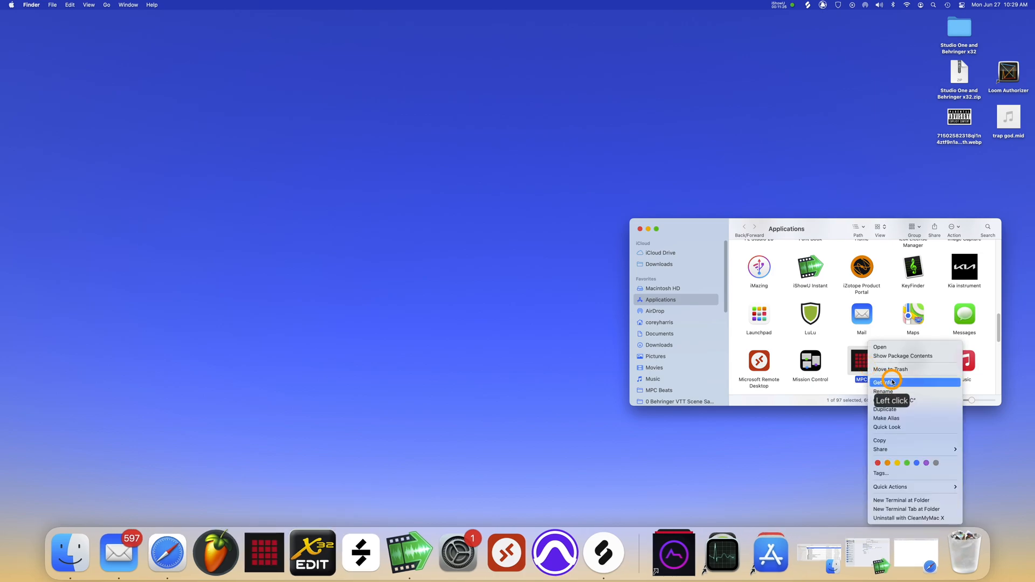
- Show Get Info for the MPC app and toggle its 'Open using Rosetta' setting
{"action": "left_click", "coordinate": [888, 381]}
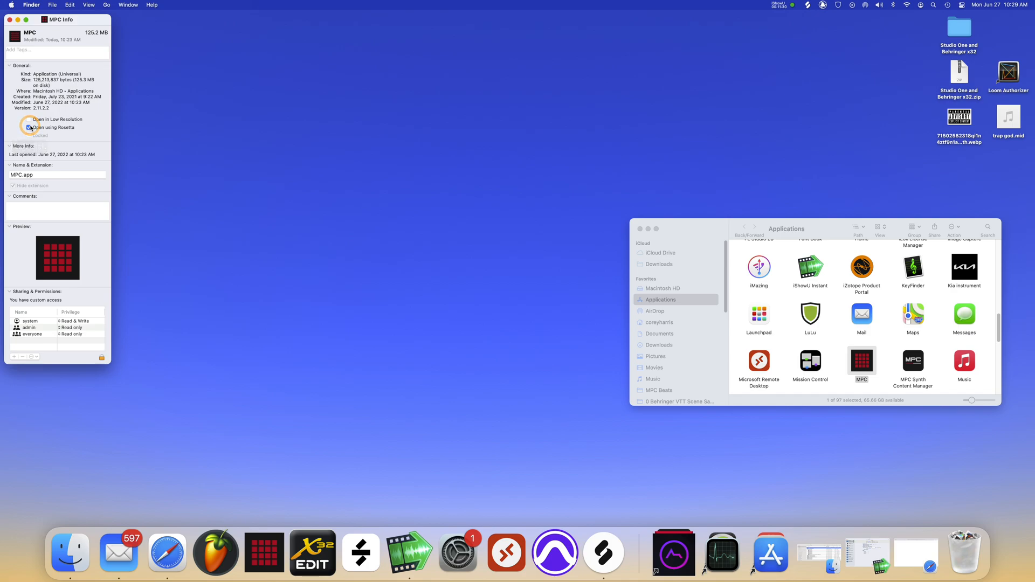
{"action": "left_click", "coordinate": [28, 127]}
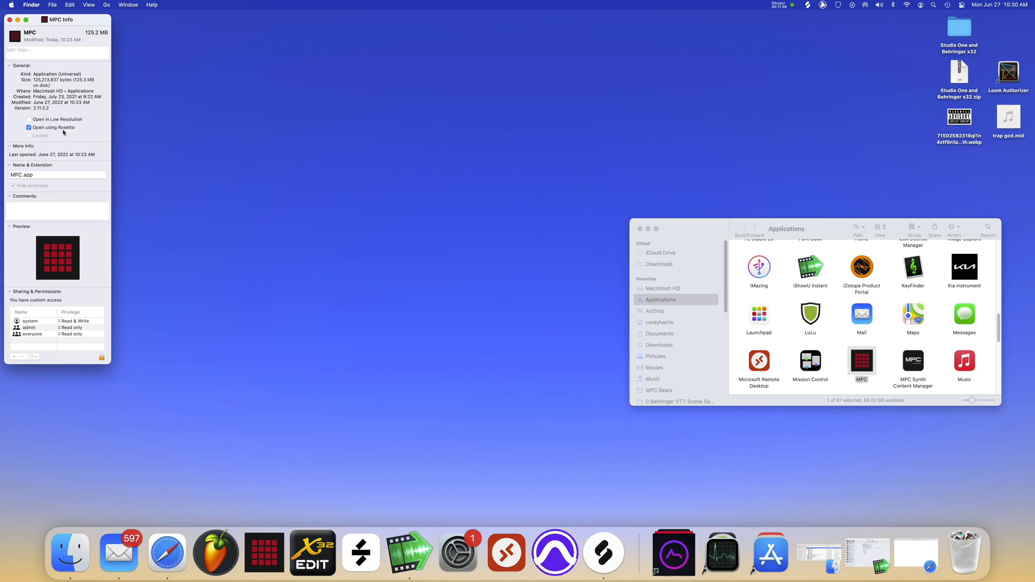
{"action": "left_click", "coordinate": [28, 127]}
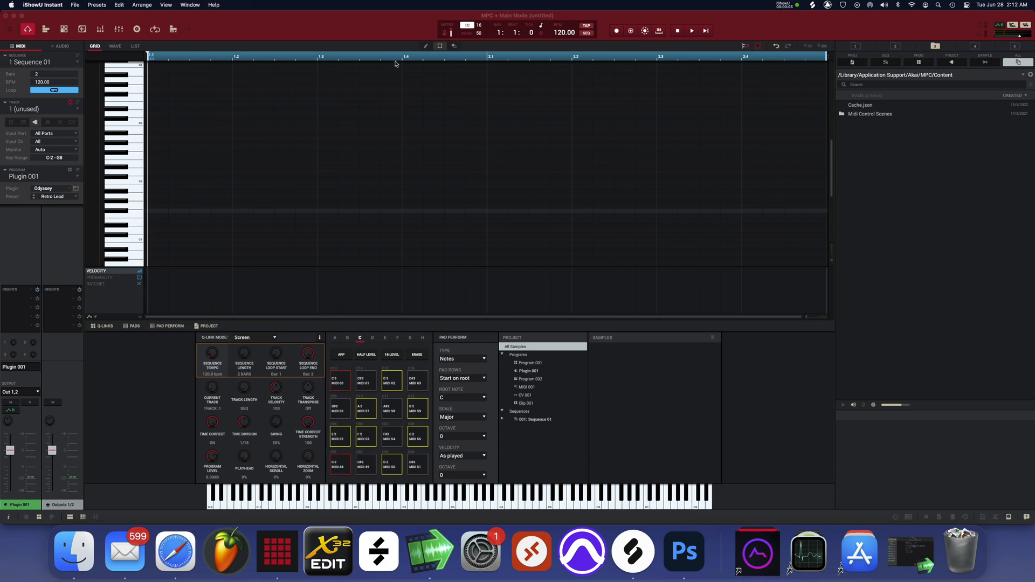
{"action": "mouse_move", "coordinate": [560, 242]}
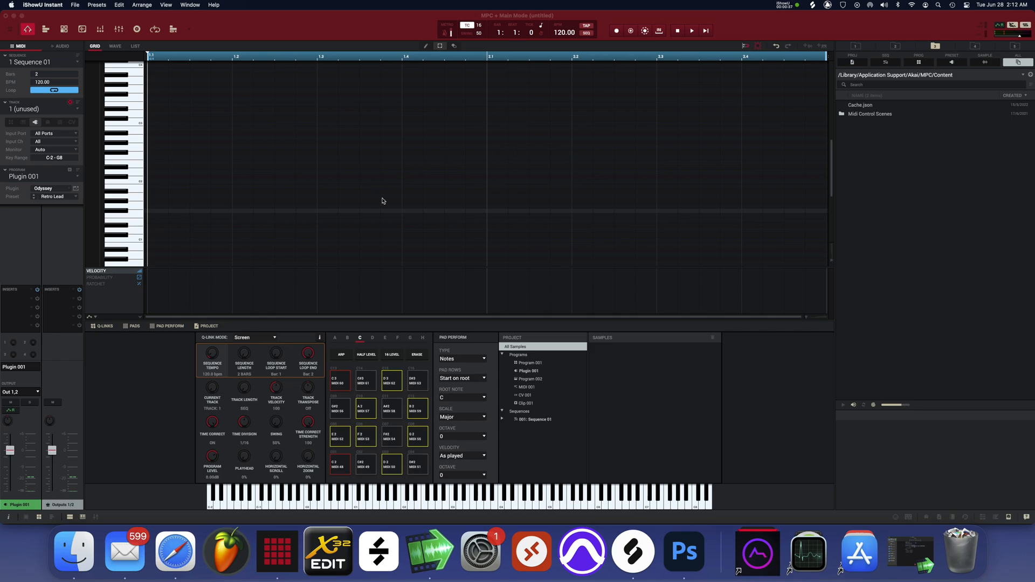
{"action": "mouse_move", "coordinate": [468, 215]}
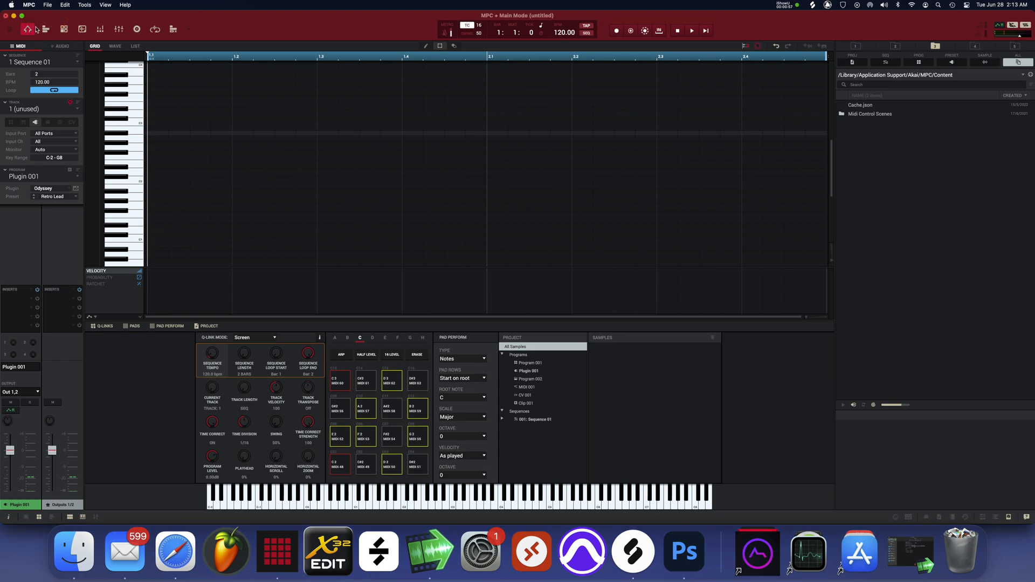
- Show the MPC top-level File/Edit/Tools/View/Help menu over the project
{"action": "left_click", "coordinate": [29, 5]}
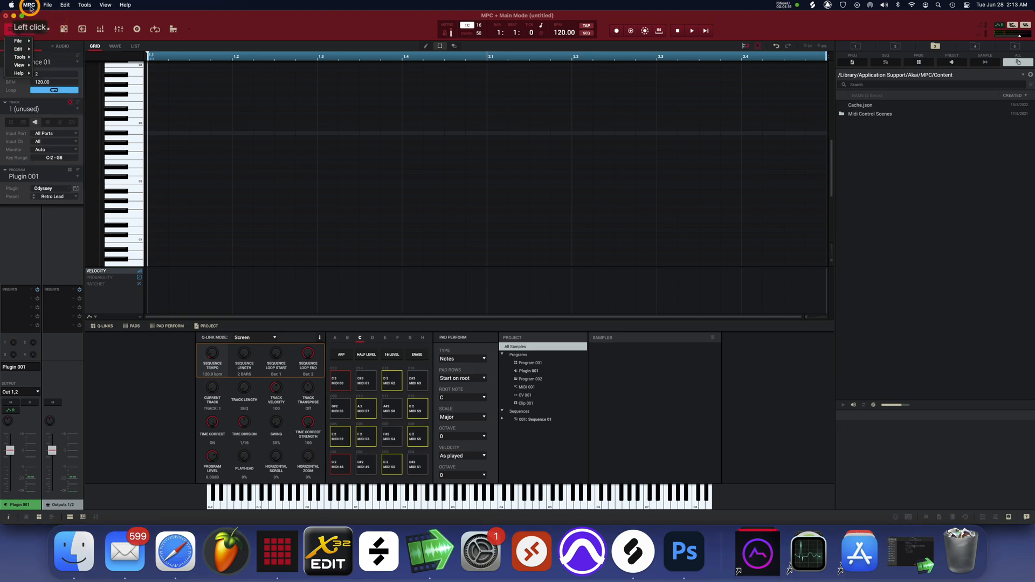
- Rescan all plugin folders from the Preferences Plugins page and confirm with OK
{"action": "left_click", "coordinate": [30, 6]}
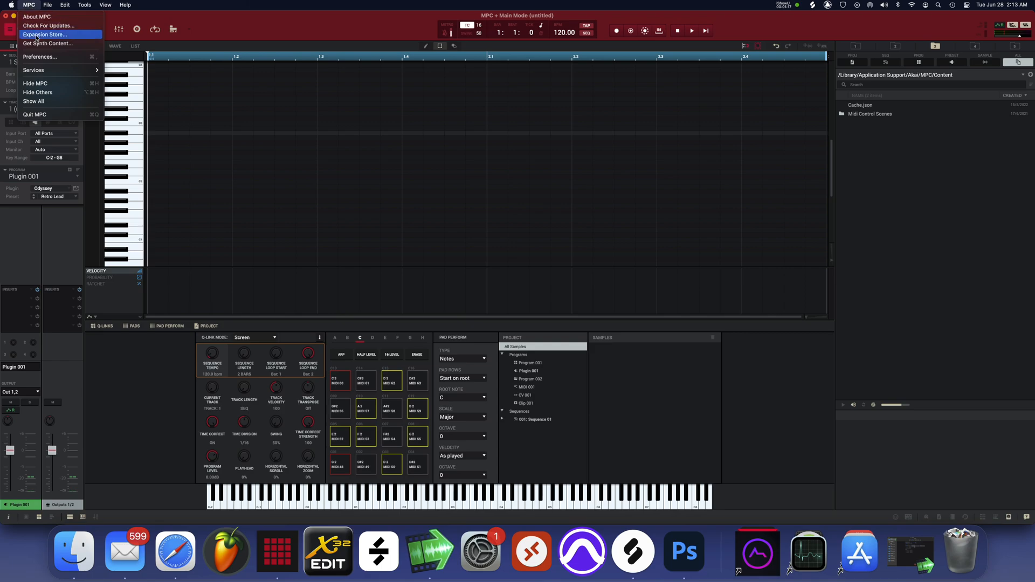
{"action": "left_click", "coordinate": [39, 57]}
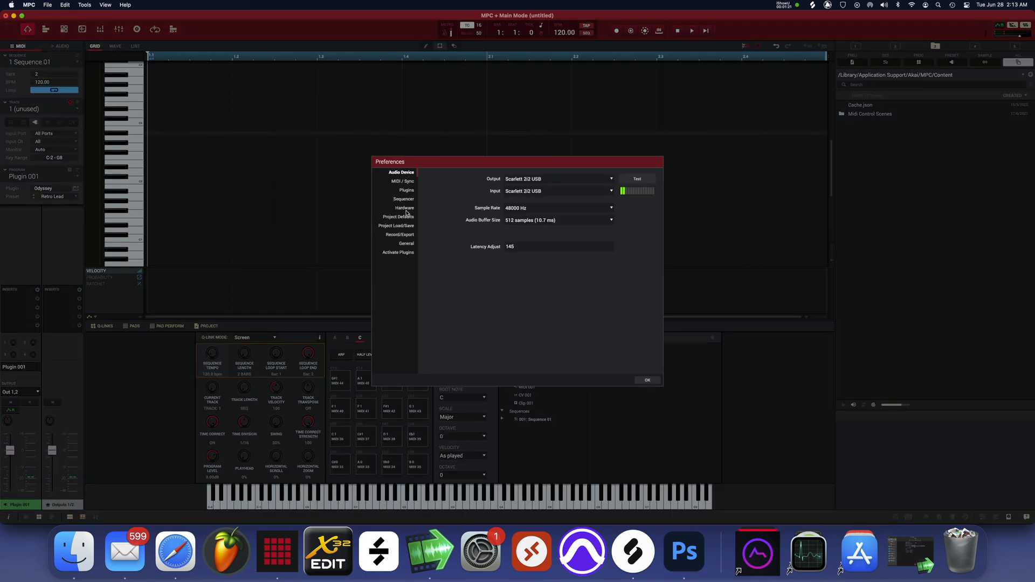
{"action": "left_click", "coordinate": [405, 190]}
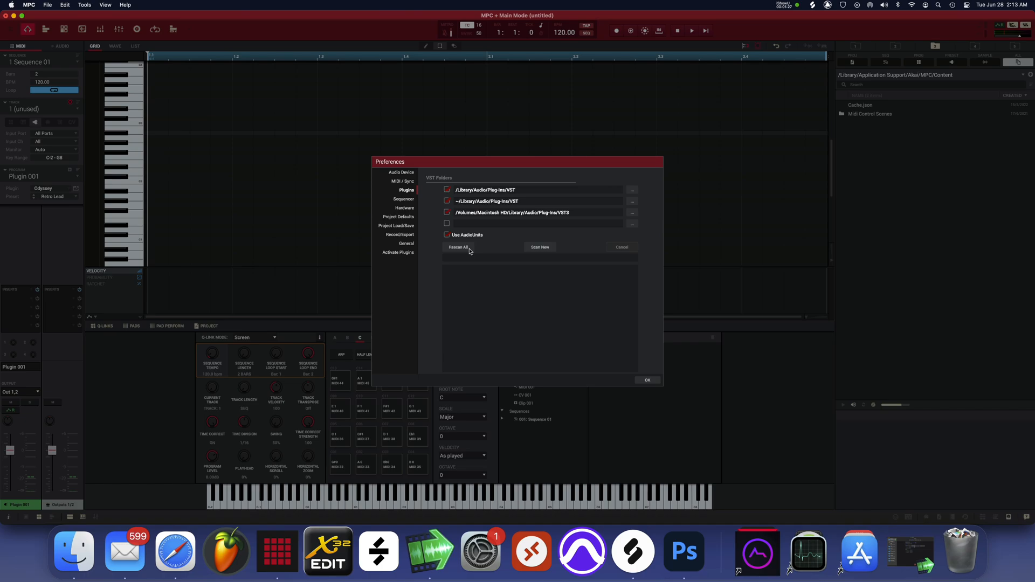
{"action": "left_click", "coordinate": [457, 247]}
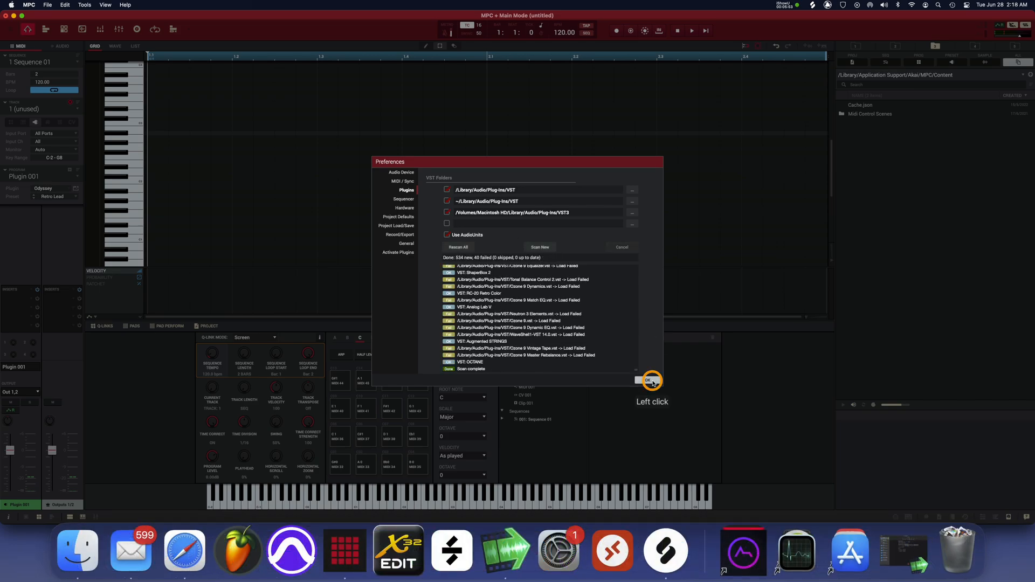
{"action": "left_click", "coordinate": [646, 379]}
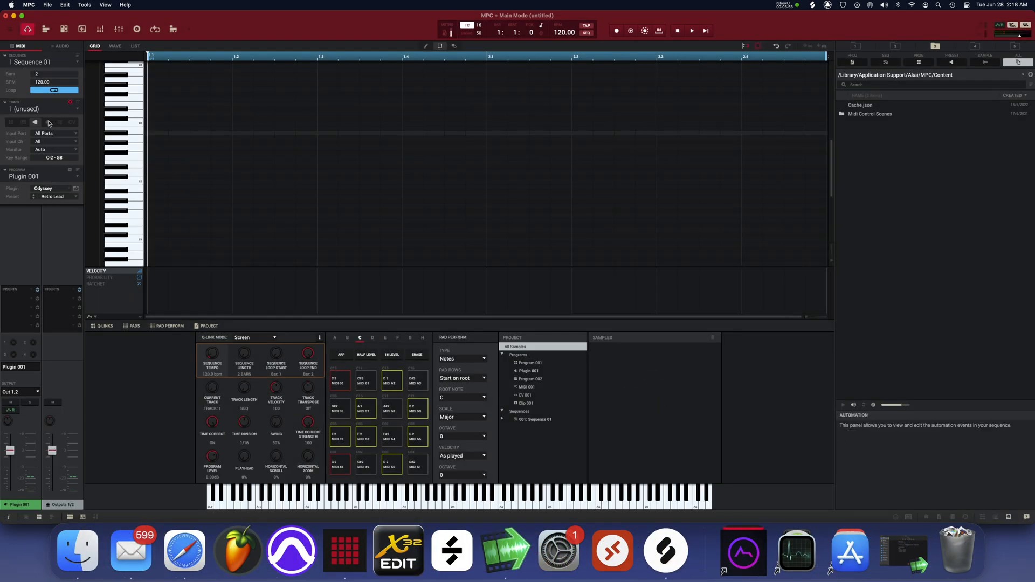
- Browse the AudioUnit instrument manufacturers available for Plugin 001, then dismiss the browser
{"action": "left_click", "coordinate": [70, 189]}
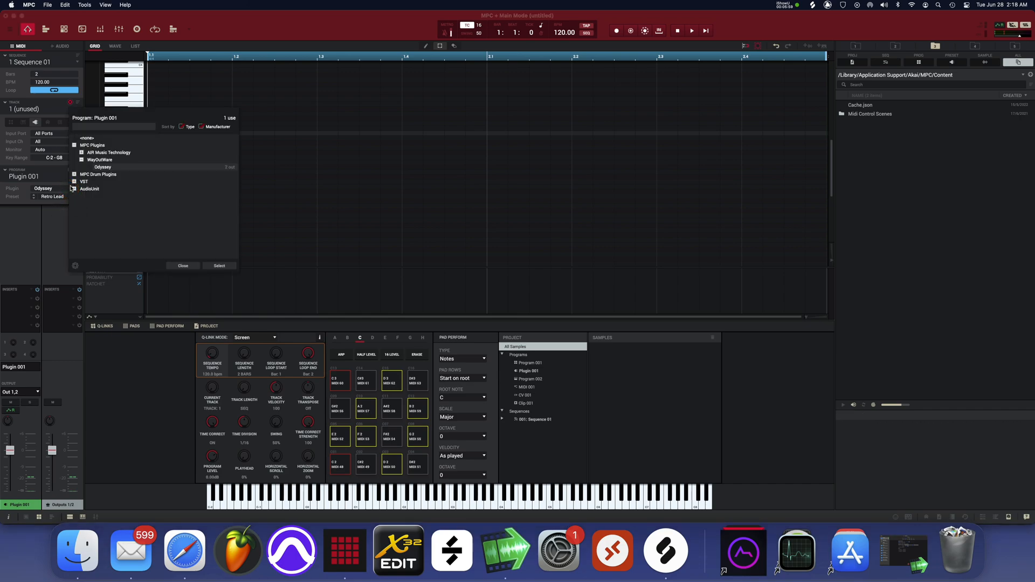
{"action": "left_click", "coordinate": [74, 188]}
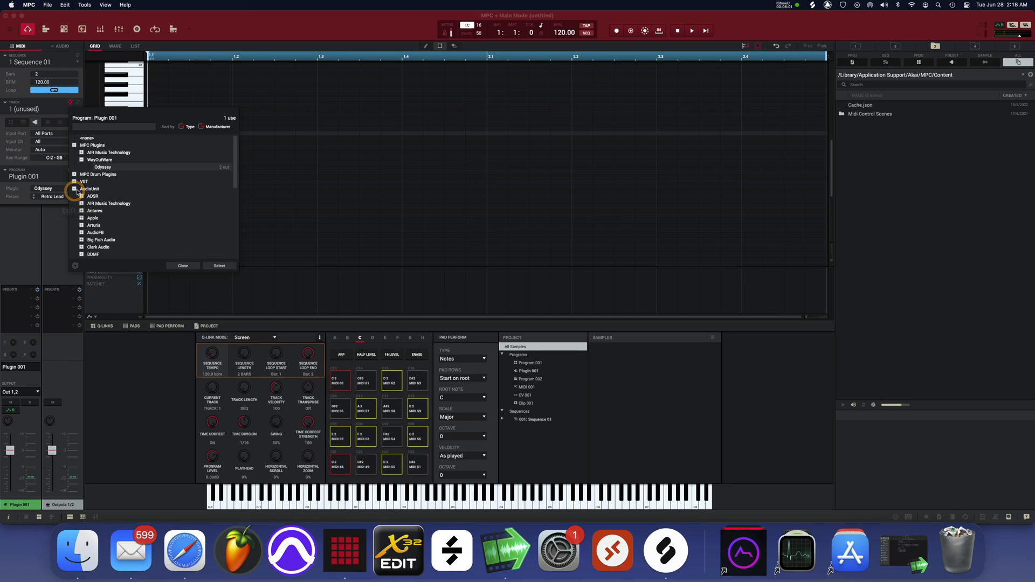
{"action": "scroll", "scroll_direction": "down", "scroll_amount": 3}
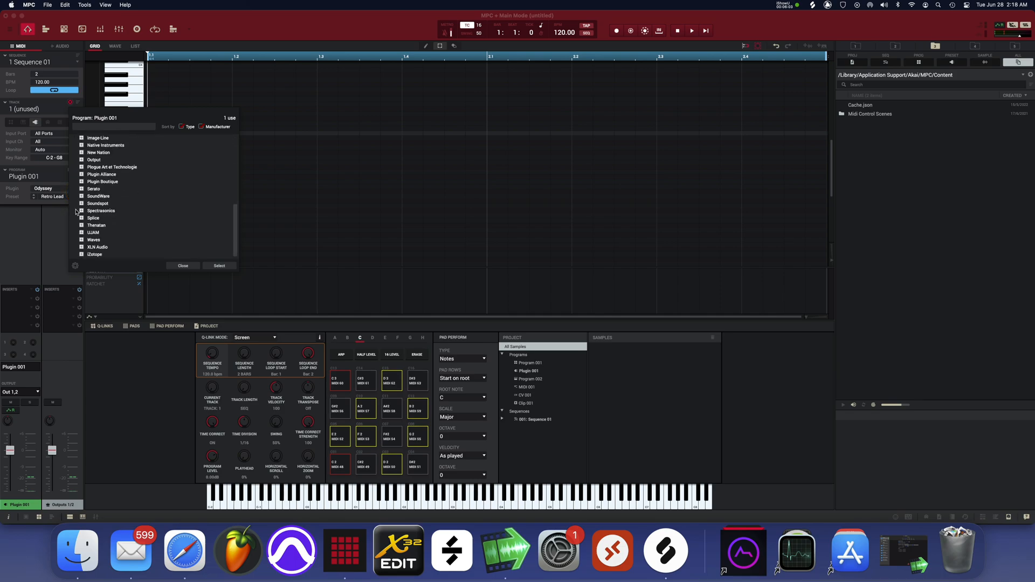
{"action": "left_click", "coordinate": [183, 265]}
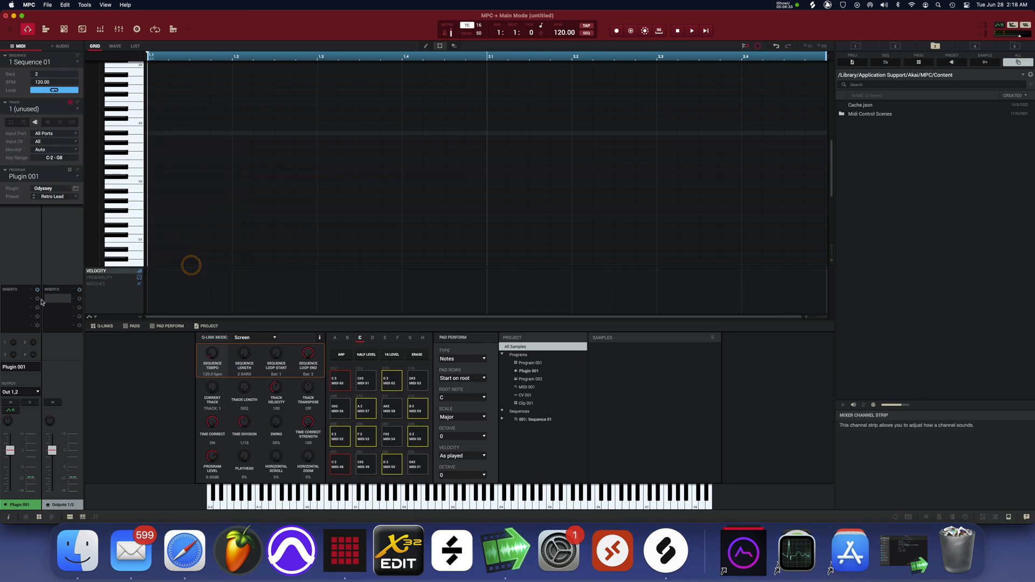
- Browse the first insert's VST effect manufacturers through SSL to the Waves plugin list
{"action": "left_click", "coordinate": [35, 299]}
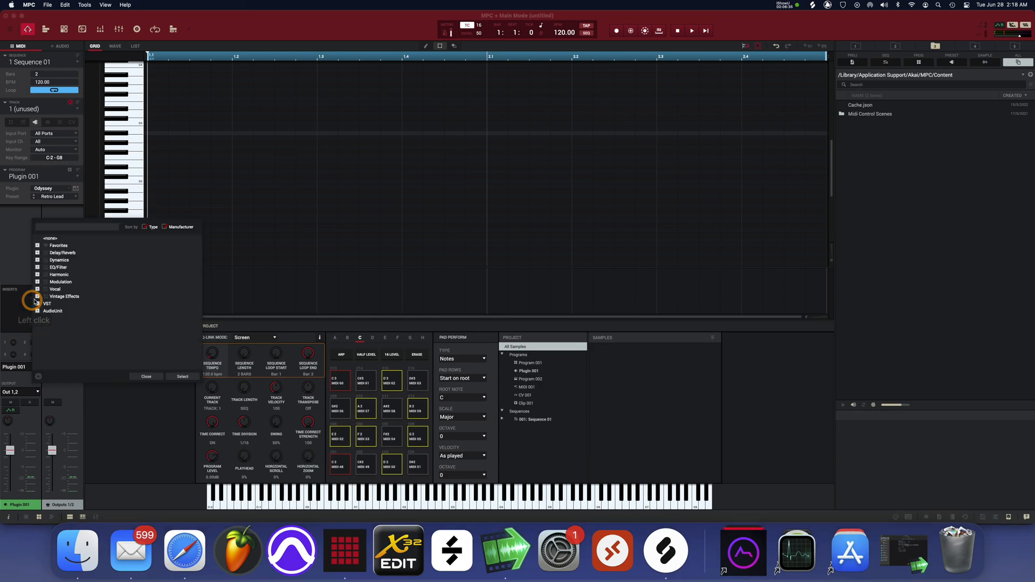
{"action": "left_click", "coordinate": [38, 311]}
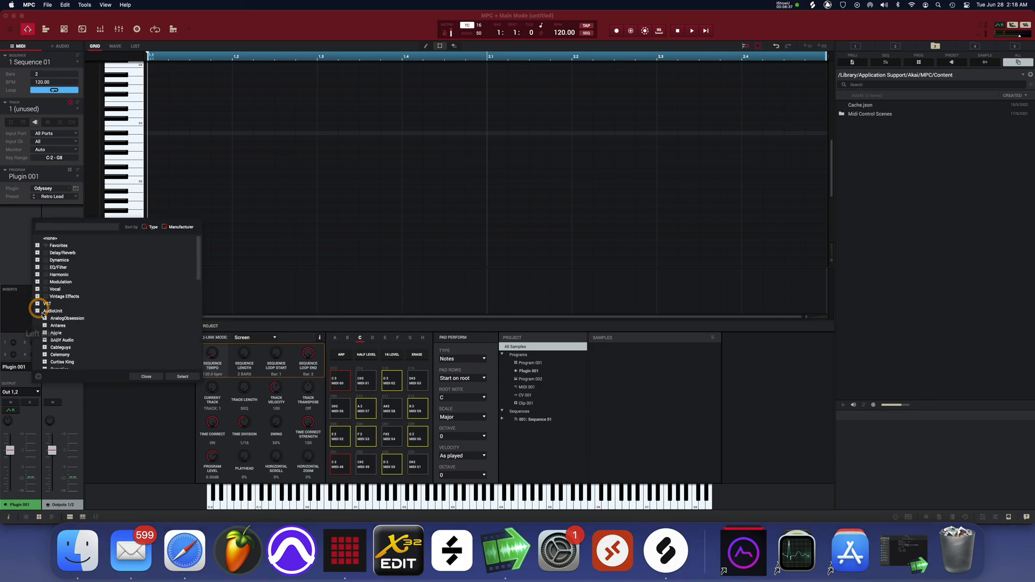
{"action": "scroll", "scroll_direction": "down", "scroll_amount": 3}
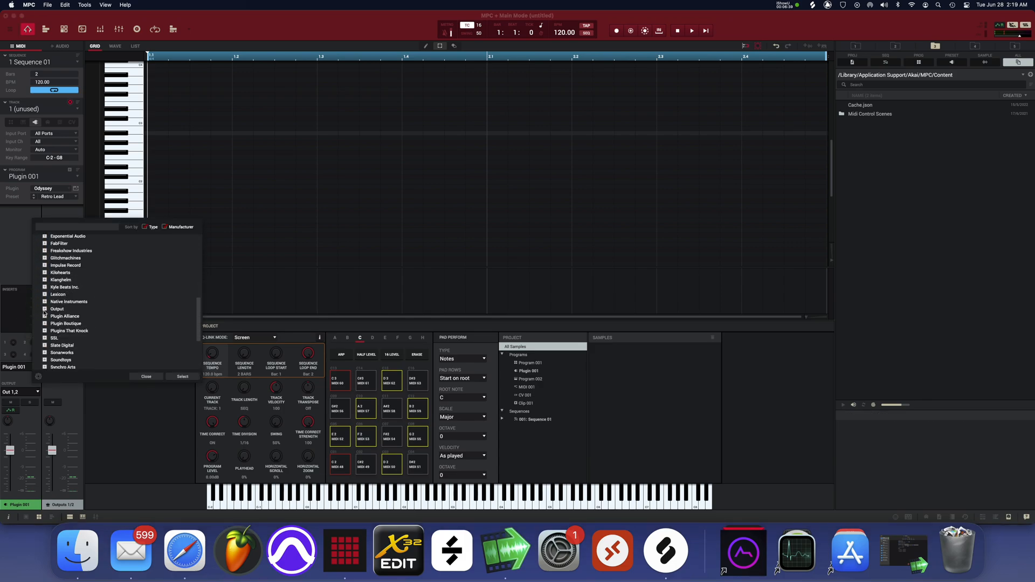
{"action": "scroll", "scroll_direction": "down", "scroll_amount": 3}
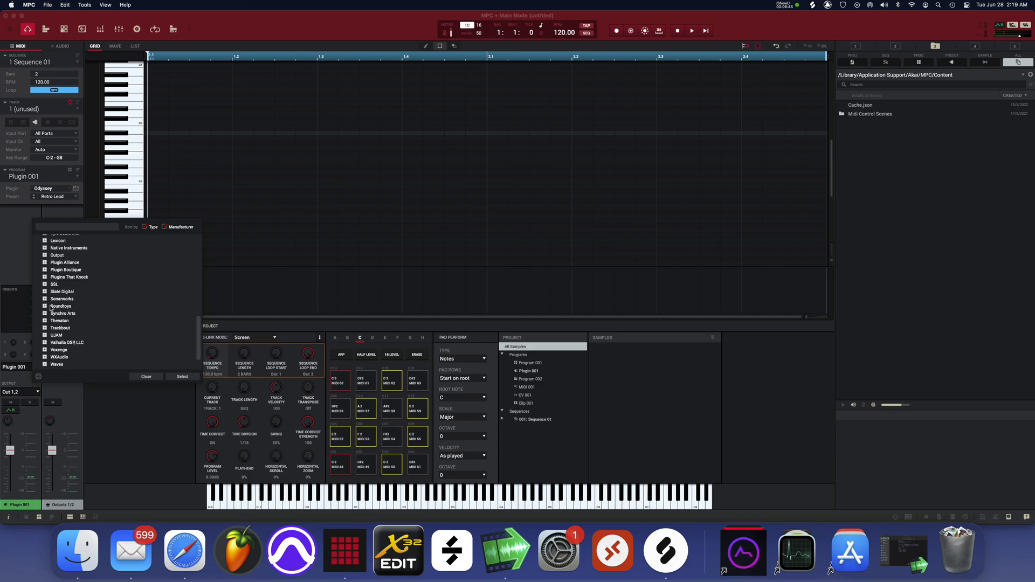
{"action": "left_click", "coordinate": [44, 285]}
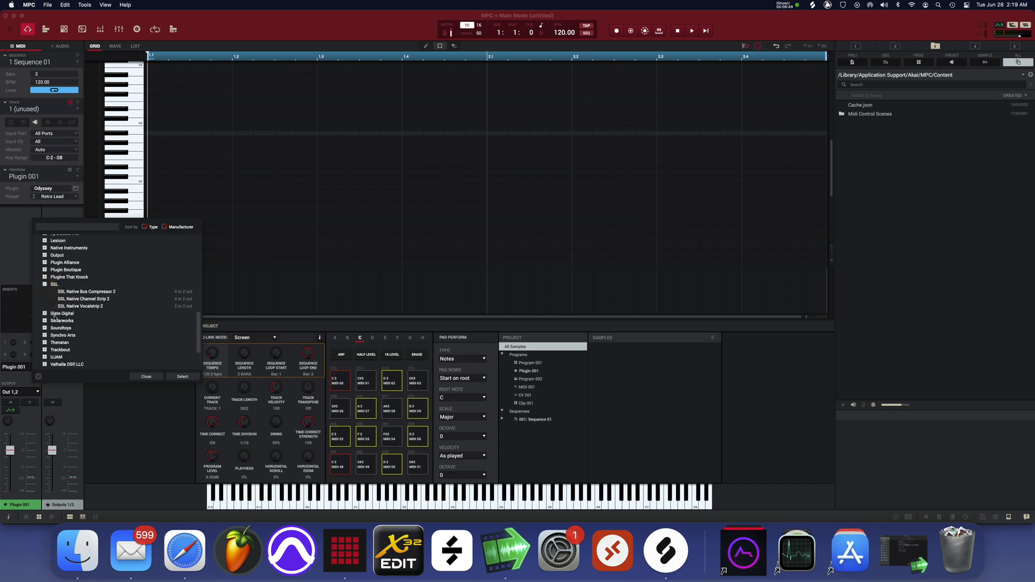
{"action": "left_click", "coordinate": [45, 313]}
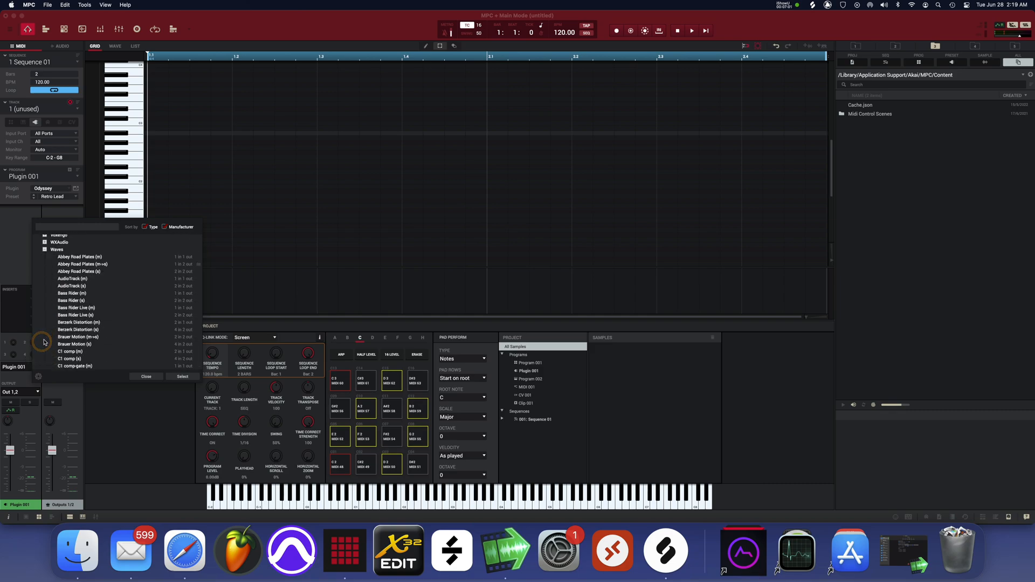
{"action": "scroll", "scroll_direction": "down", "scroll_amount": 3}
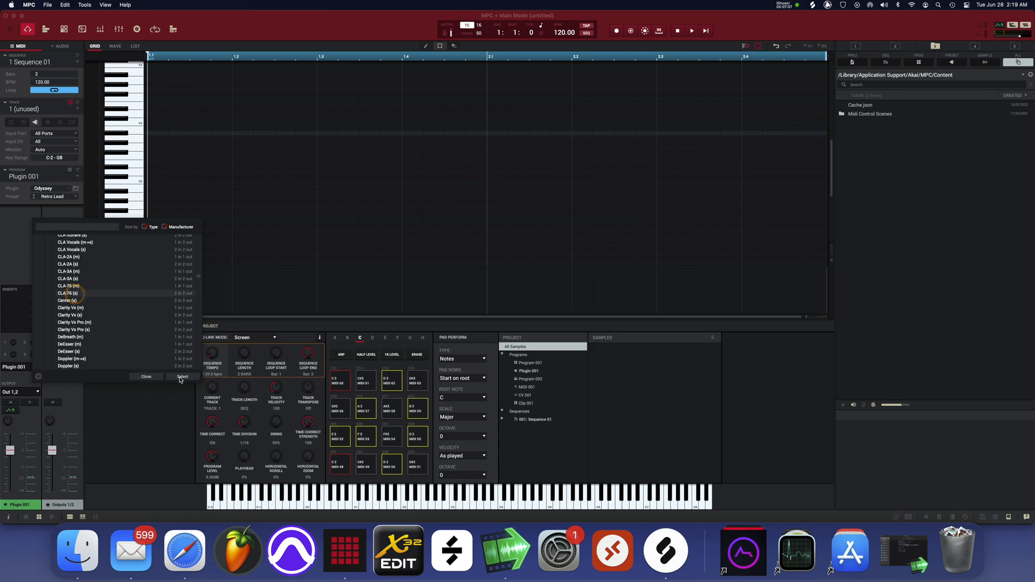
- Load Waves CLA-76 (s) on the first insert, centre its window, and bring up the next insert's effect list
{"action": "left_click", "coordinate": [182, 377]}
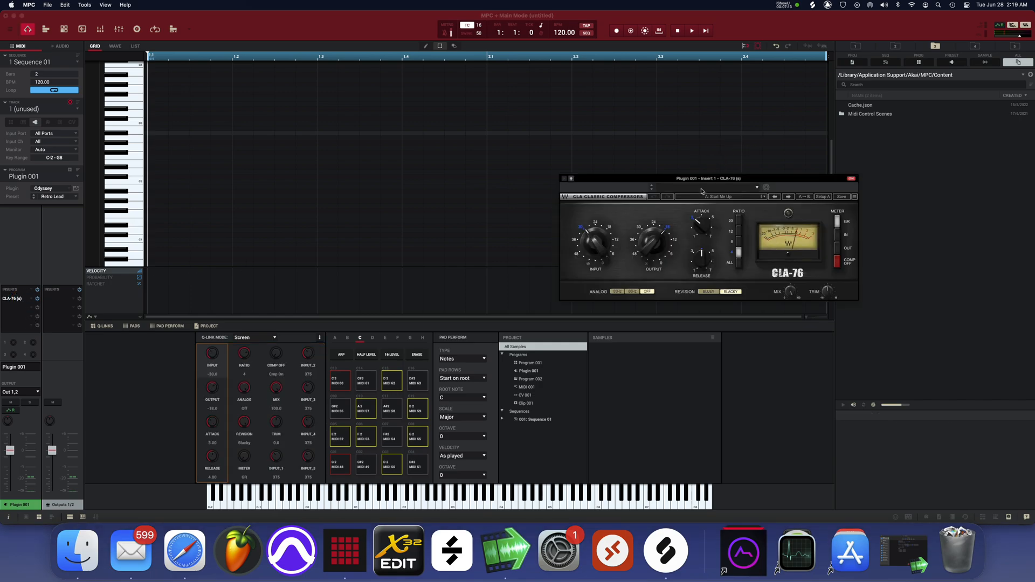
{"action": "left_click_drag", "start_coordinate": [702, 178], "coordinate": [563, 221]}
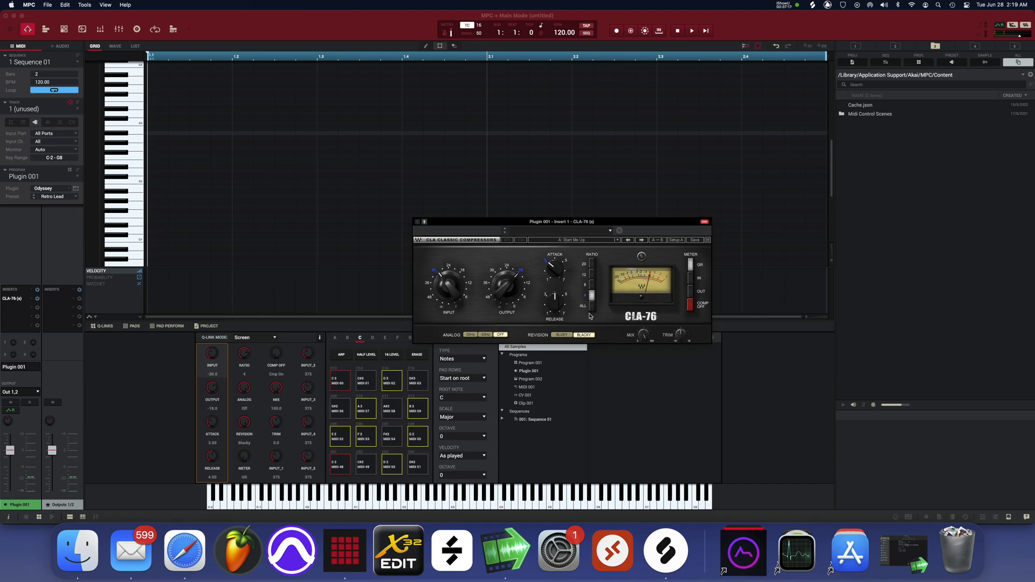
{"action": "mouse_move", "coordinate": [53, 306]}
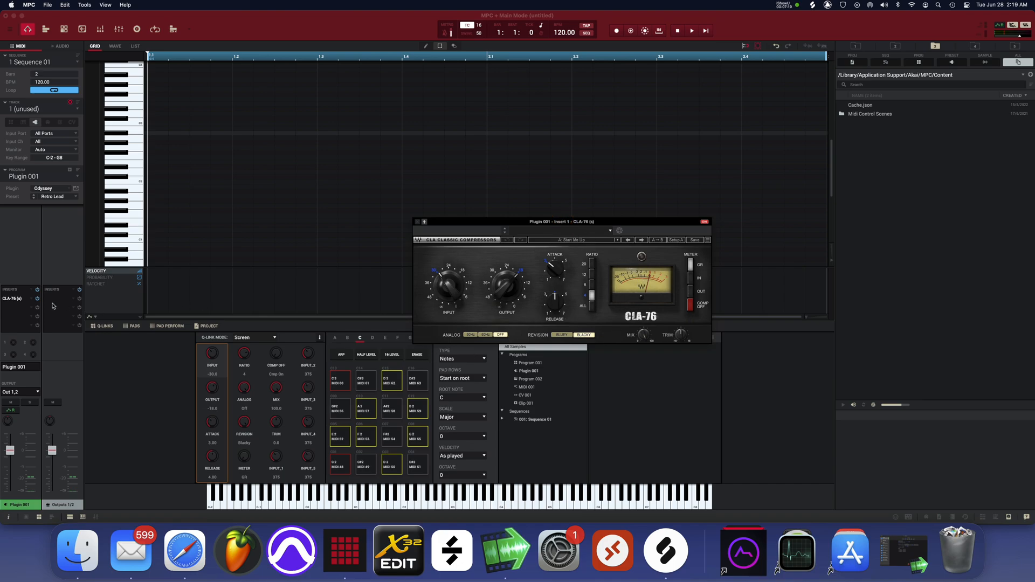
{"action": "left_click", "coordinate": [16, 298]}
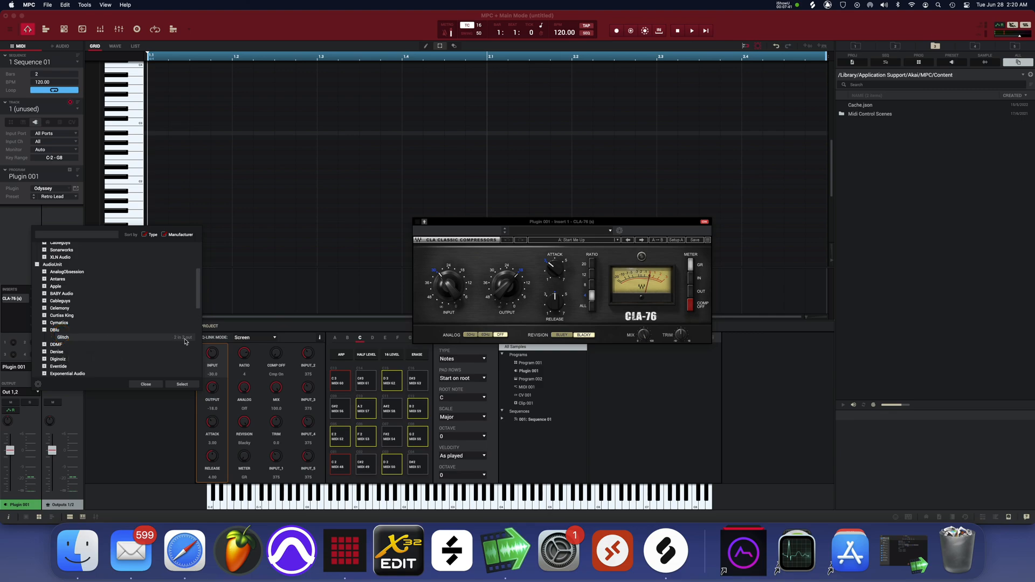
{"action": "mouse_move", "coordinate": [134, 337]}
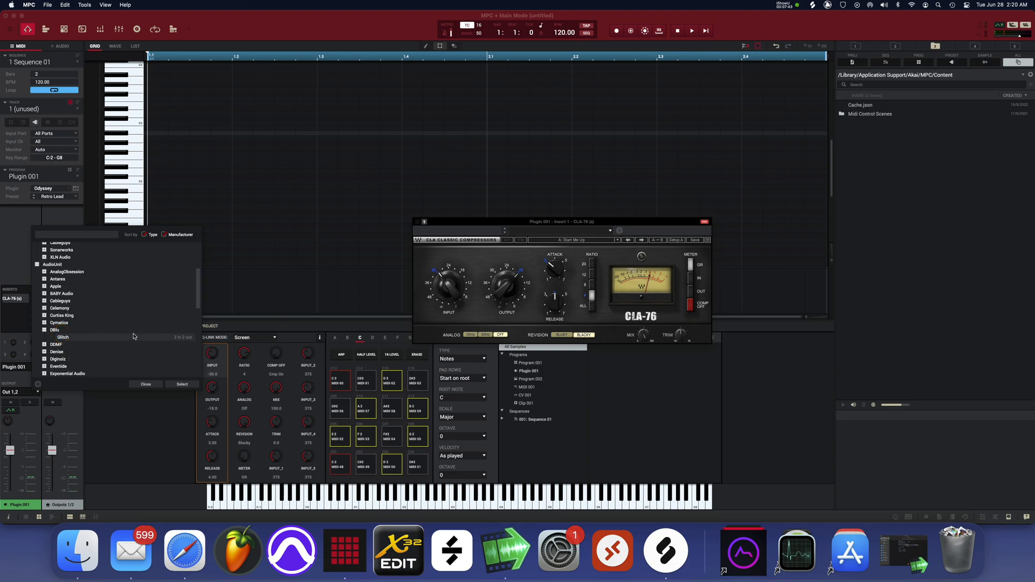
- Load Glitch onto the second insert and start choosing a plugin for the third insert
{"action": "left_click", "coordinate": [63, 336]}
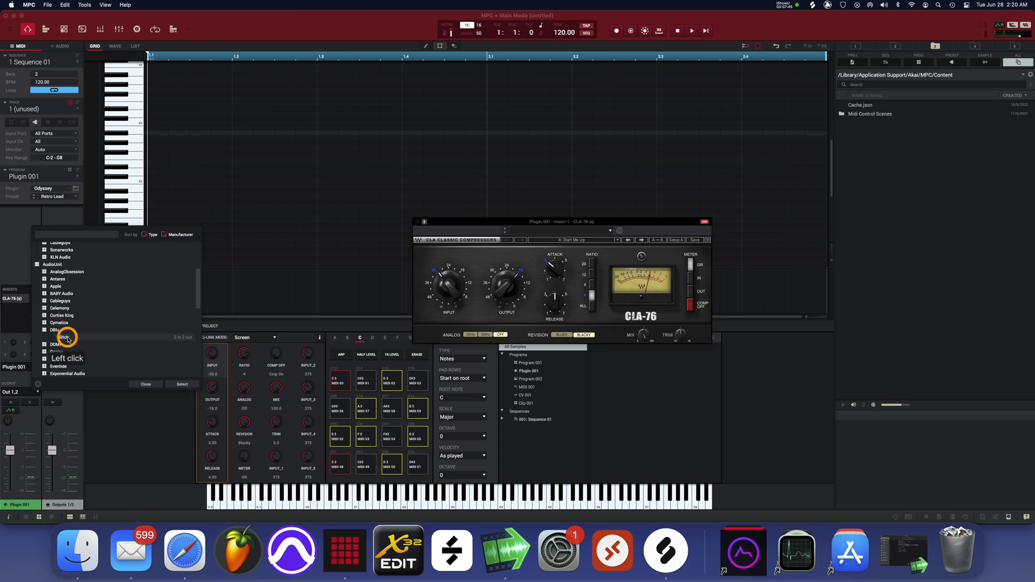
{"action": "left_click", "coordinate": [146, 384]}
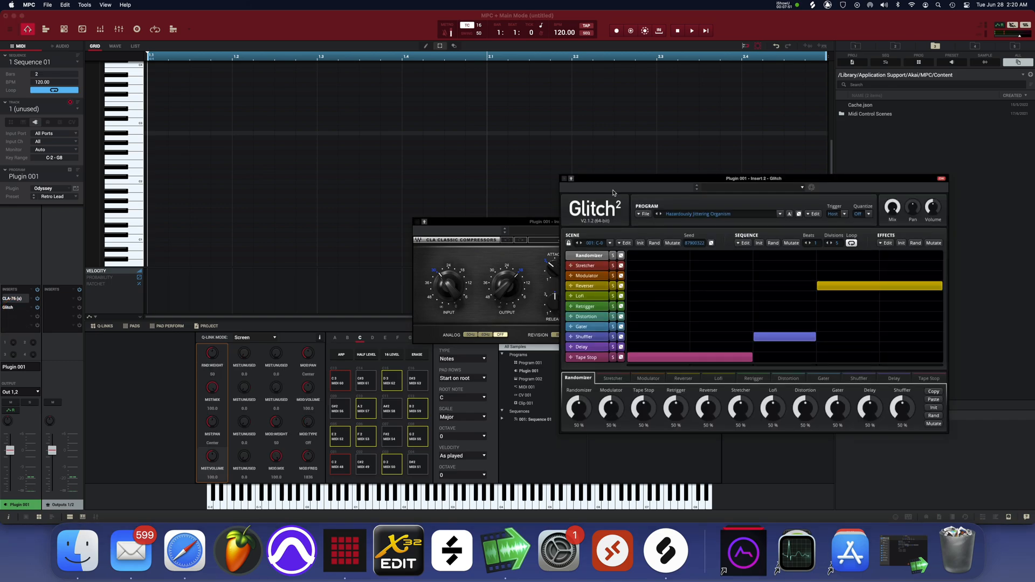
{"action": "mouse_move", "coordinate": [575, 194]}
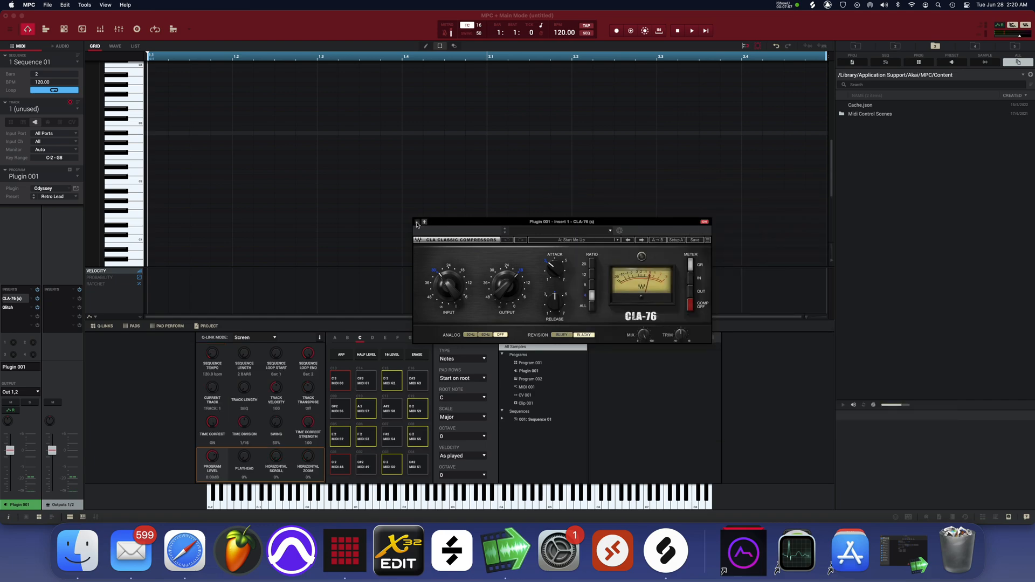
{"action": "left_click", "coordinate": [706, 222]}
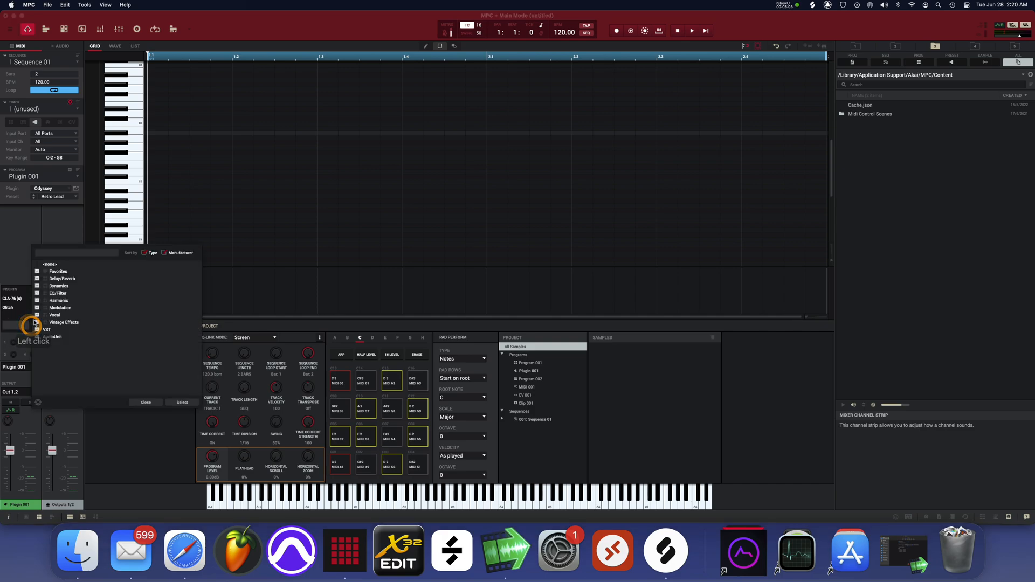
- Load Ozone 9 from the AudioUnit list onto insert 3, show its window, and choose Underwater for insert 4
{"action": "left_click", "coordinate": [37, 330]}
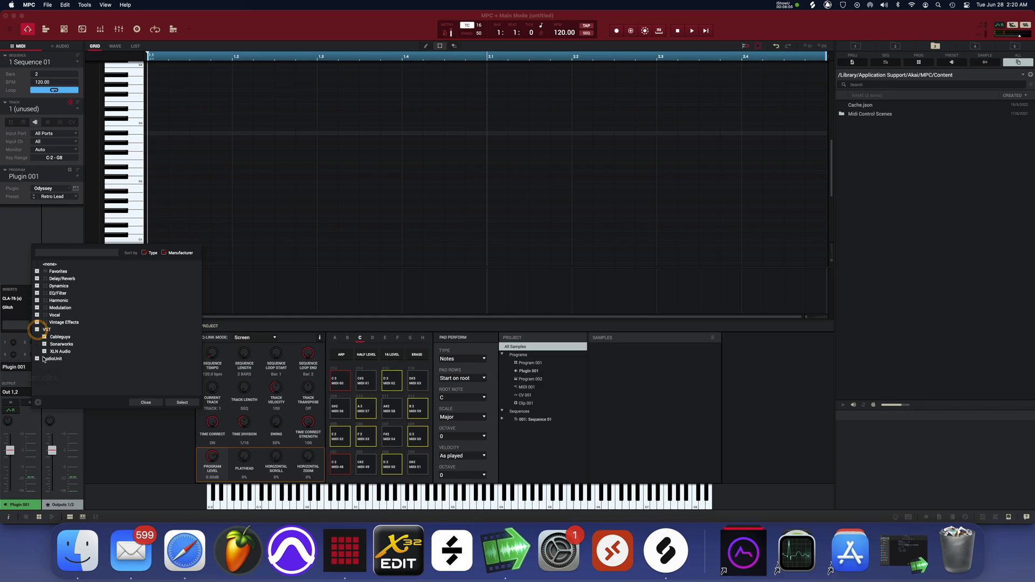
{"action": "left_click", "coordinate": [38, 359]}
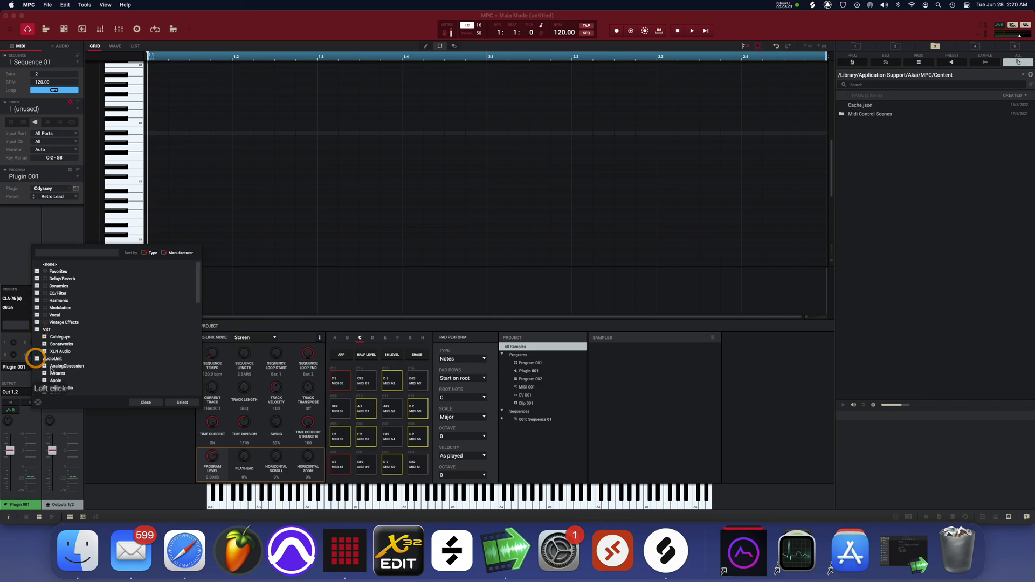
{"action": "scroll", "scroll_direction": "down", "scroll_amount": 3}
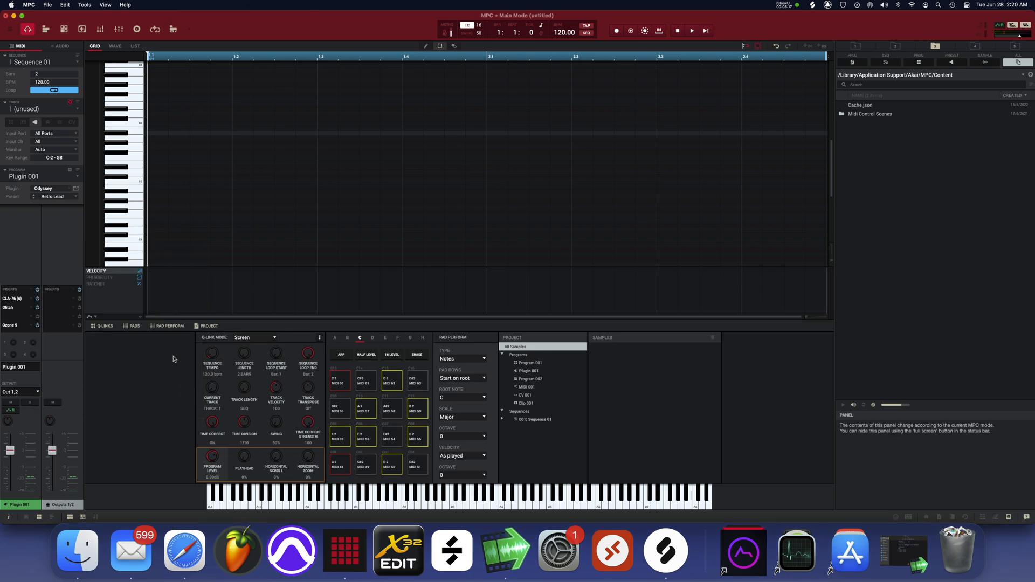
{"action": "left_click", "coordinate": [11, 326]}
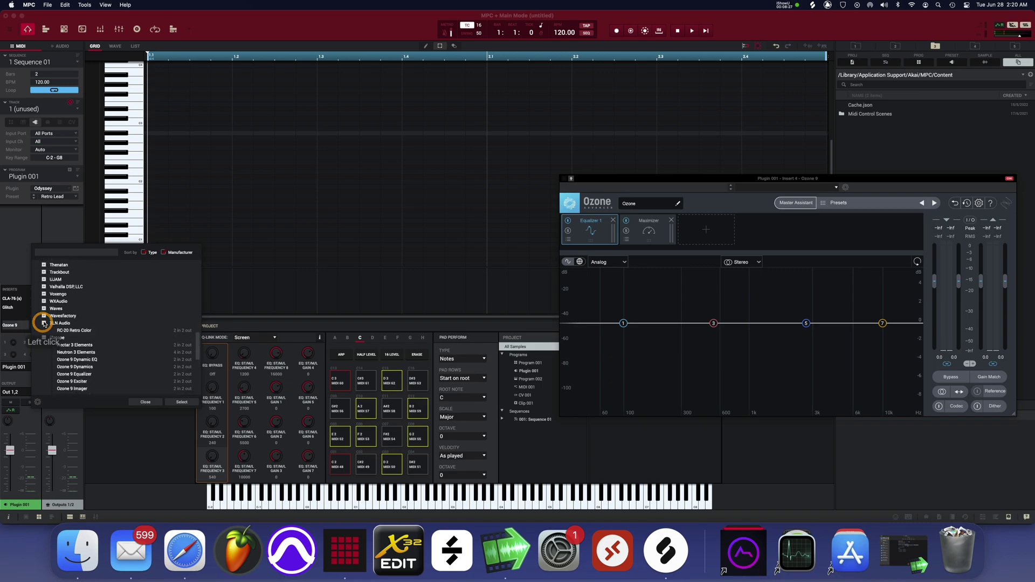
{"action": "left_click", "coordinate": [43, 309]}
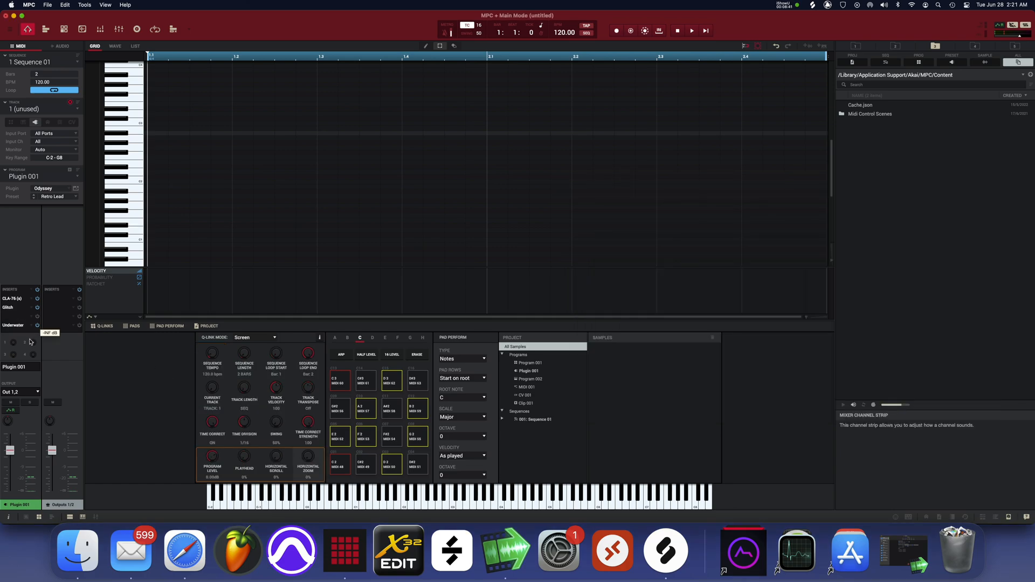
- Replace Underwater on the fourth insert with Plugin Alliance's Shadow Hills Mastering Compressor
{"action": "left_click", "coordinate": [35, 326]}
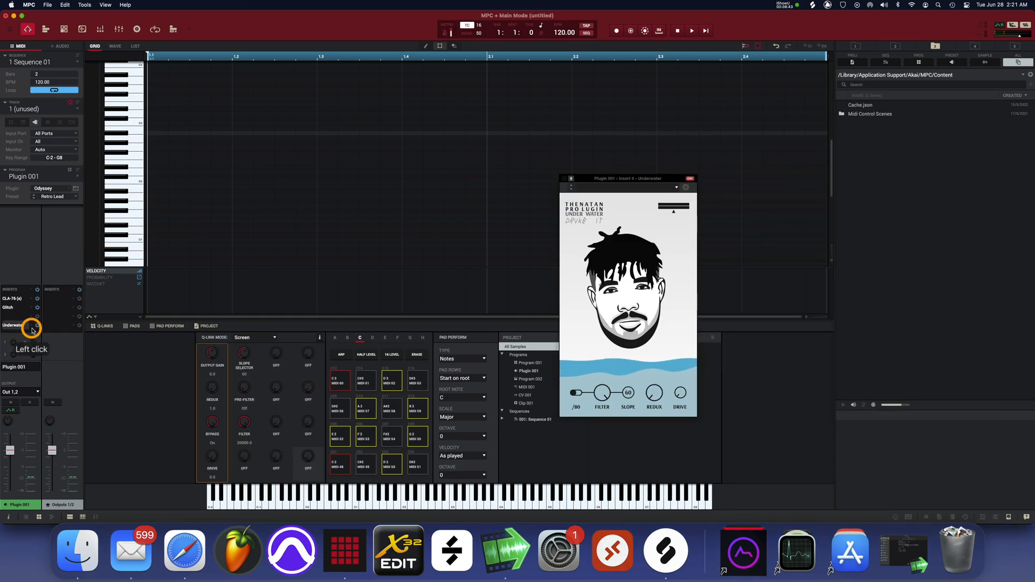
{"action": "left_click", "coordinate": [33, 325]}
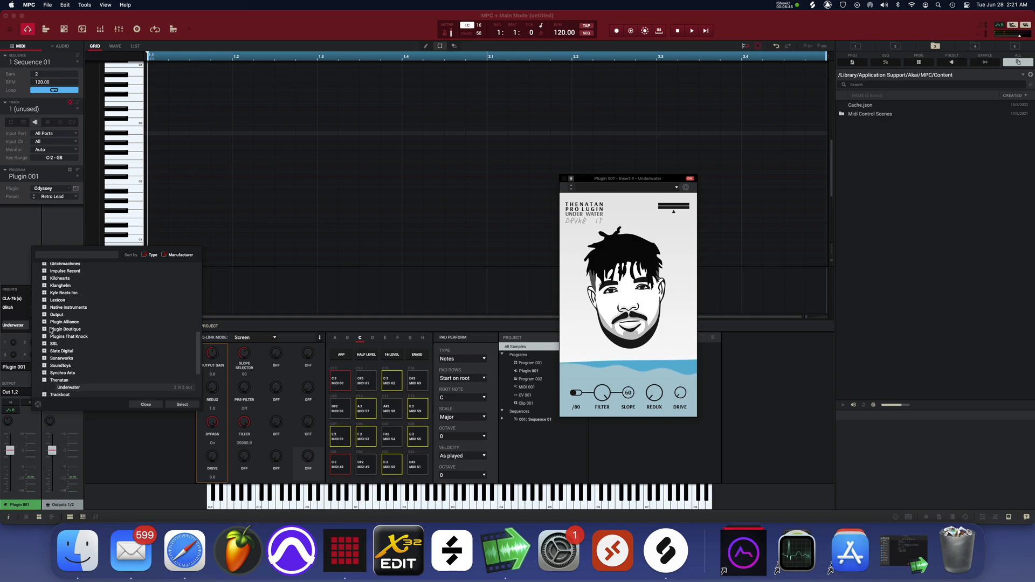
{"action": "left_click", "coordinate": [44, 322]}
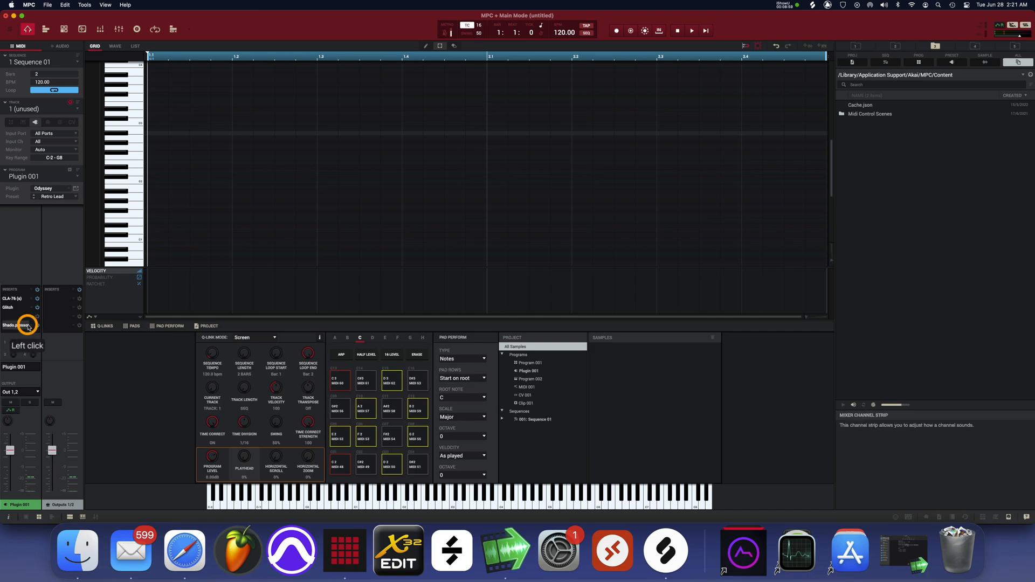
- Try Maag EQ2 on the fourth insert after Shadow Hills, then swap it for FabFilter Pro-Q 3
{"action": "left_click", "coordinate": [16, 325]}
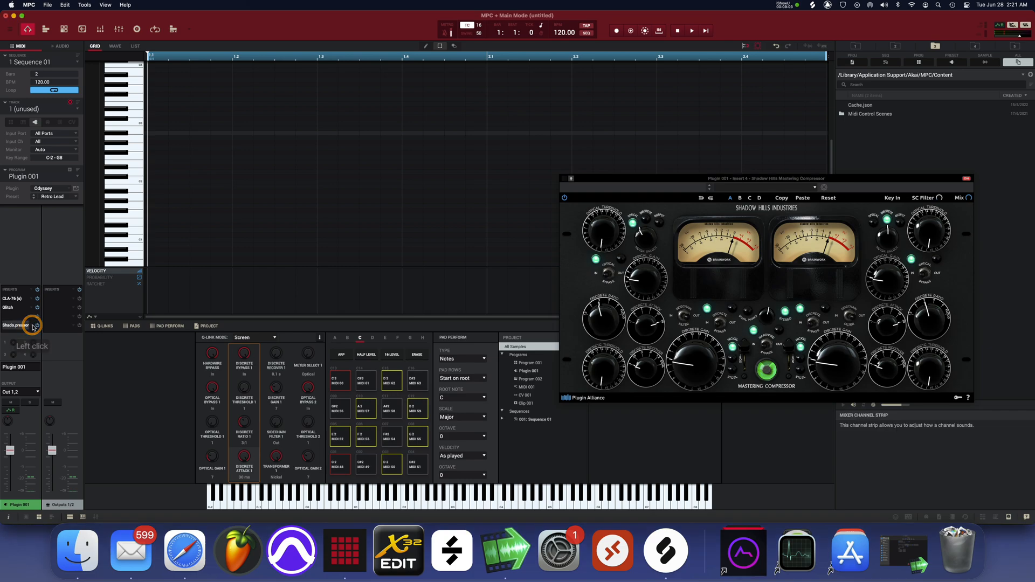
{"action": "left_click", "coordinate": [15, 326]}
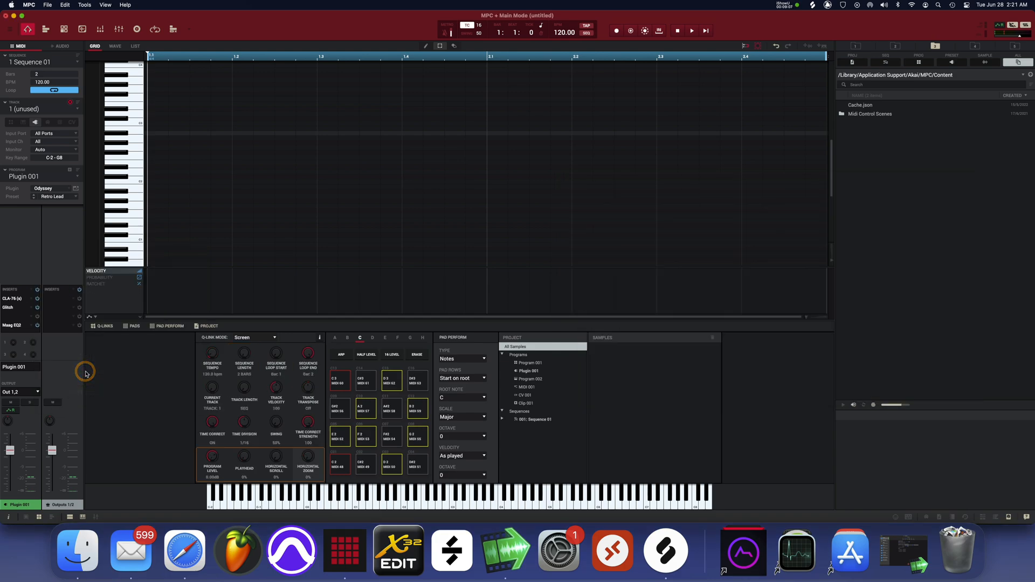
{"action": "left_click", "coordinate": [12, 326]}
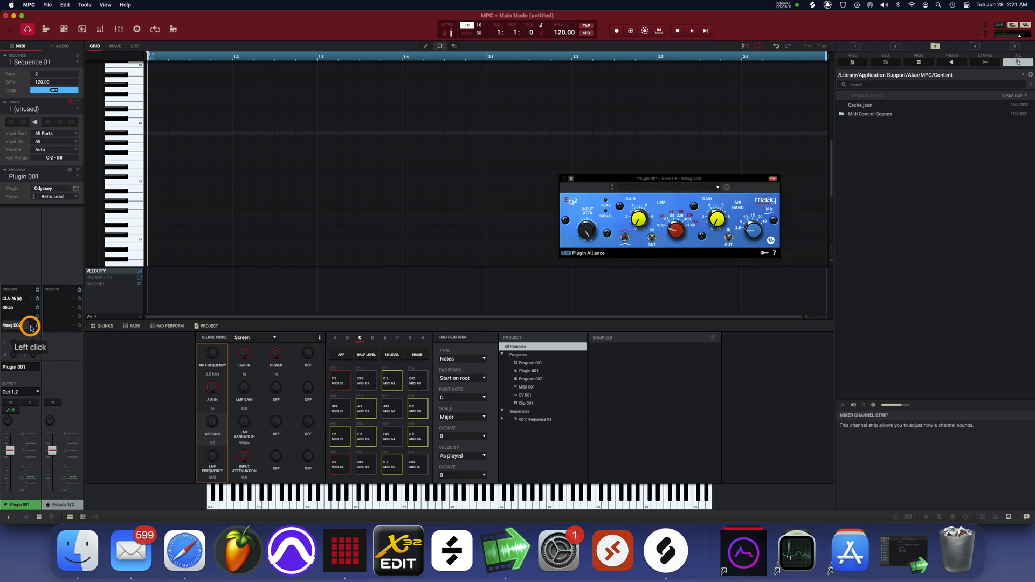
{"action": "left_click", "coordinate": [30, 326]}
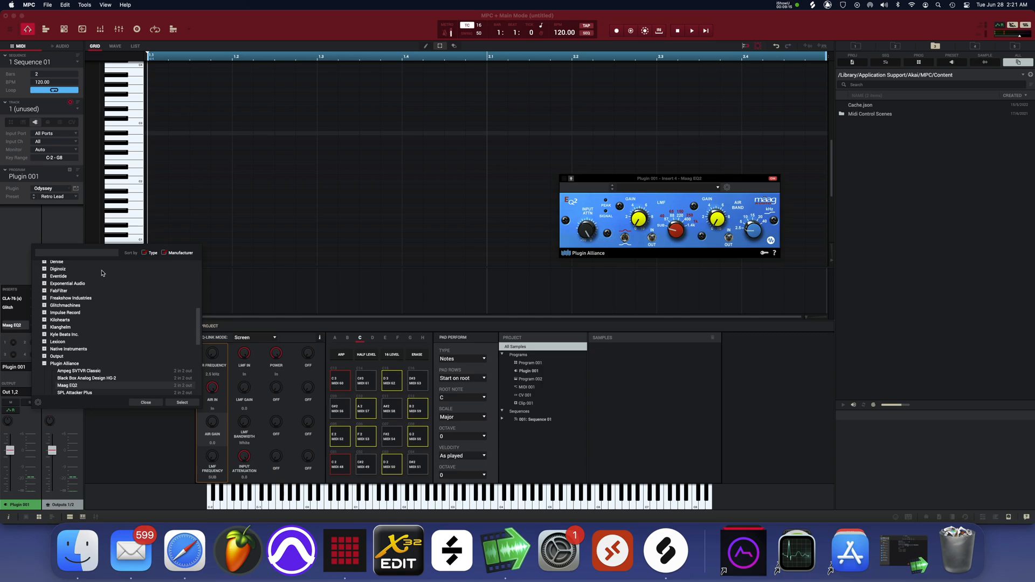
{"action": "left_click", "coordinate": [44, 291]}
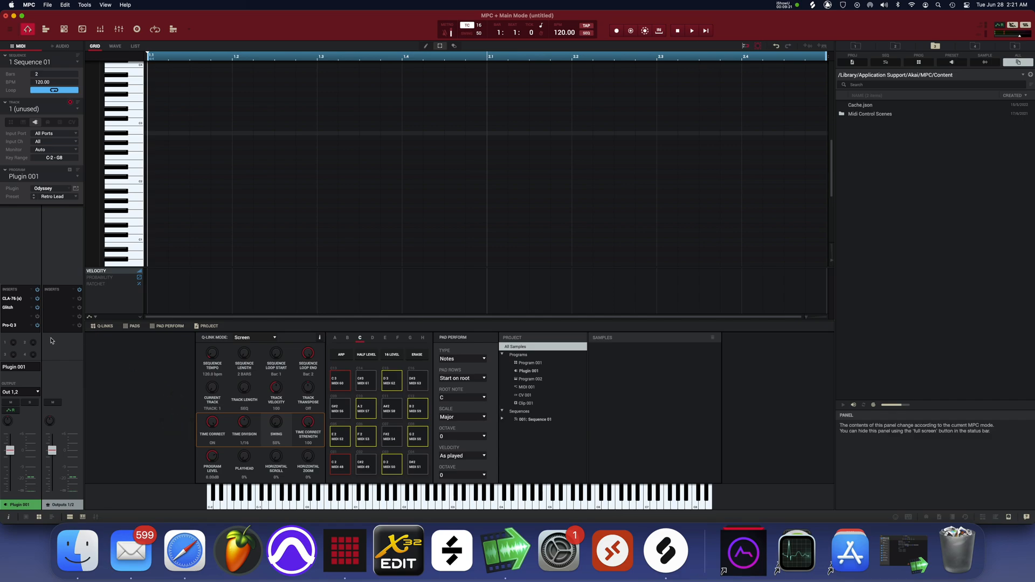
{"action": "left_click", "coordinate": [11, 326]}
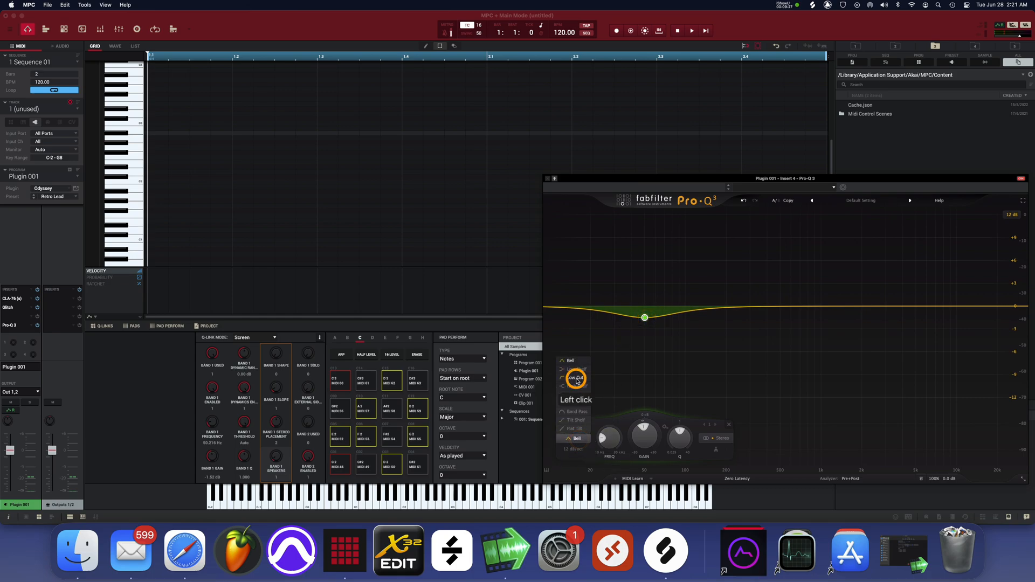
{"action": "left_click", "coordinate": [576, 378]}
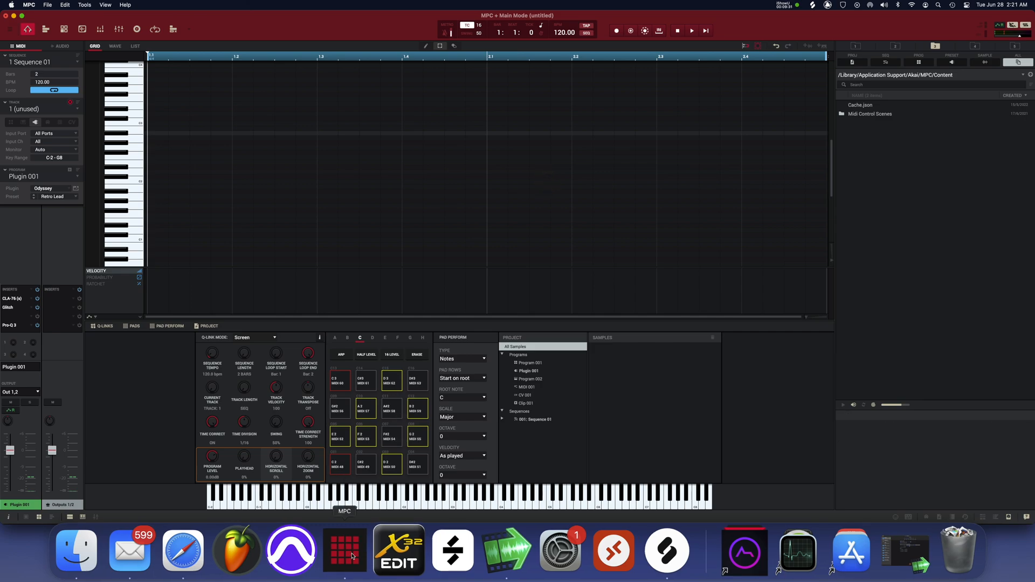
- Reveal the running MPC app in Finder's Applications folder and show its Get Info window
{"action": "right_click", "coordinate": [344, 553]}
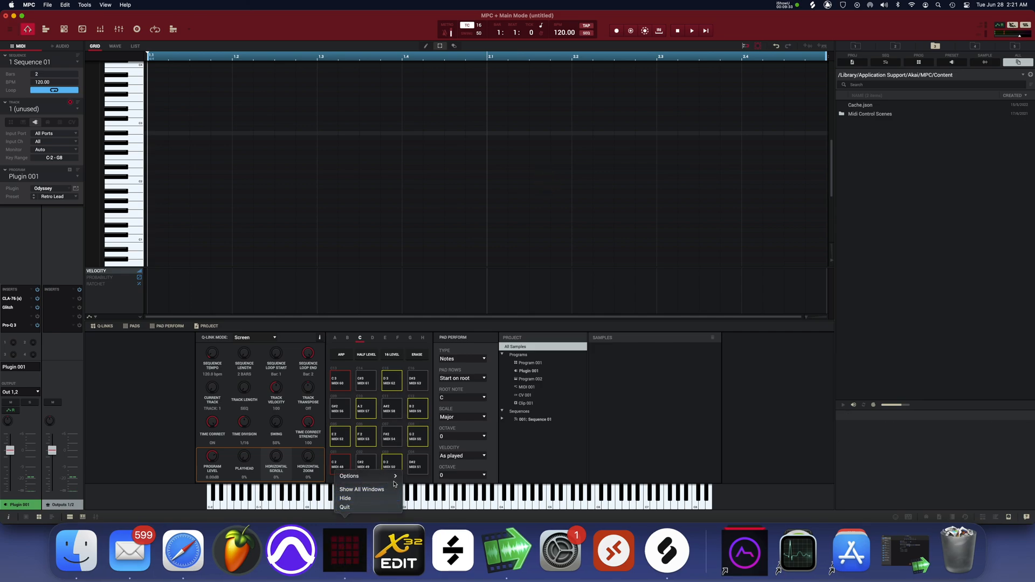
{"action": "left_click", "coordinate": [349, 476]}
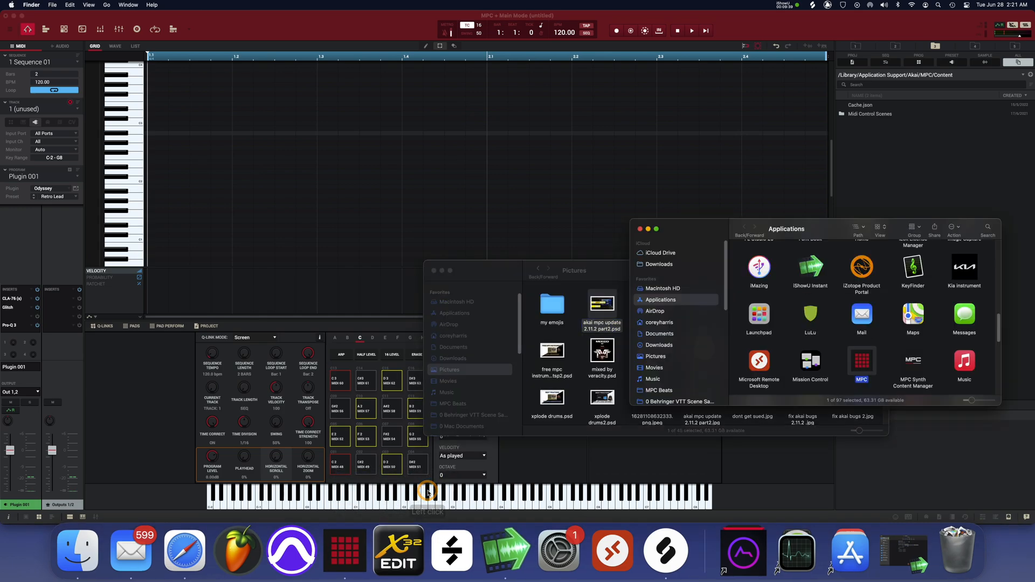
{"action": "right_click", "coordinate": [861, 360]}
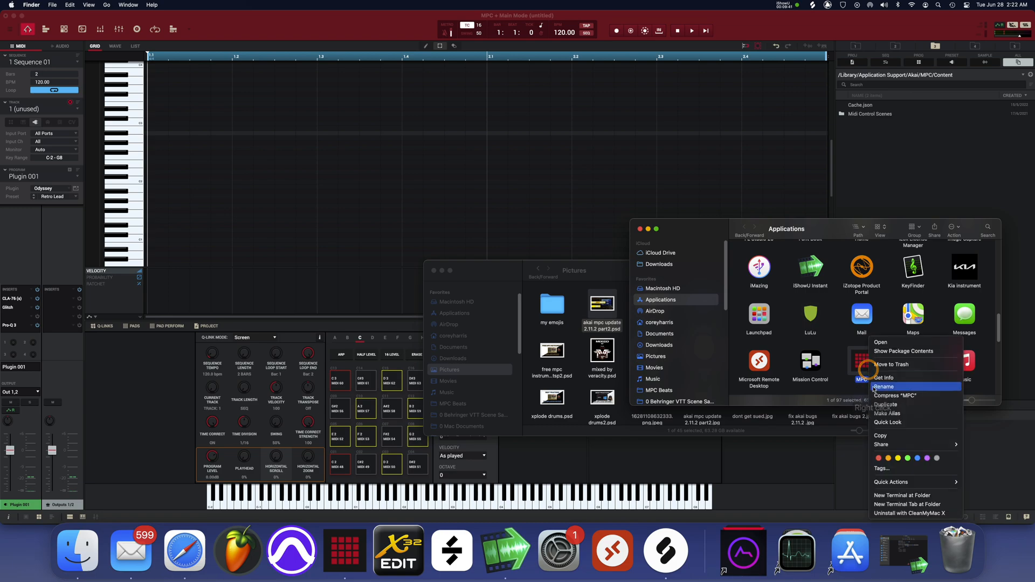
{"action": "left_click", "coordinate": [884, 378]}
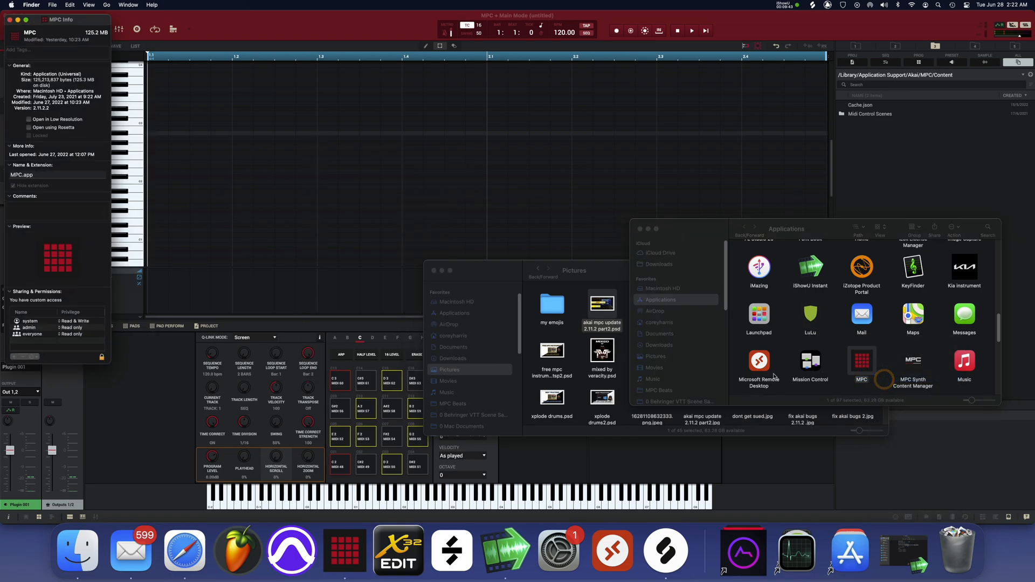
- Toggle the Open using Rosetta checkbox on and off, then close the Info window
{"action": "left_click", "coordinate": [30, 129]}
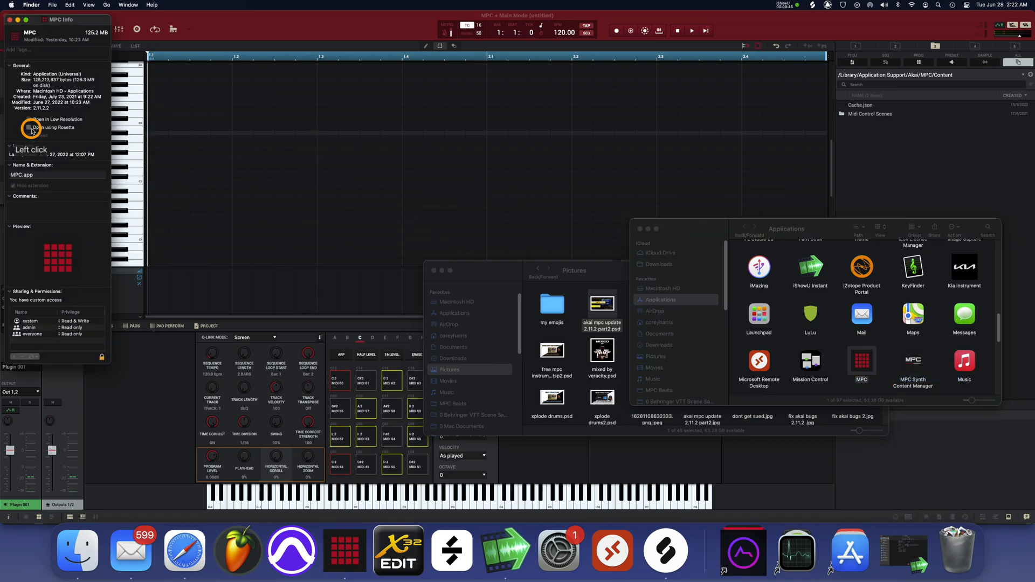
{"action": "left_click", "coordinate": [28, 127]}
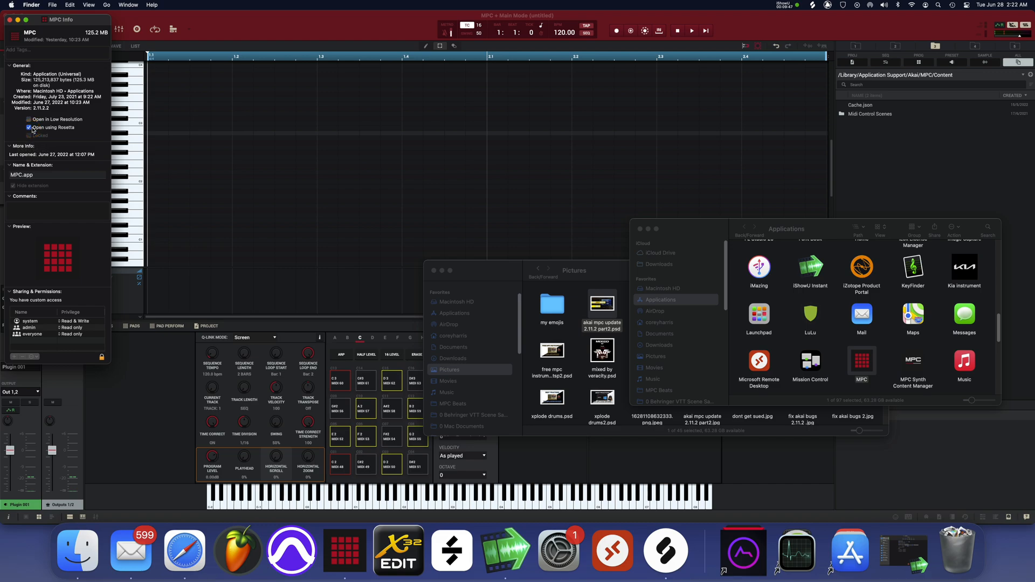
{"action": "left_click", "coordinate": [28, 128]}
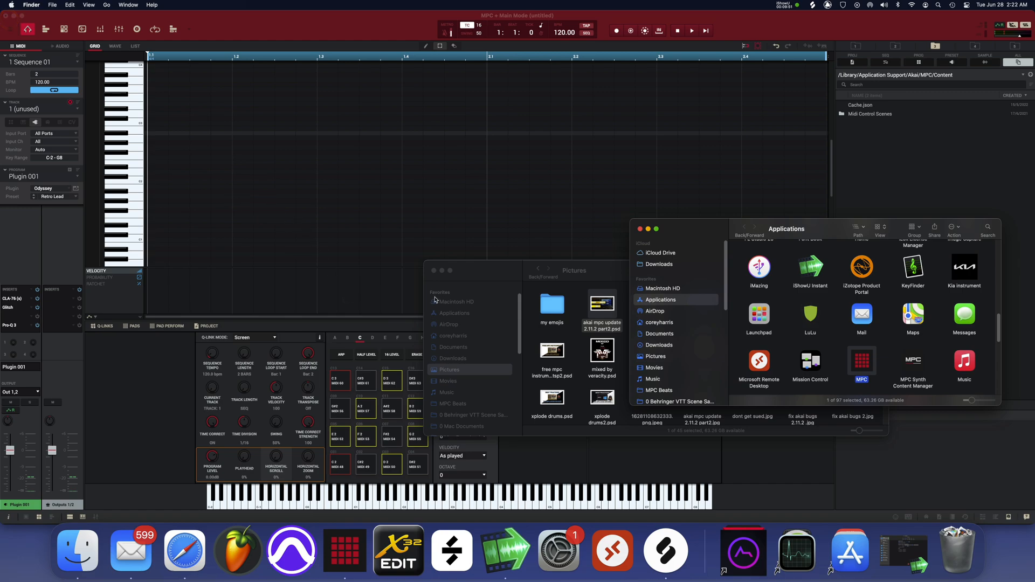
{"action": "mouse_move", "coordinate": [421, 302]}
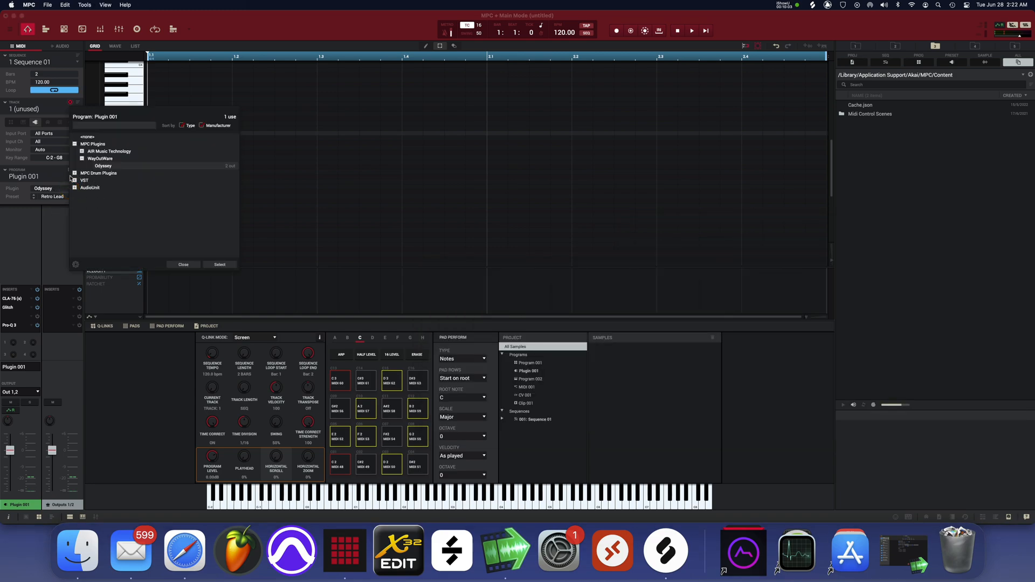
- Load Kontakt as Plugin 001's instrument in place of Odyssey and show its library window
{"action": "left_click", "coordinate": [182, 264]}
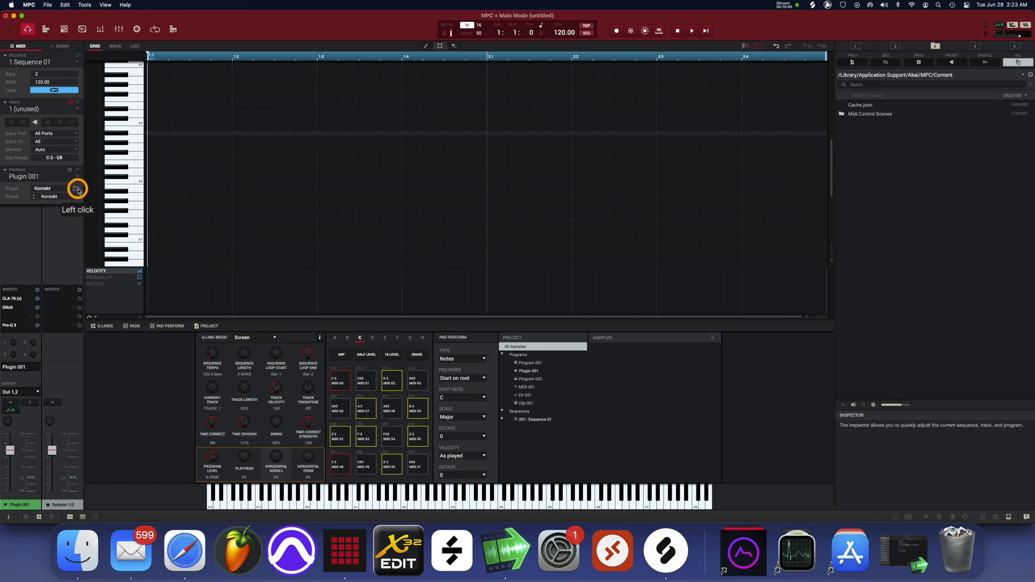
{"action": "left_click", "coordinate": [76, 188]}
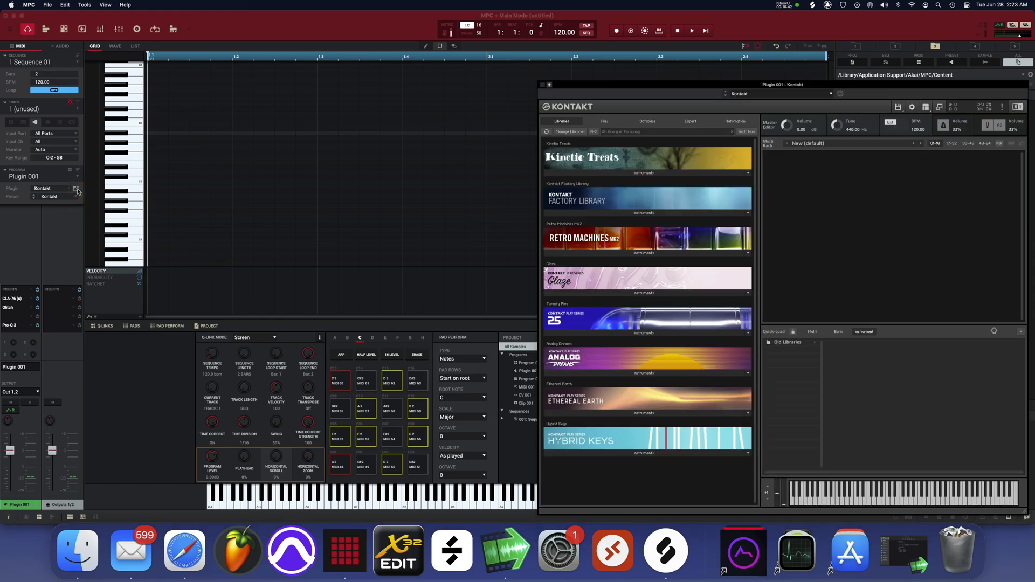